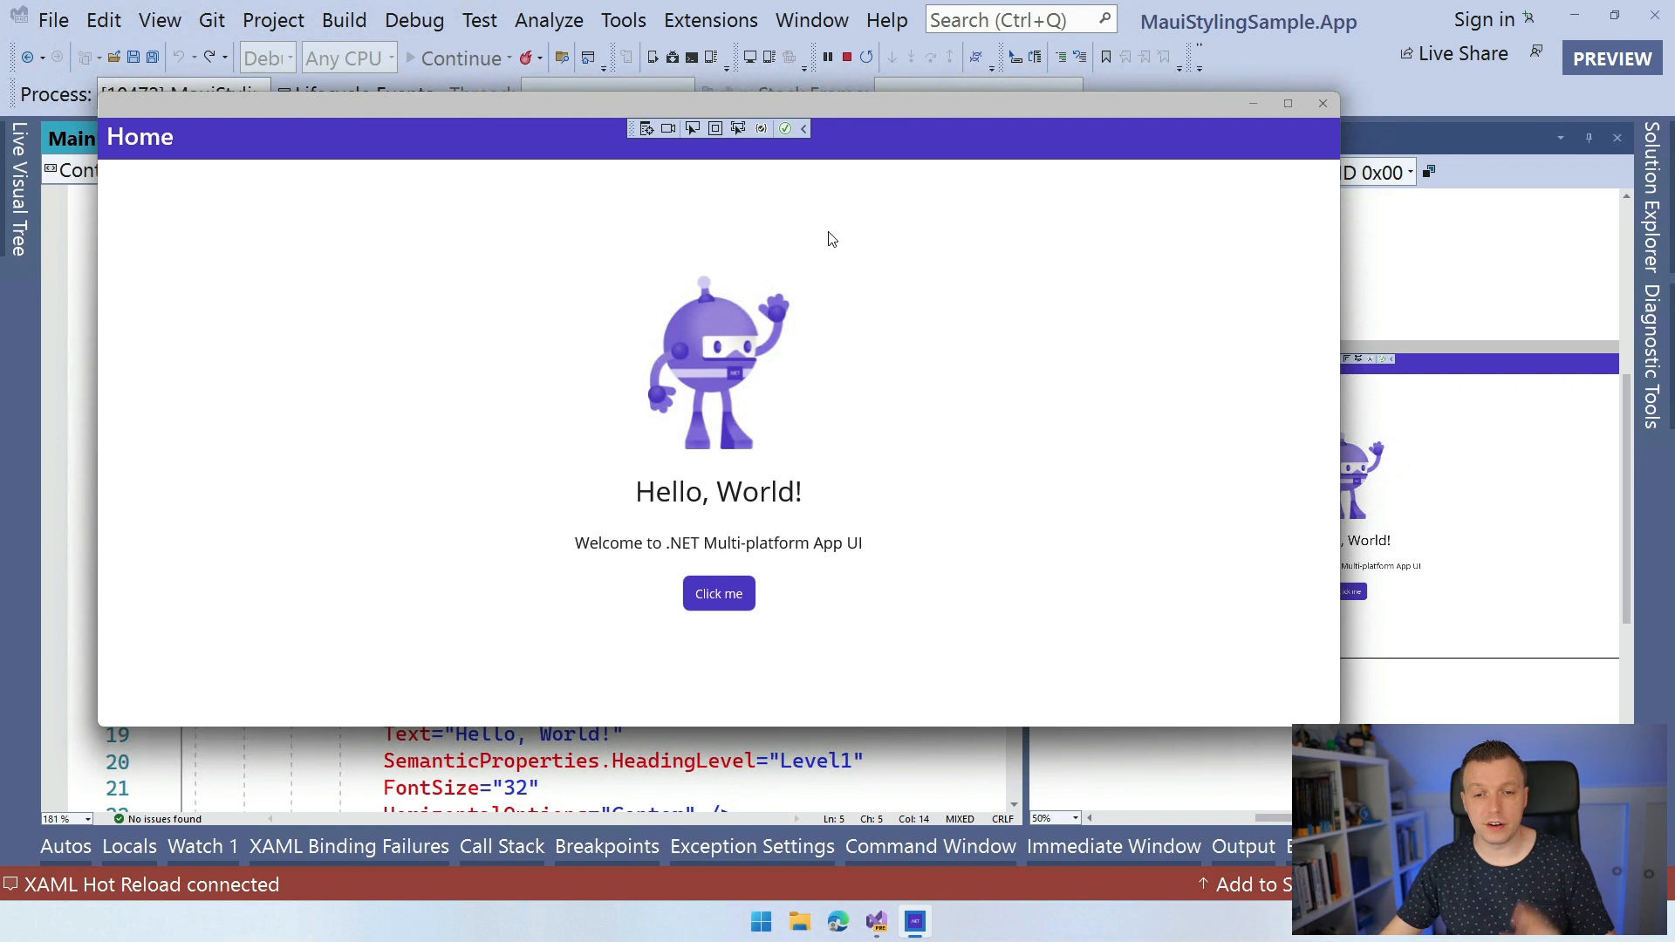
mouse_move(917, 381)
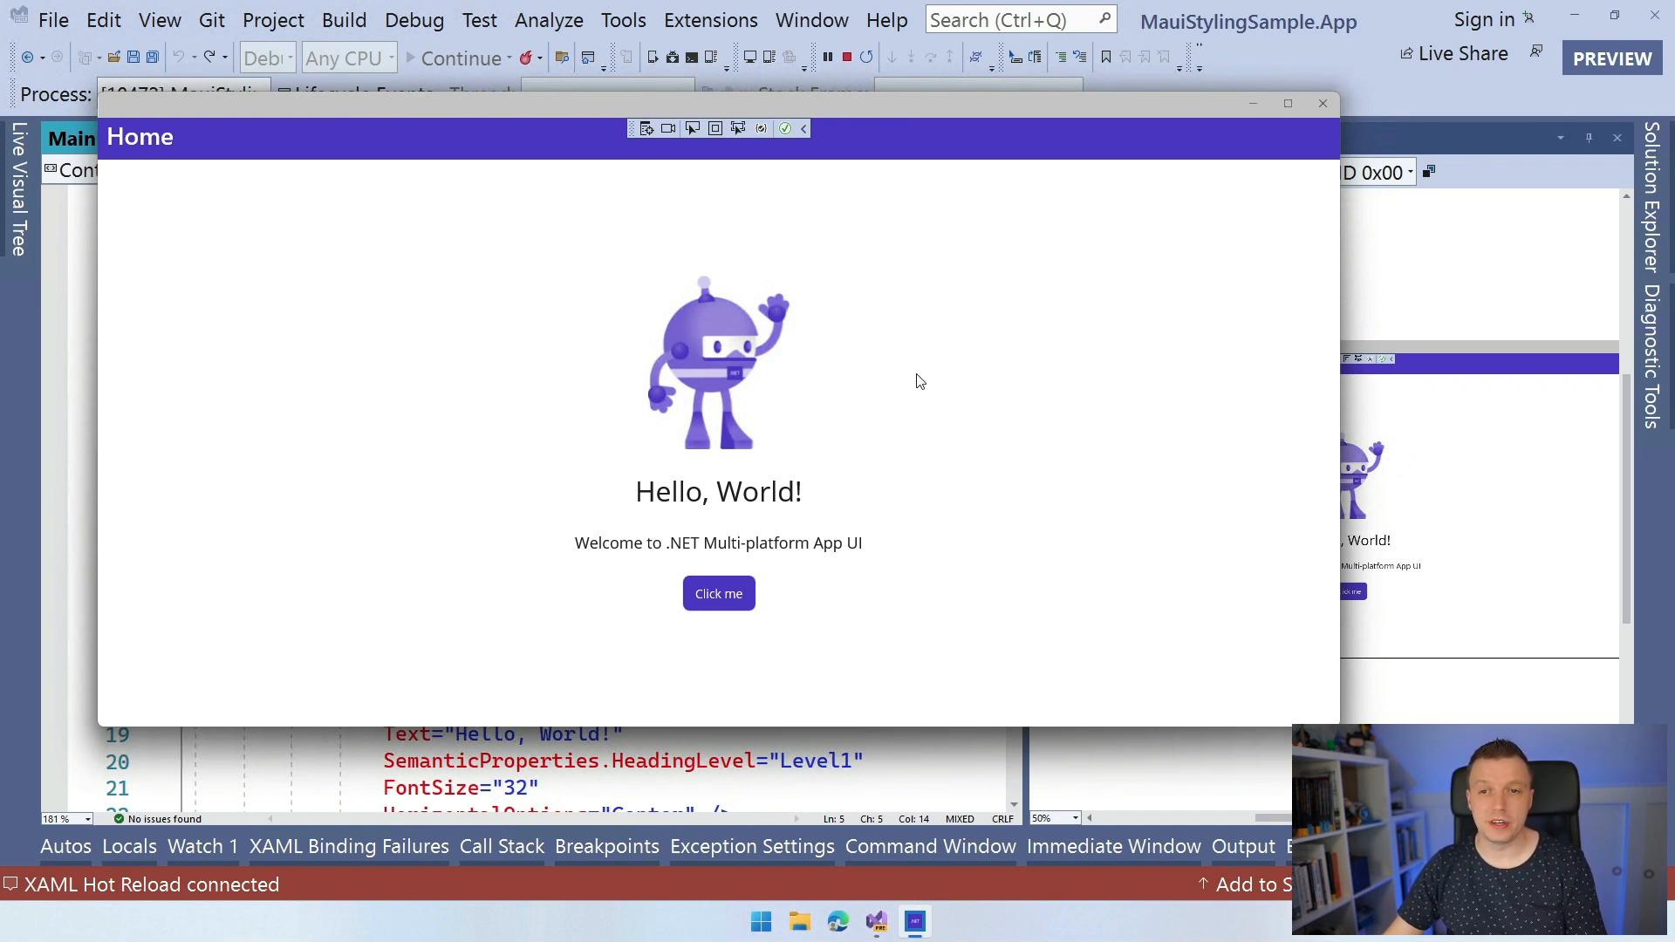
mouse_move(956, 395)
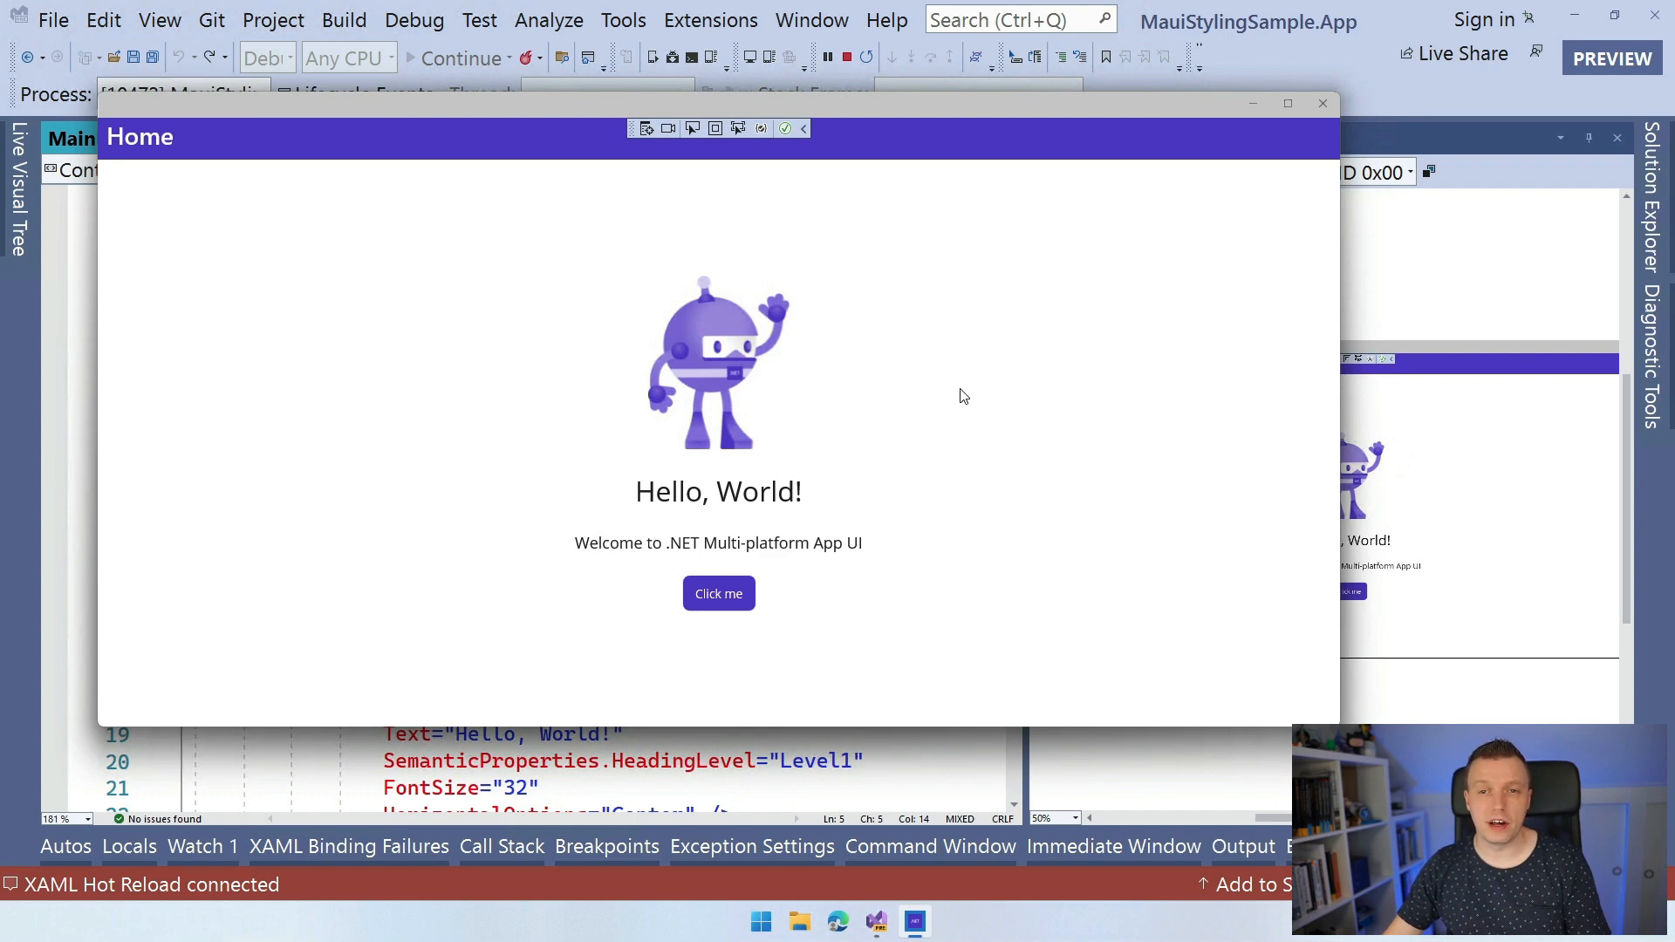
Stop the running app and insert a ContentPage.Resources section with an empty ResourceDictionary on line 5.
click(827, 58)
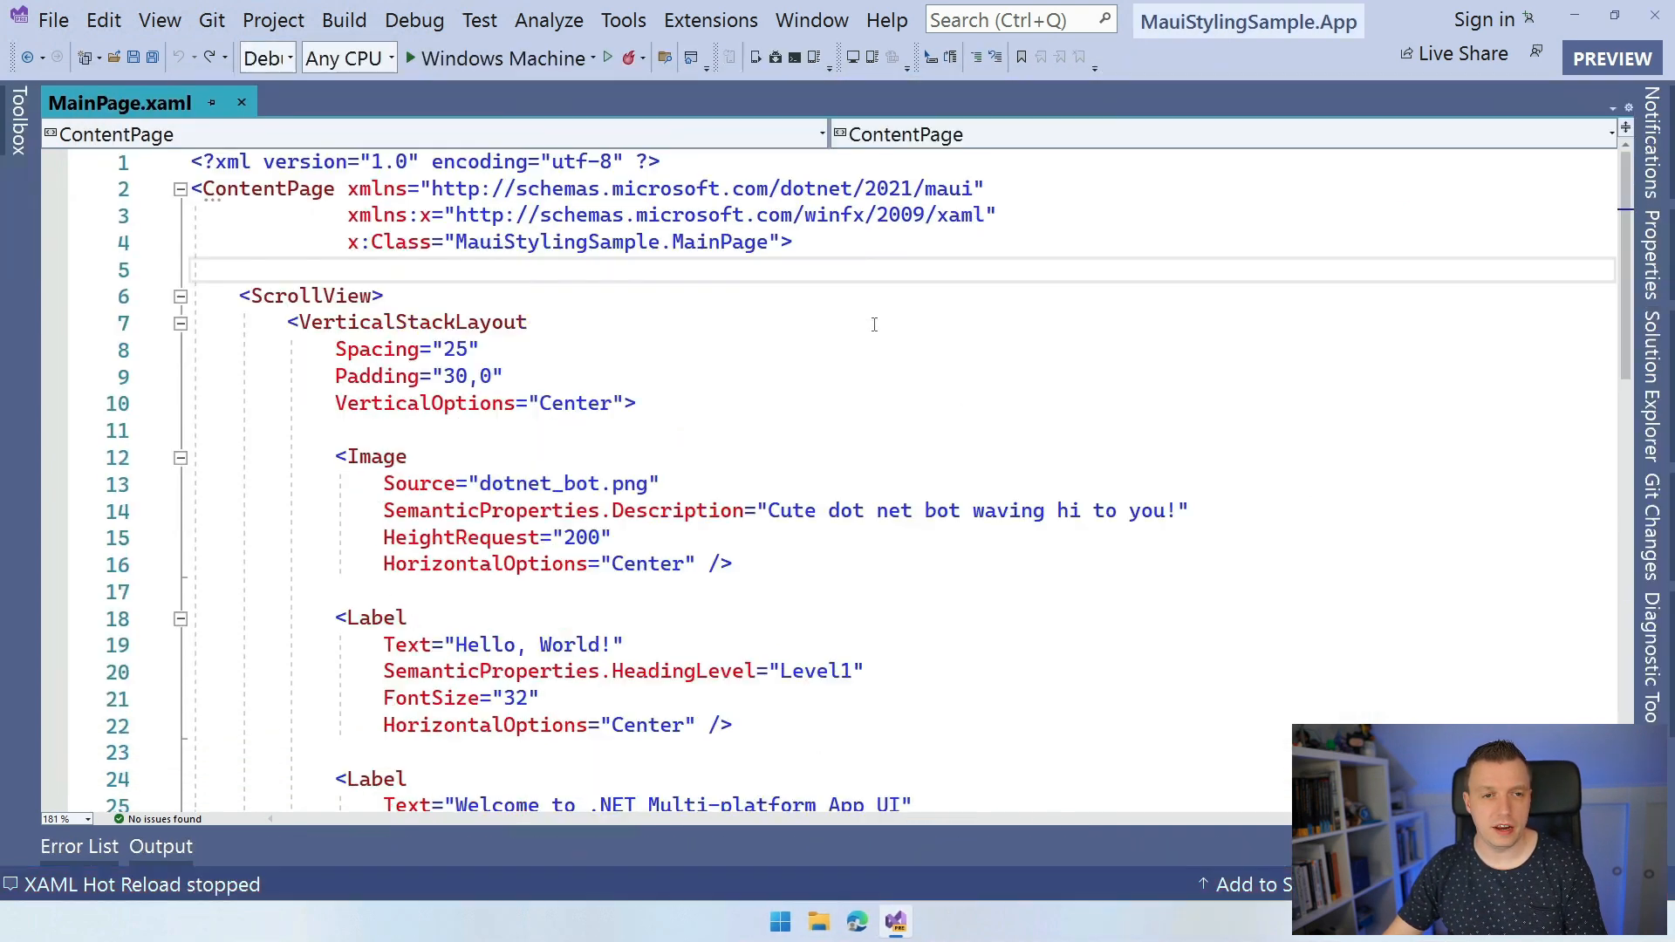
mouse_move(184, 211)
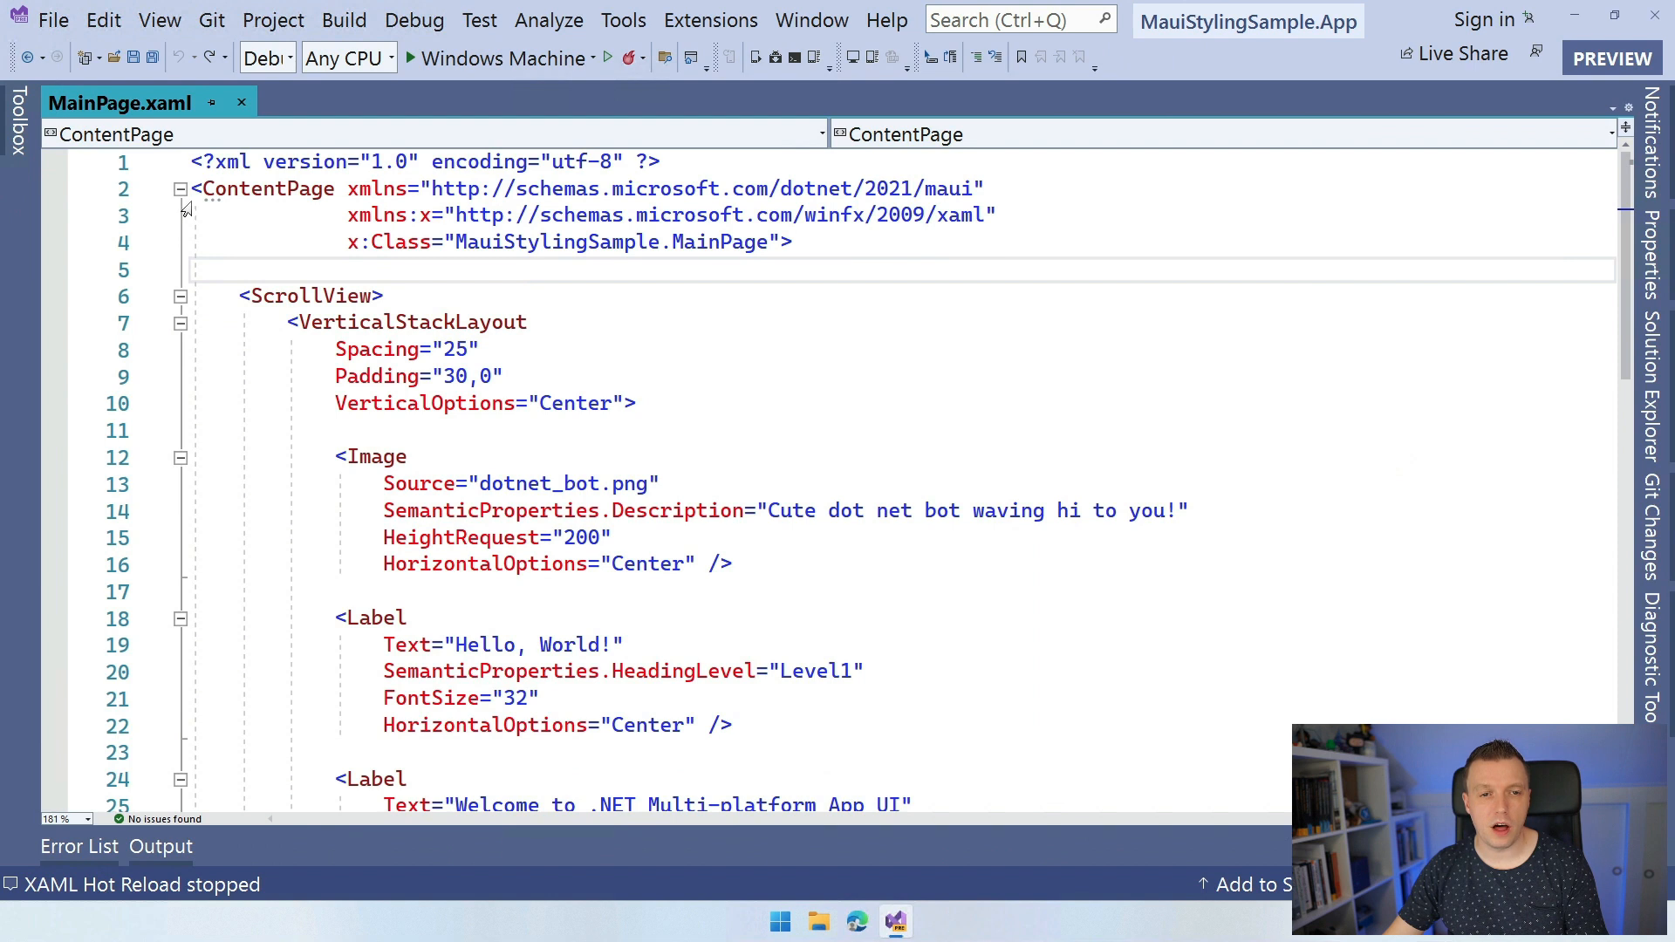
click(353, 270)
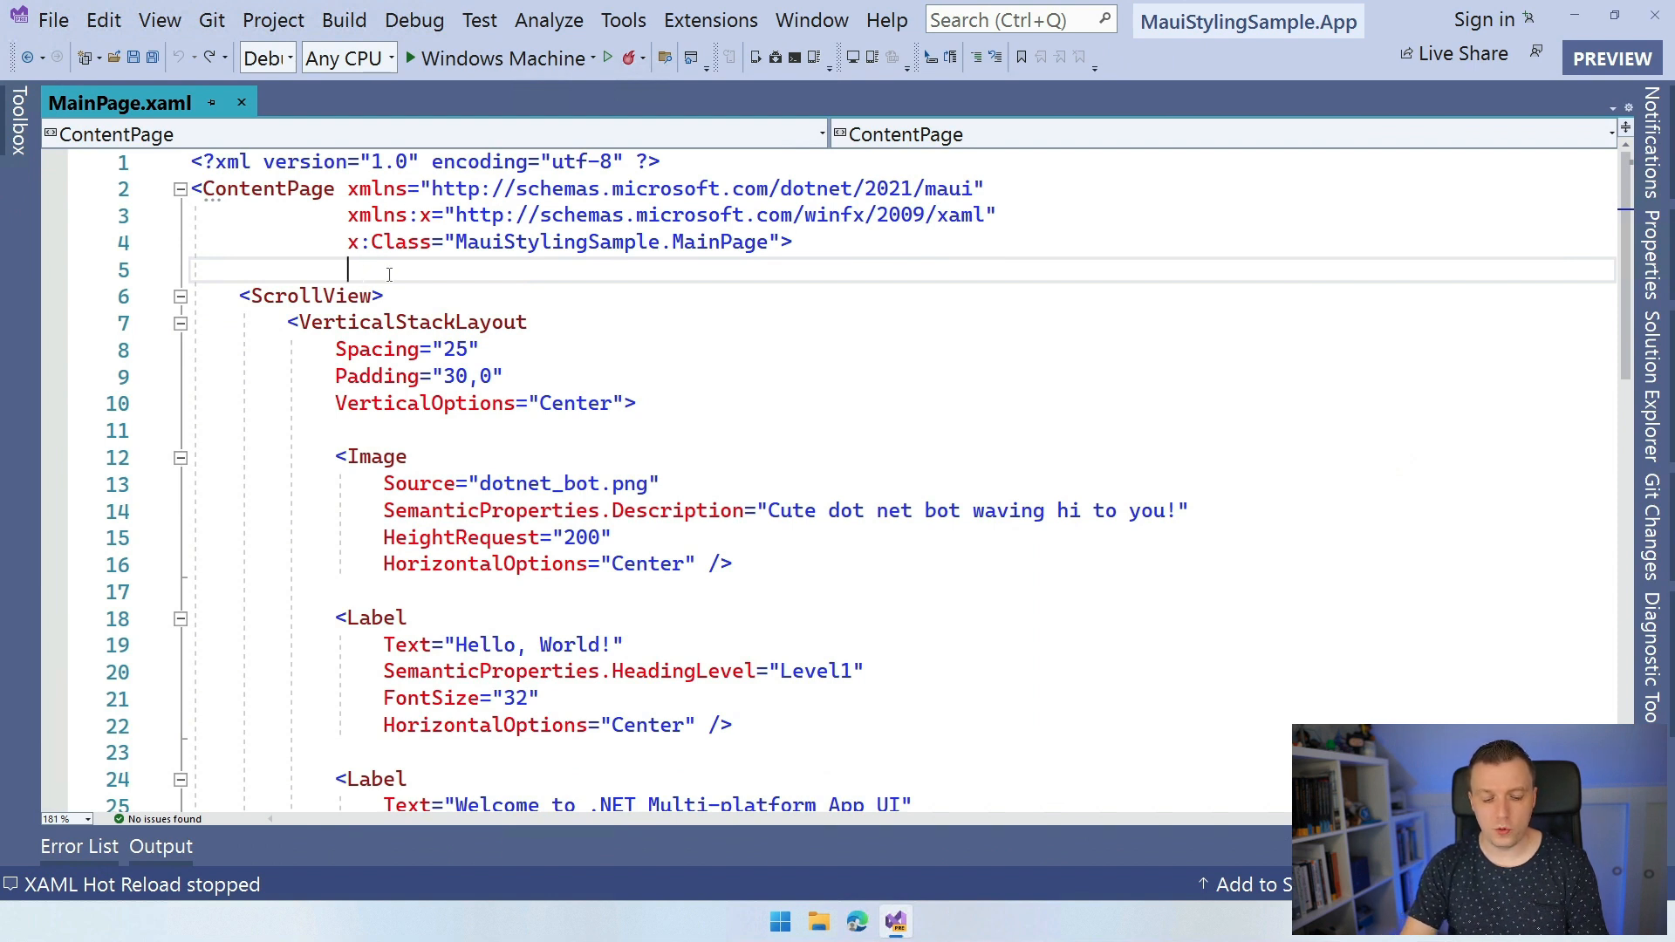
text(ContentPage.Resources>)
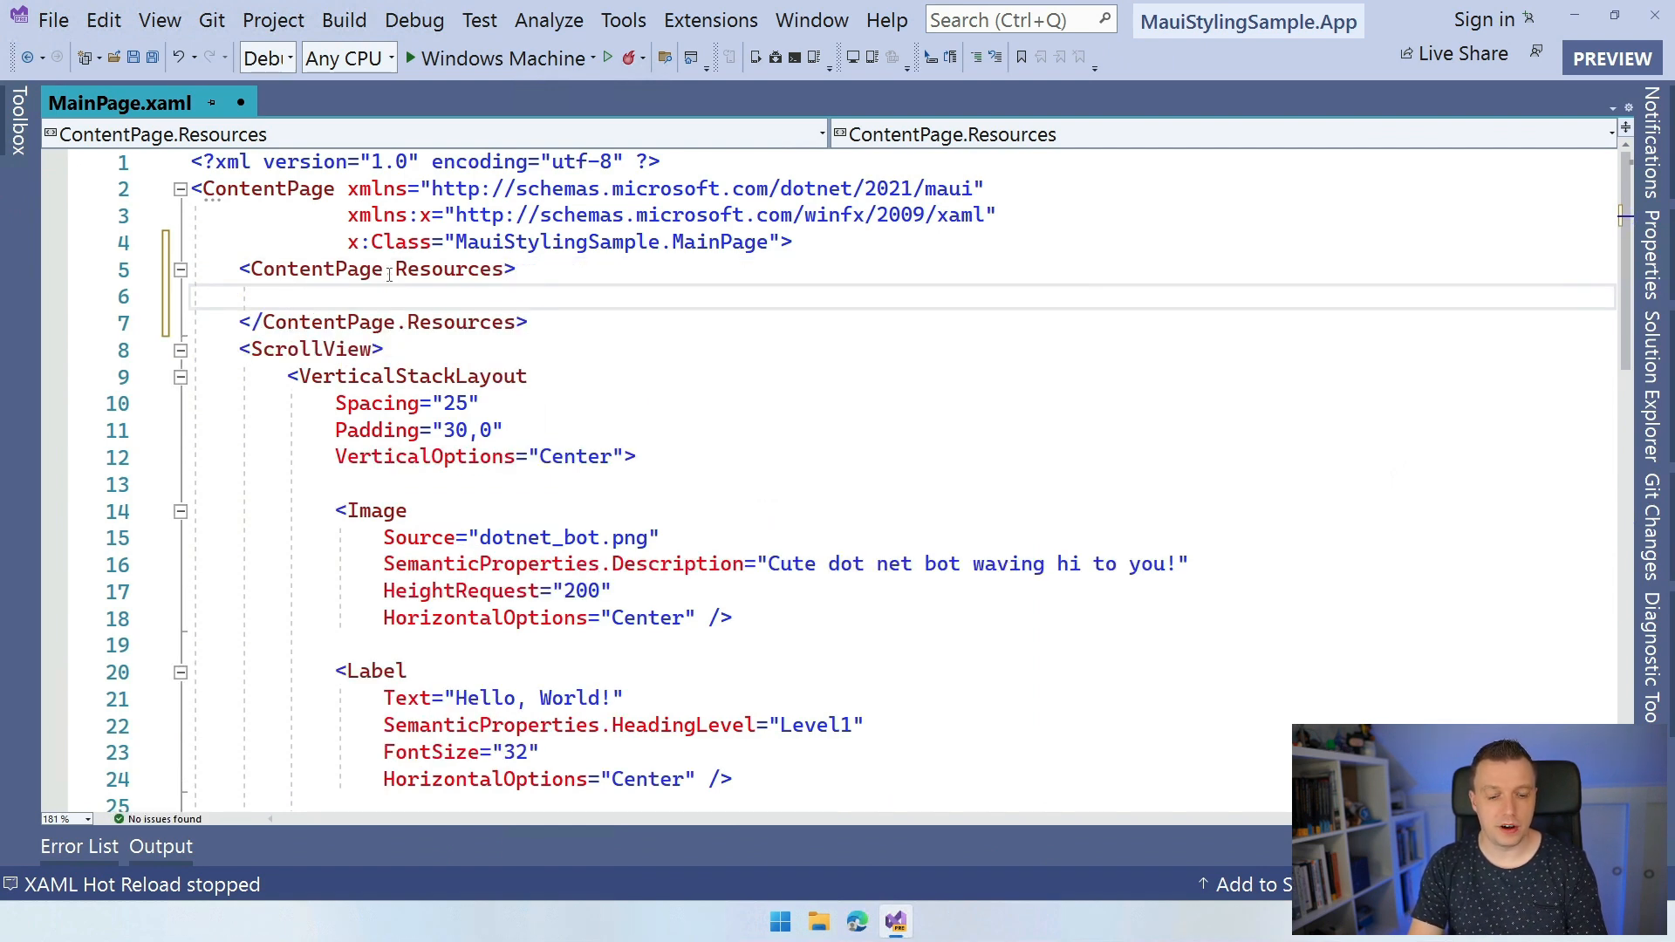
text(<ResourceDictionary)
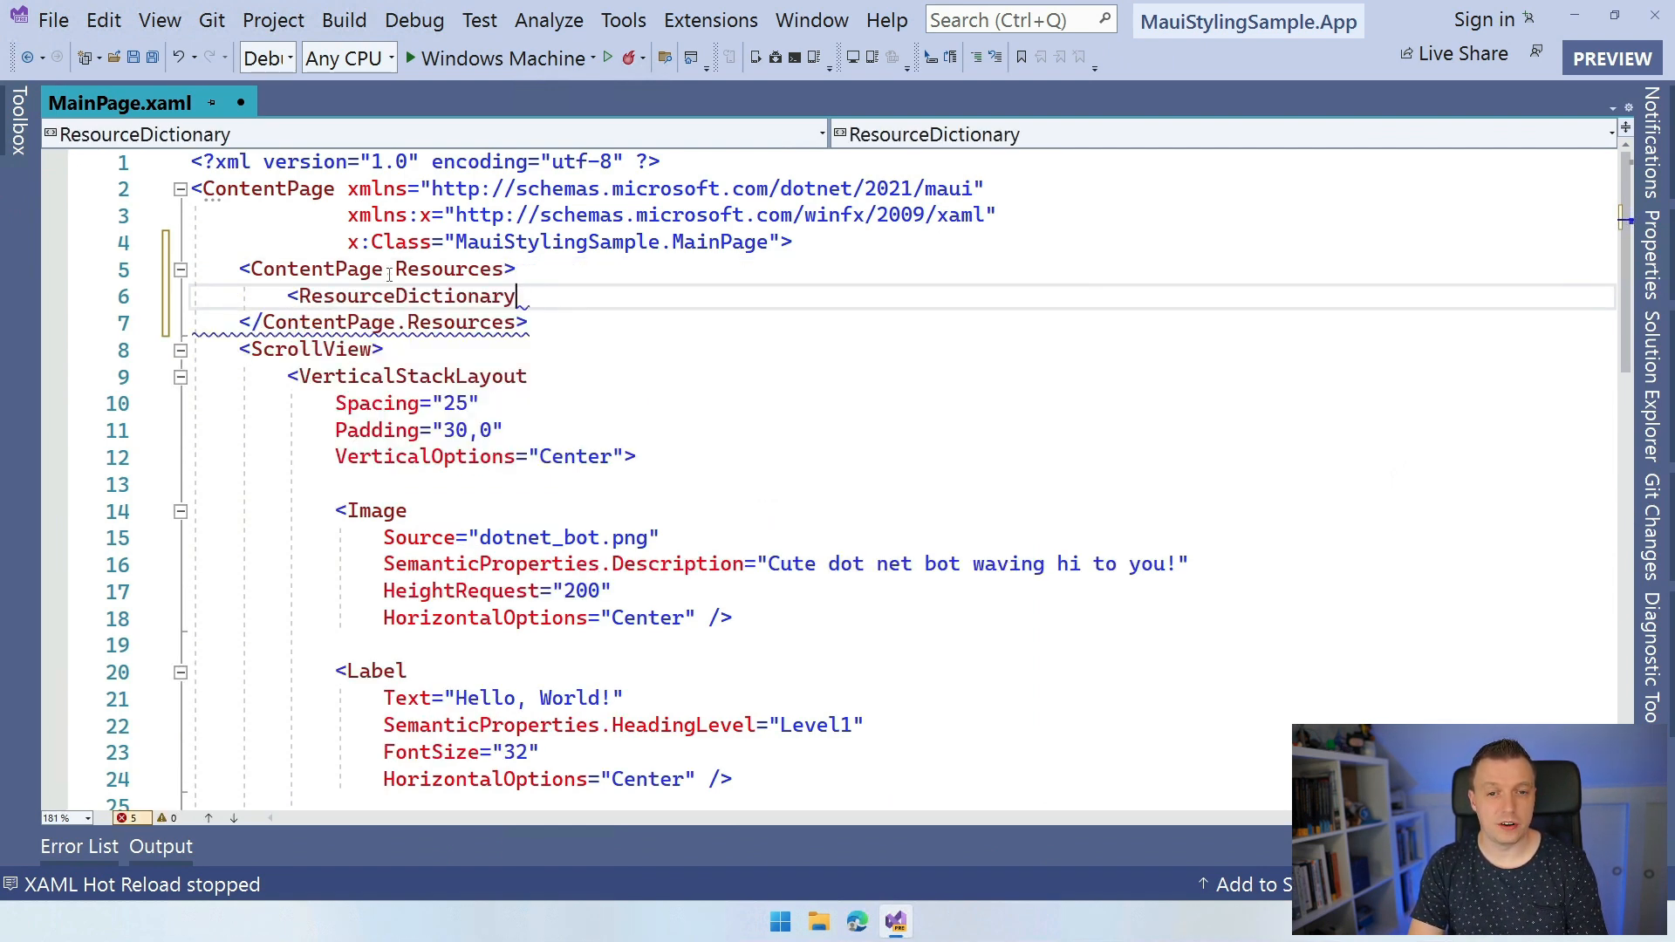
key(Enter)
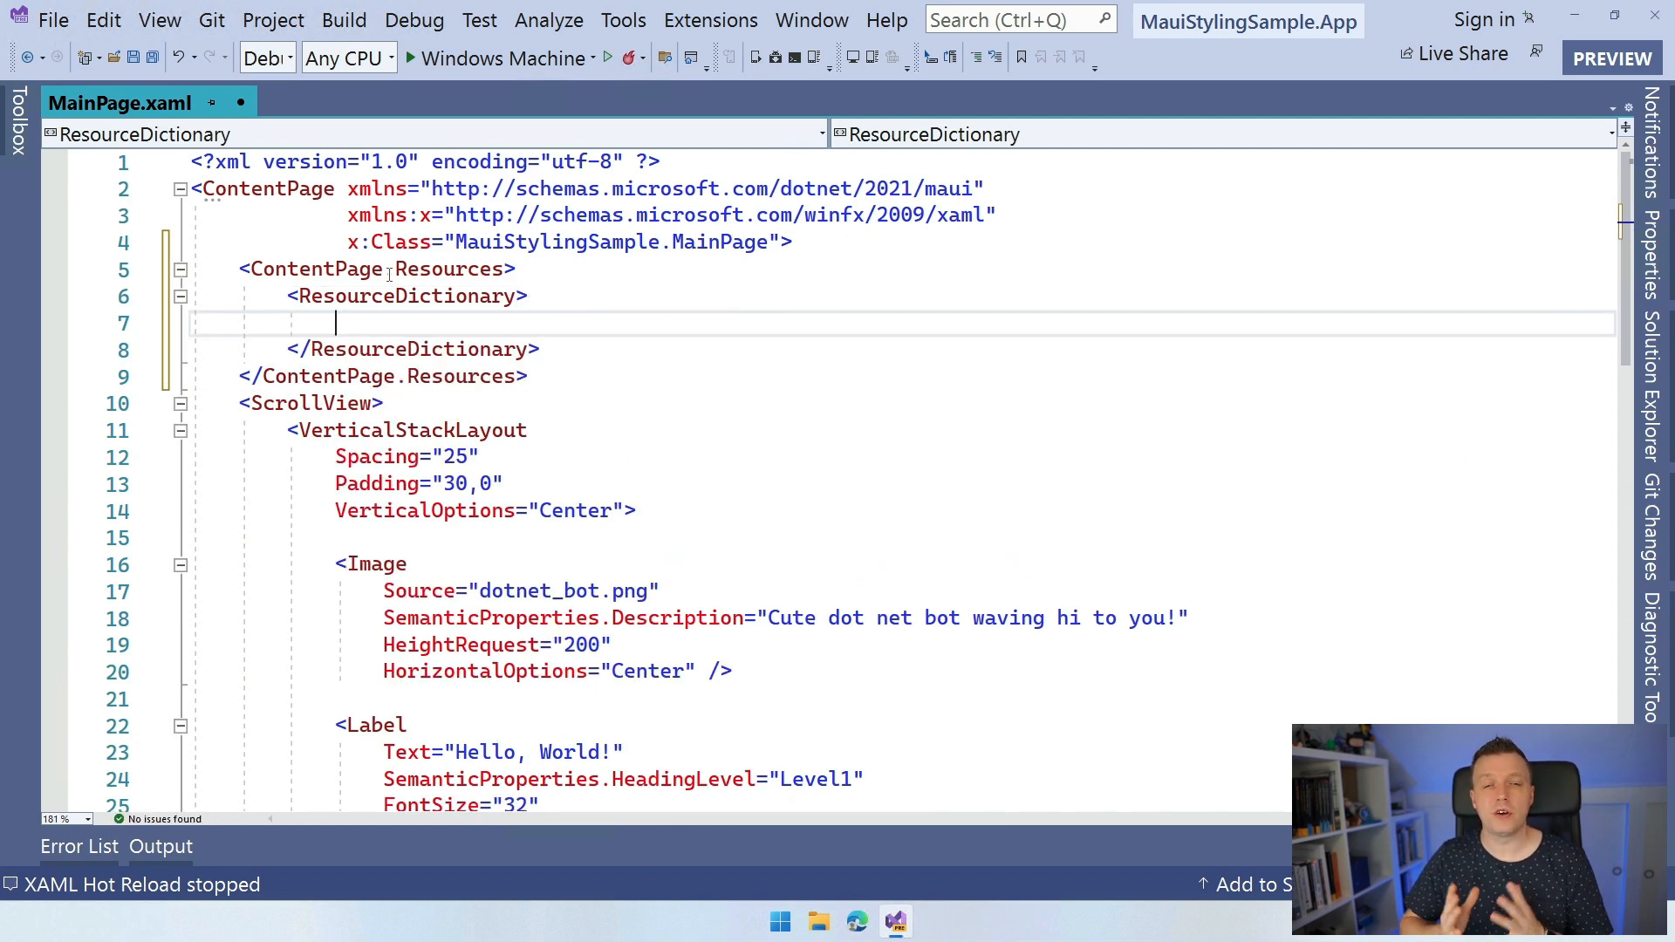
text(<)
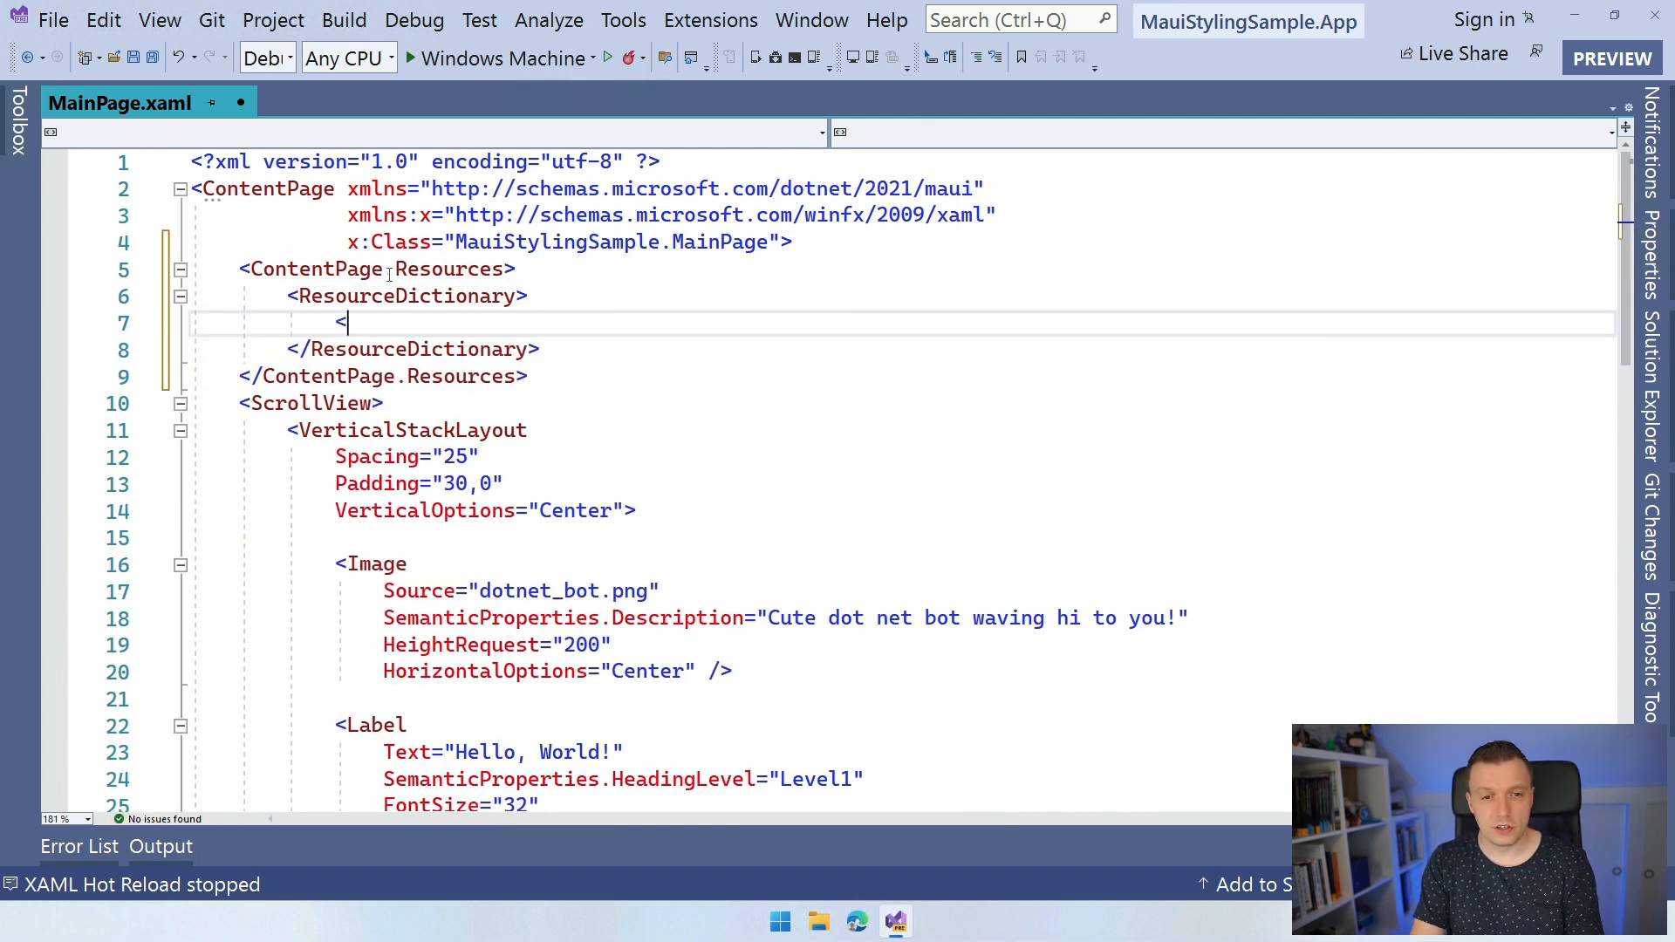
Declare an empty Style with TargetType Label and x:Key labelStyle inside the resource dictionary.
text(Style)
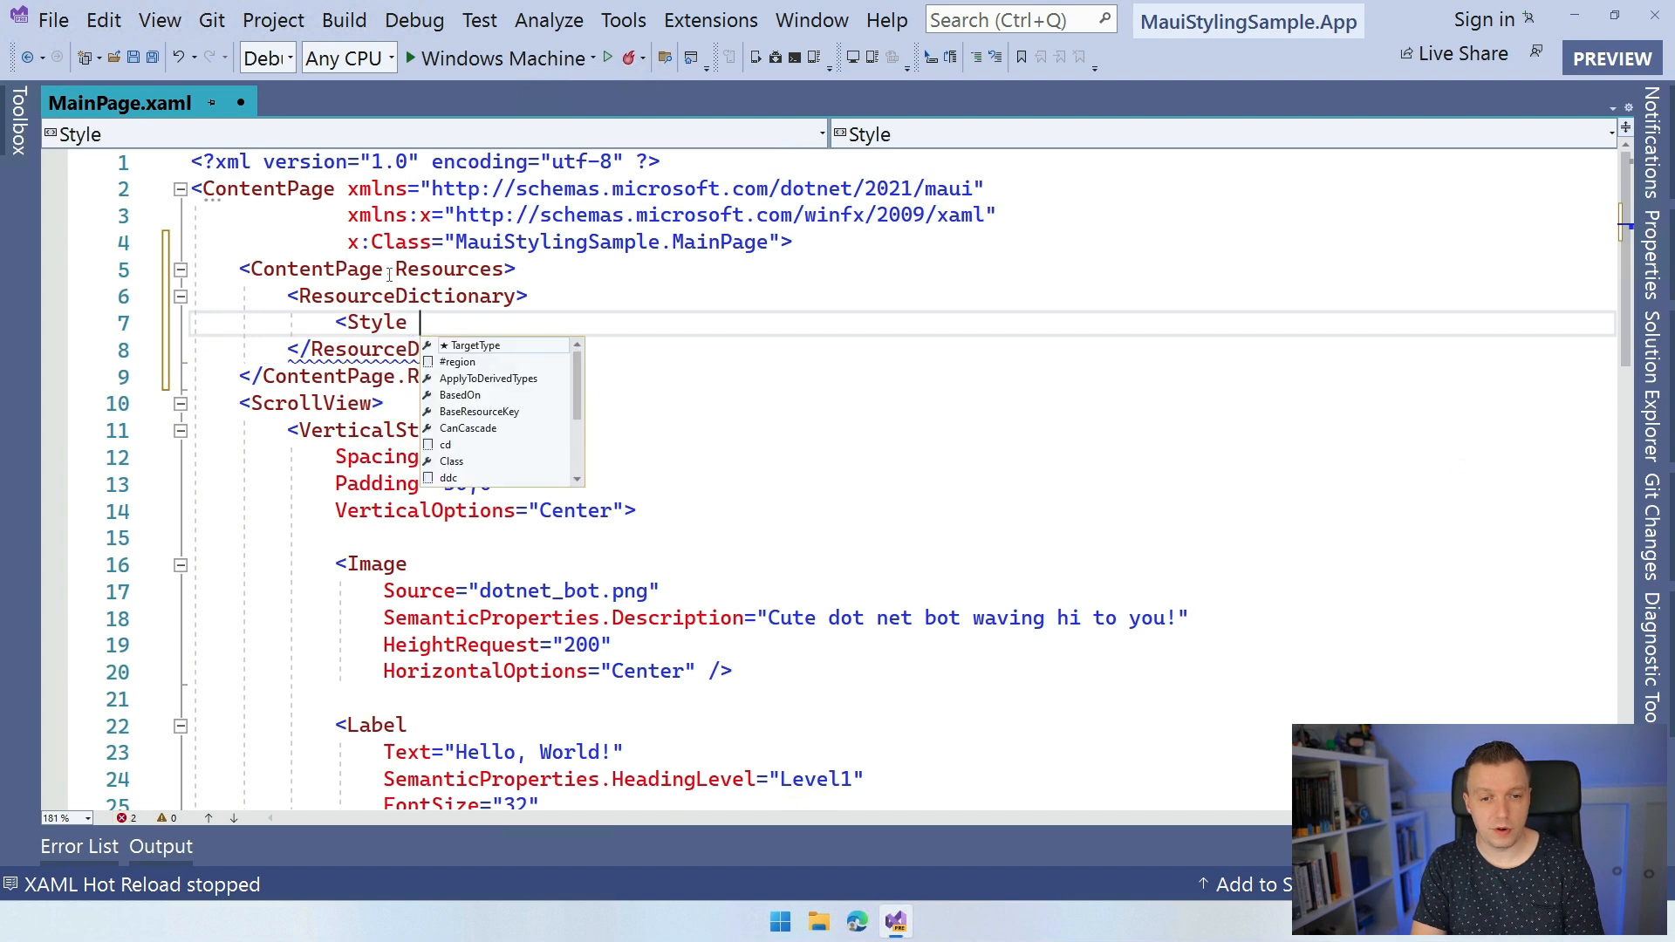
click(477, 346)
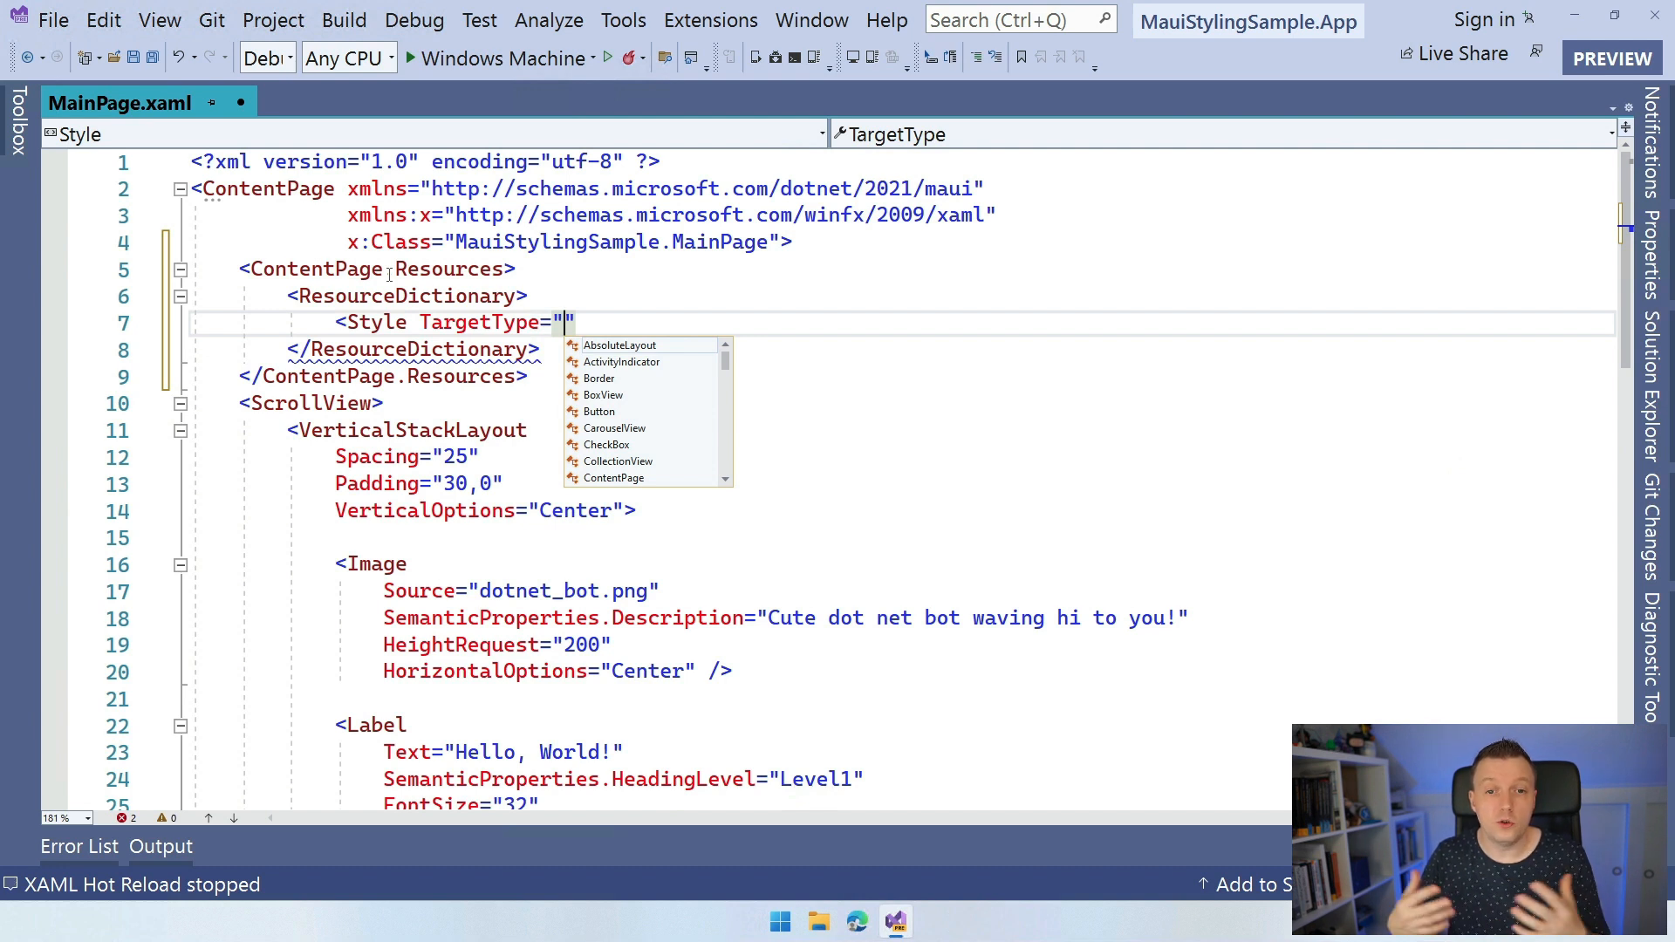
text(Label)
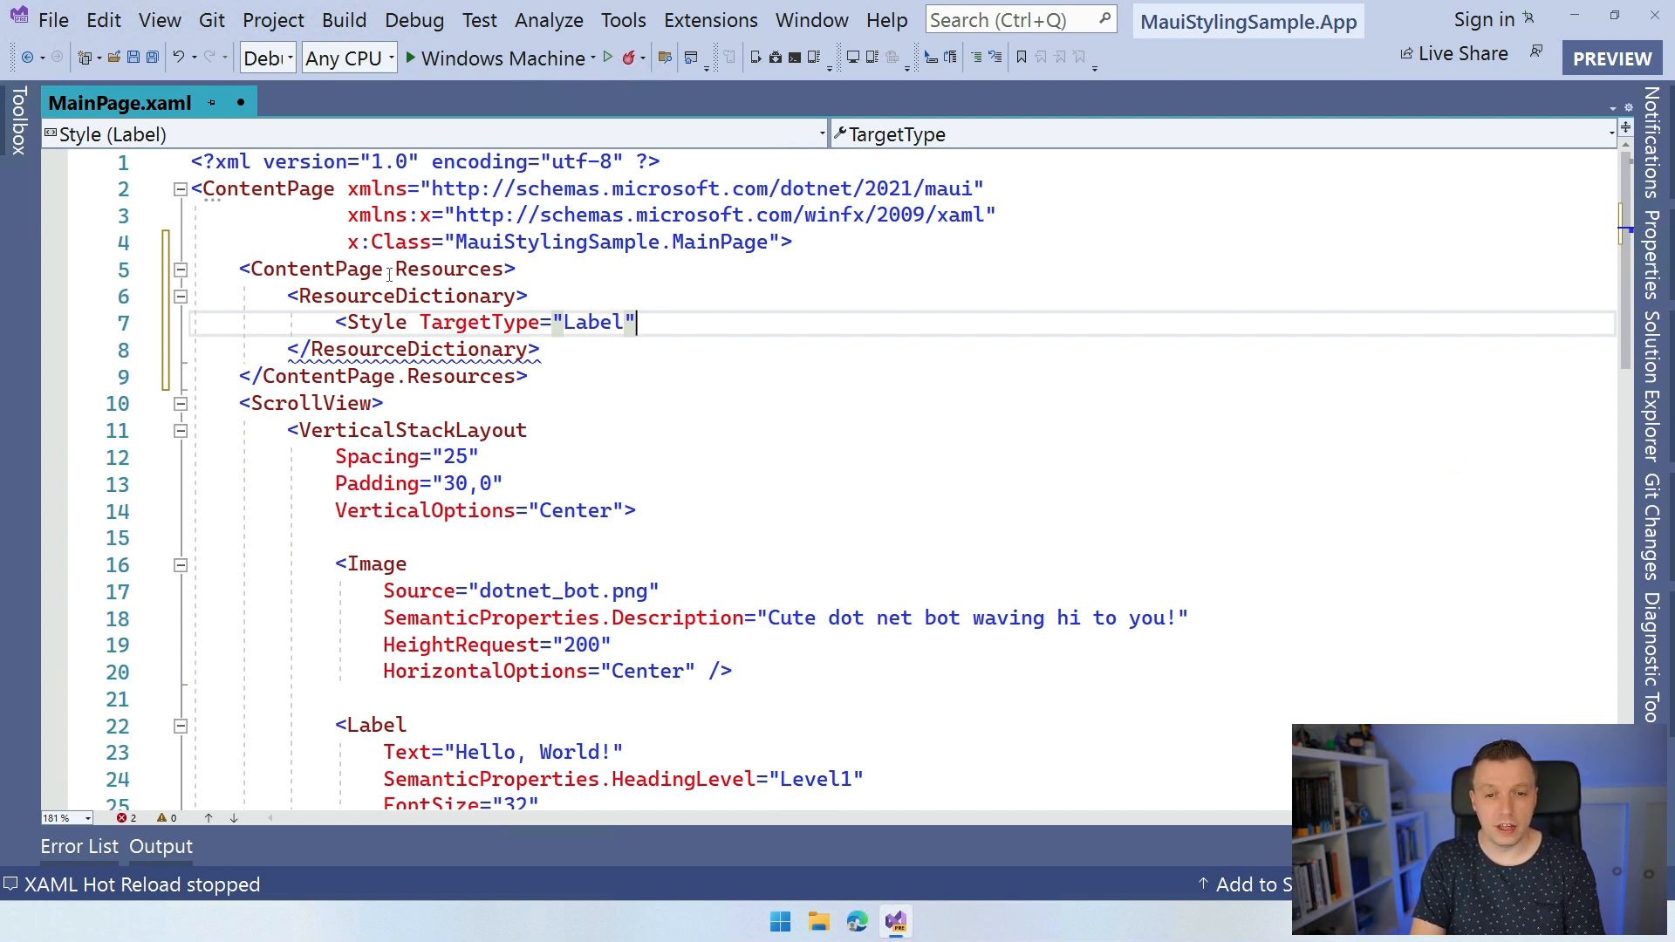
text(App)
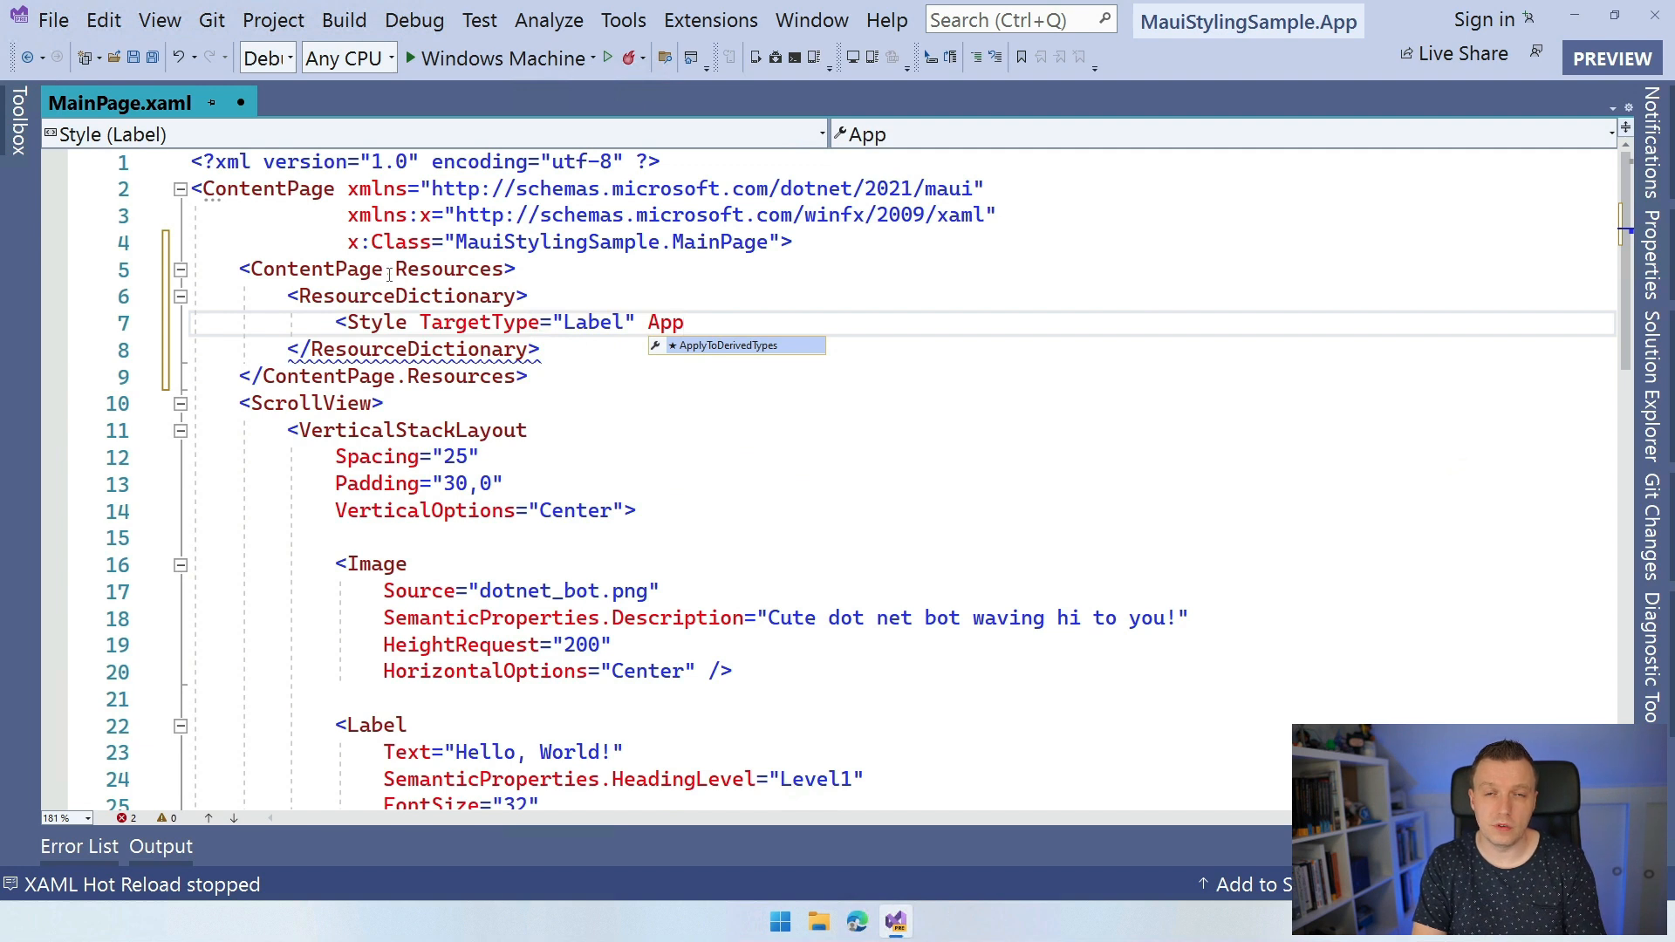
key(Backspace)
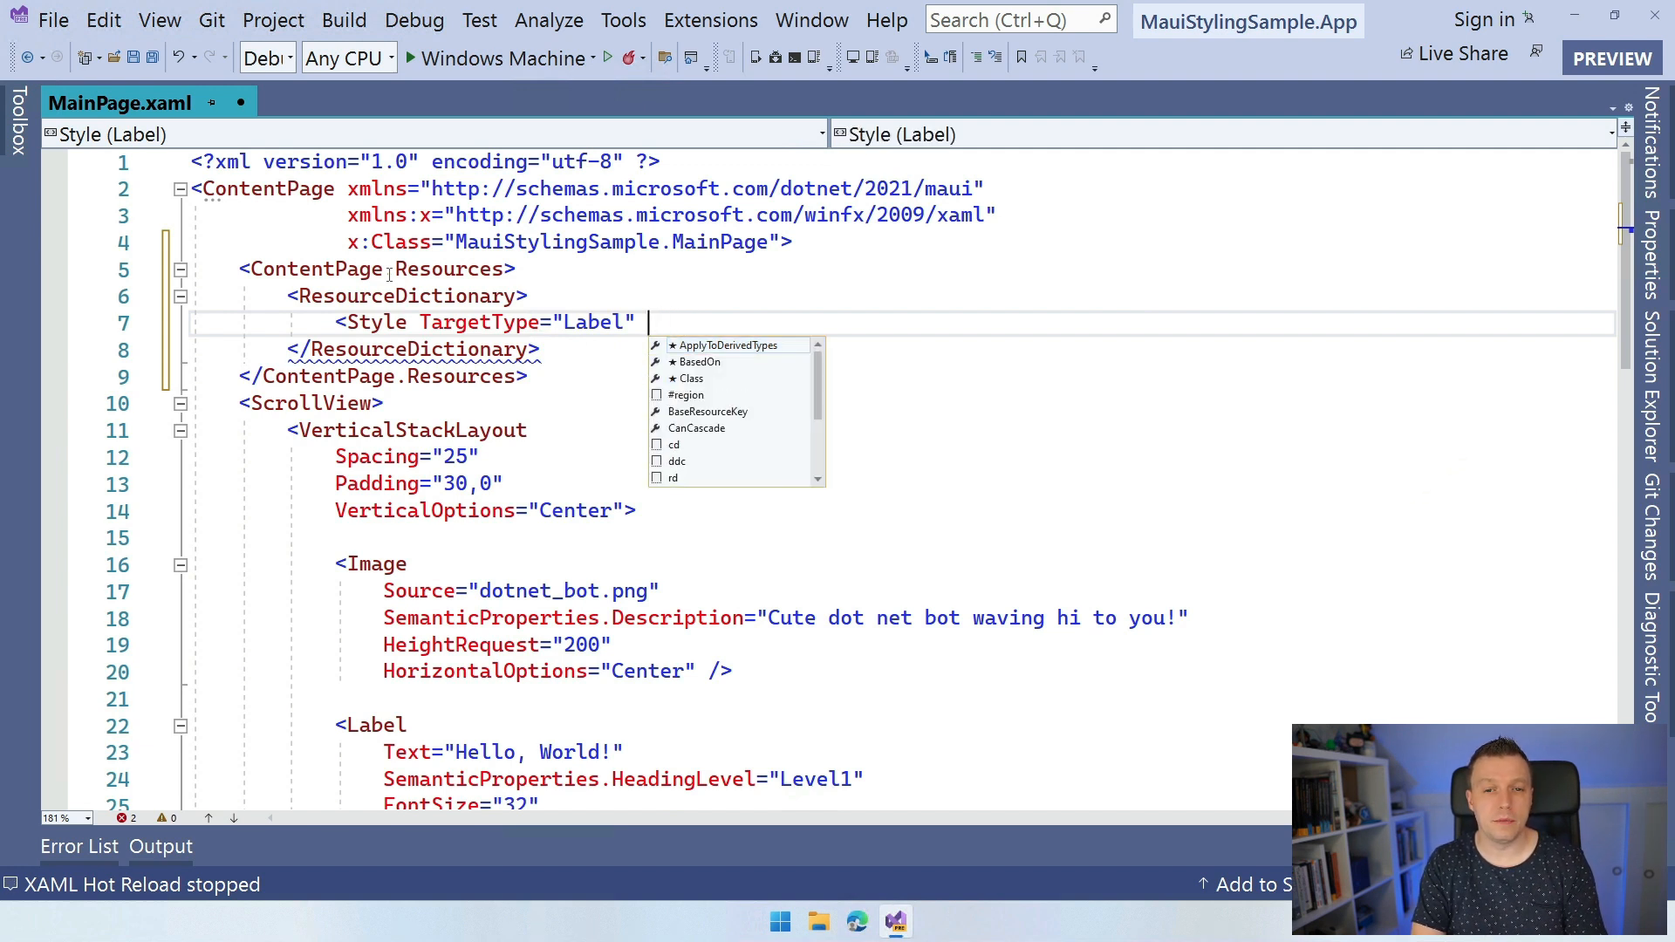
text(x:Key=")
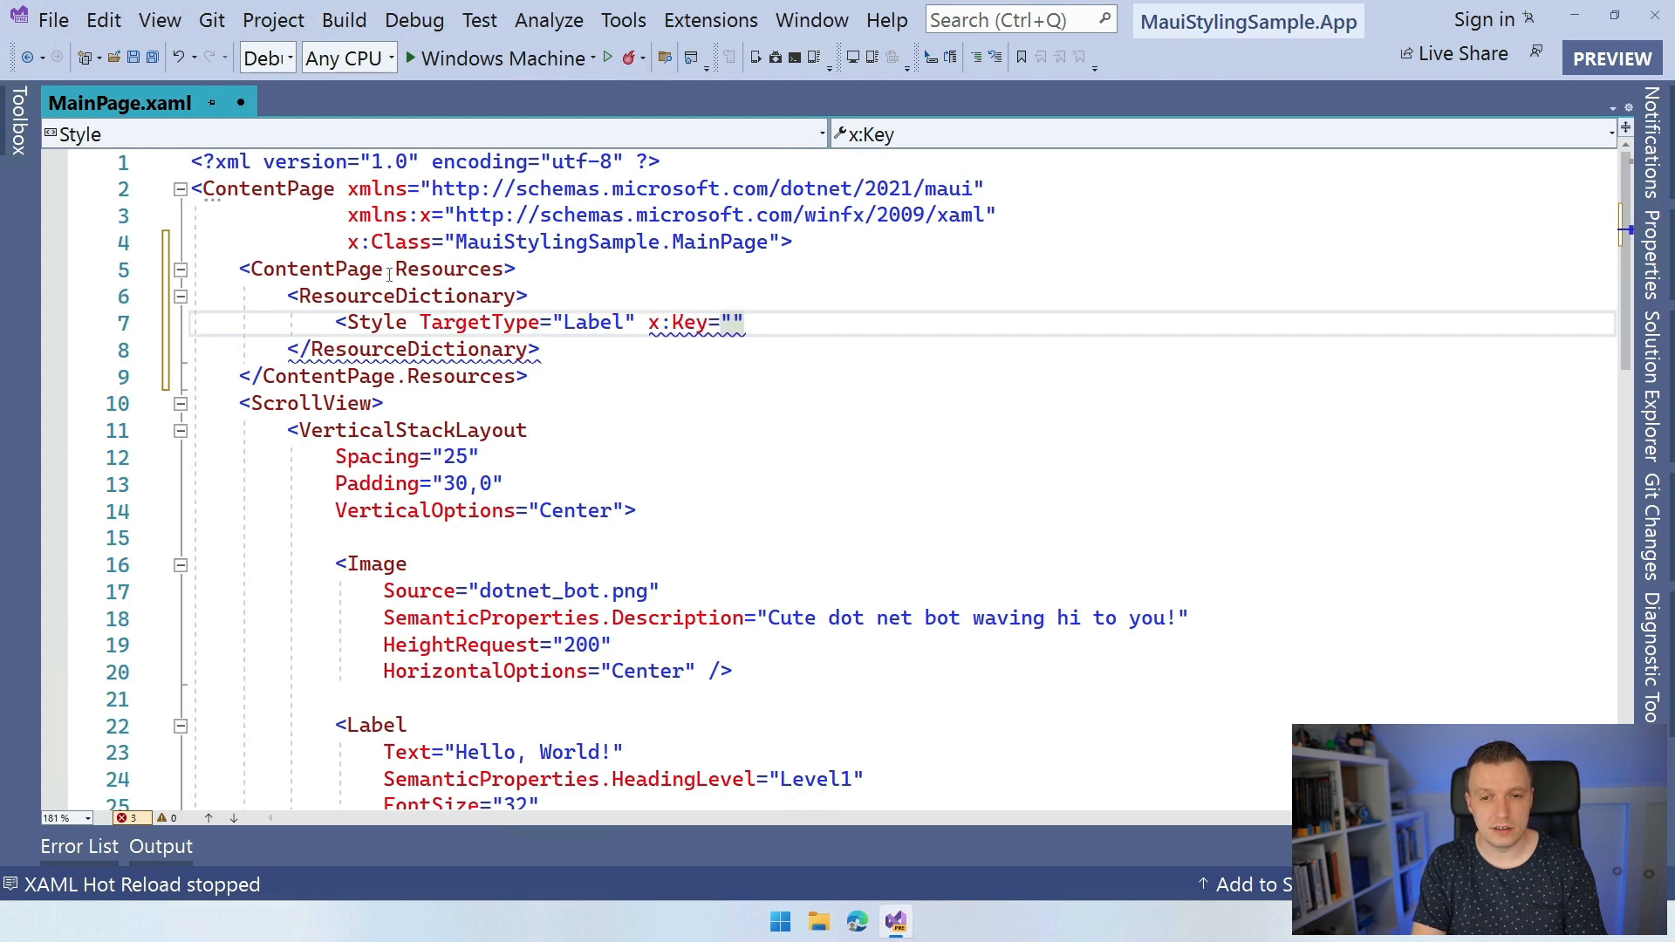
text(labelStyle)
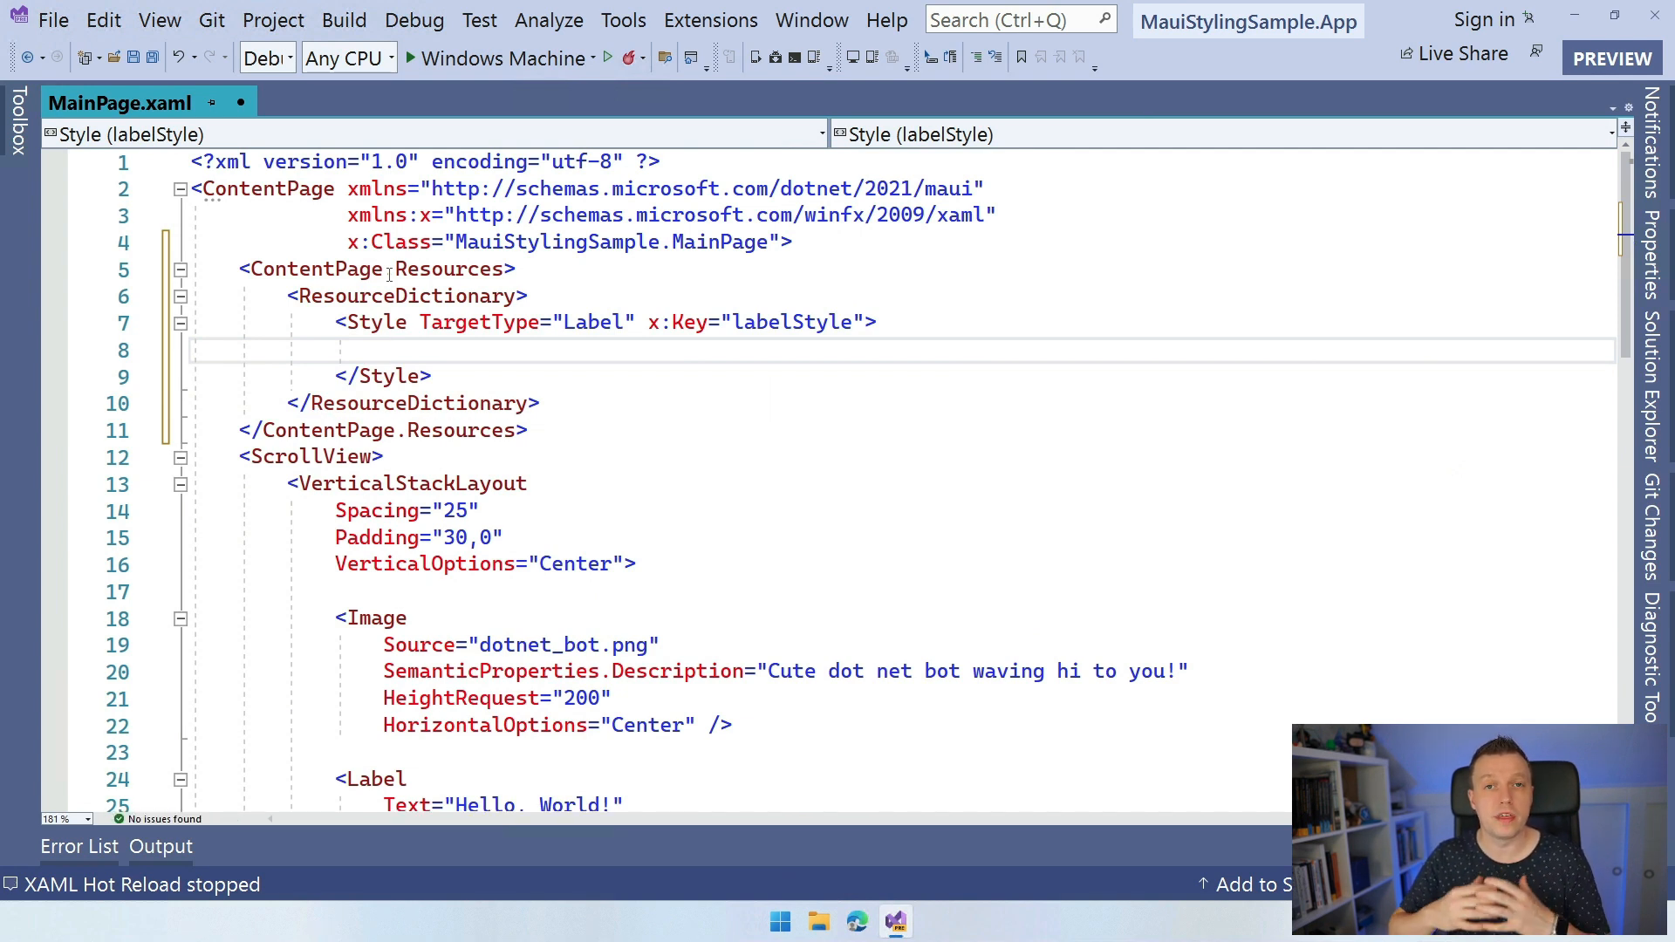
Add a Setter for the TextColor property with its Value being set to Fuchsia.
click(385, 350)
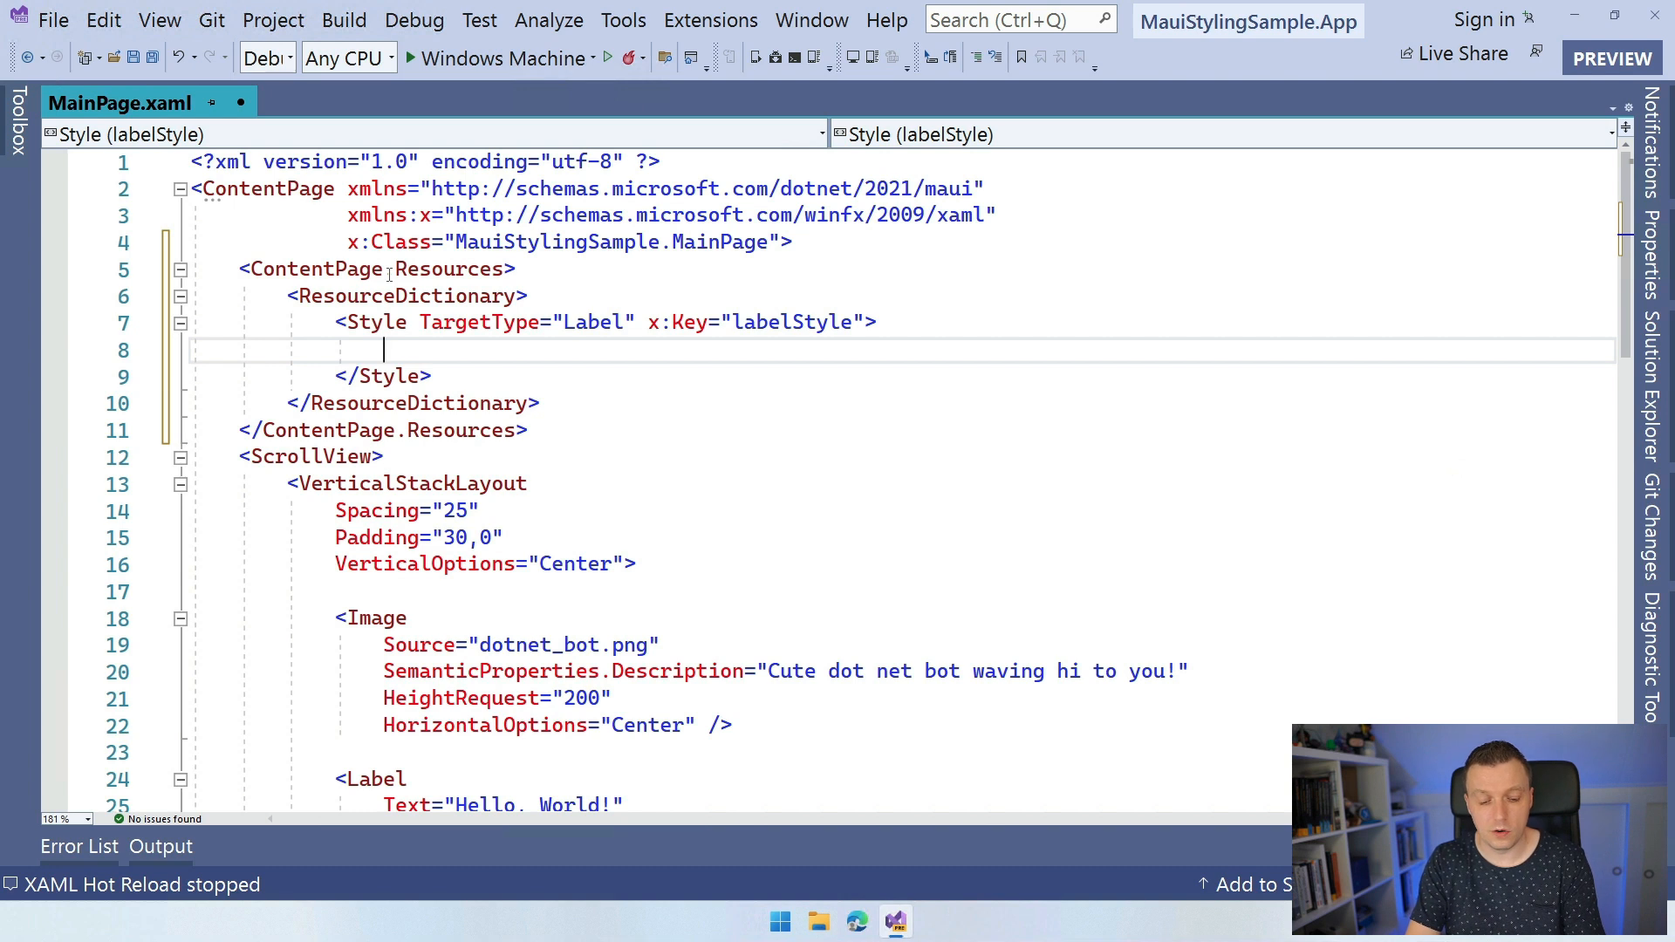
text(<Setter Property=")
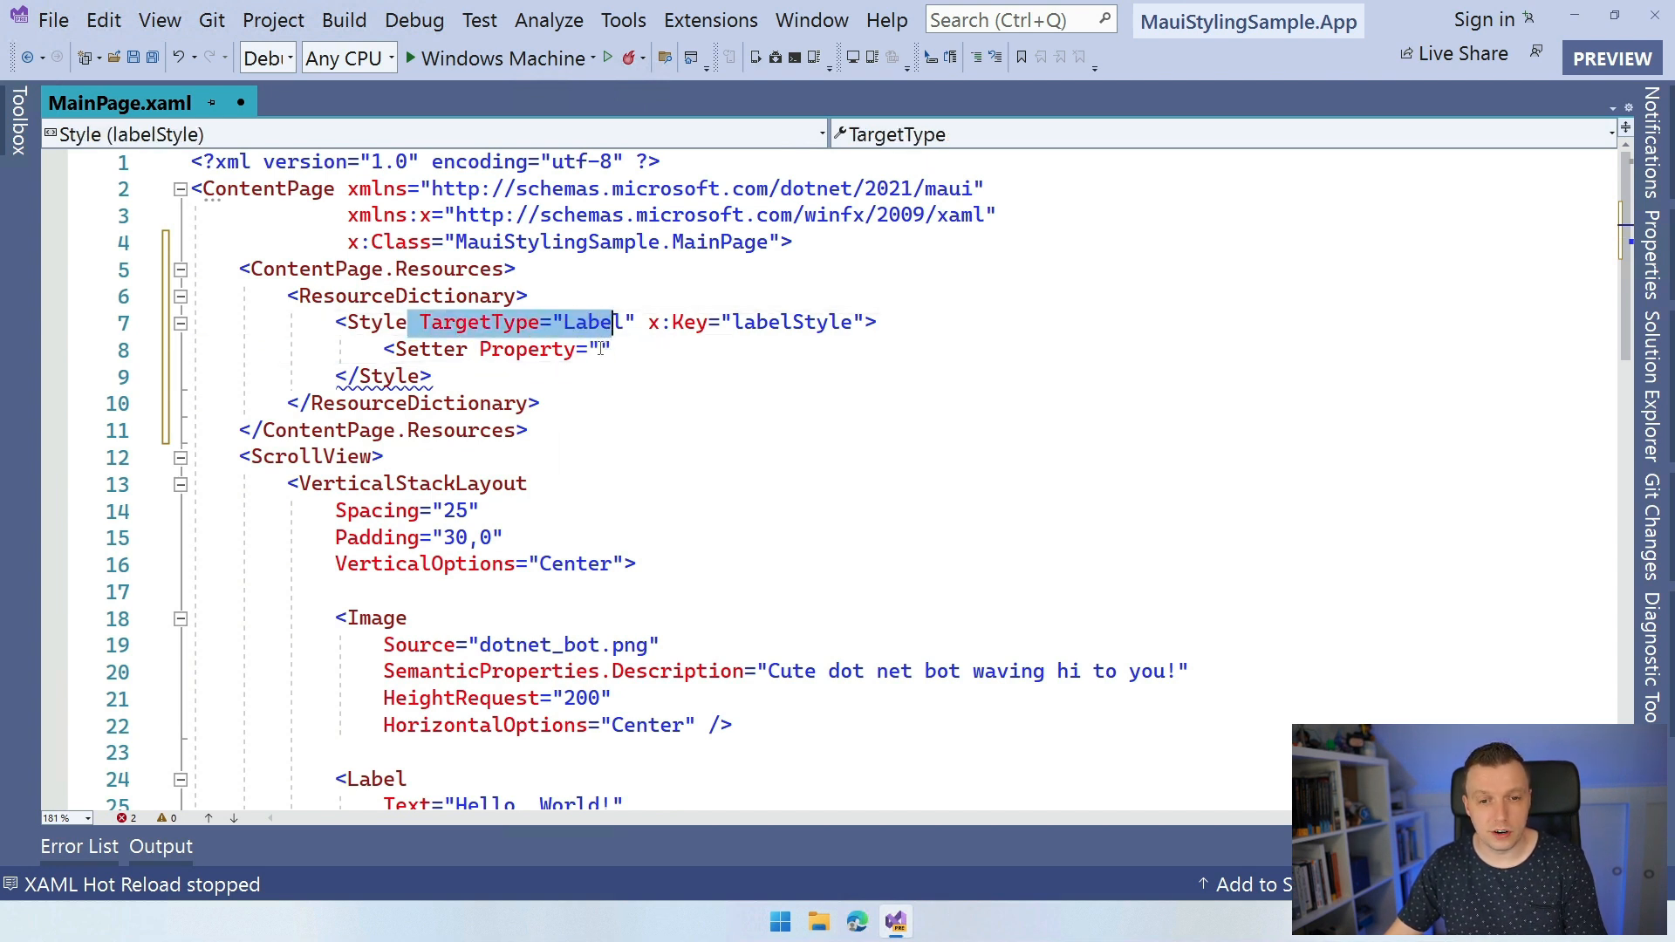
click(602, 349)
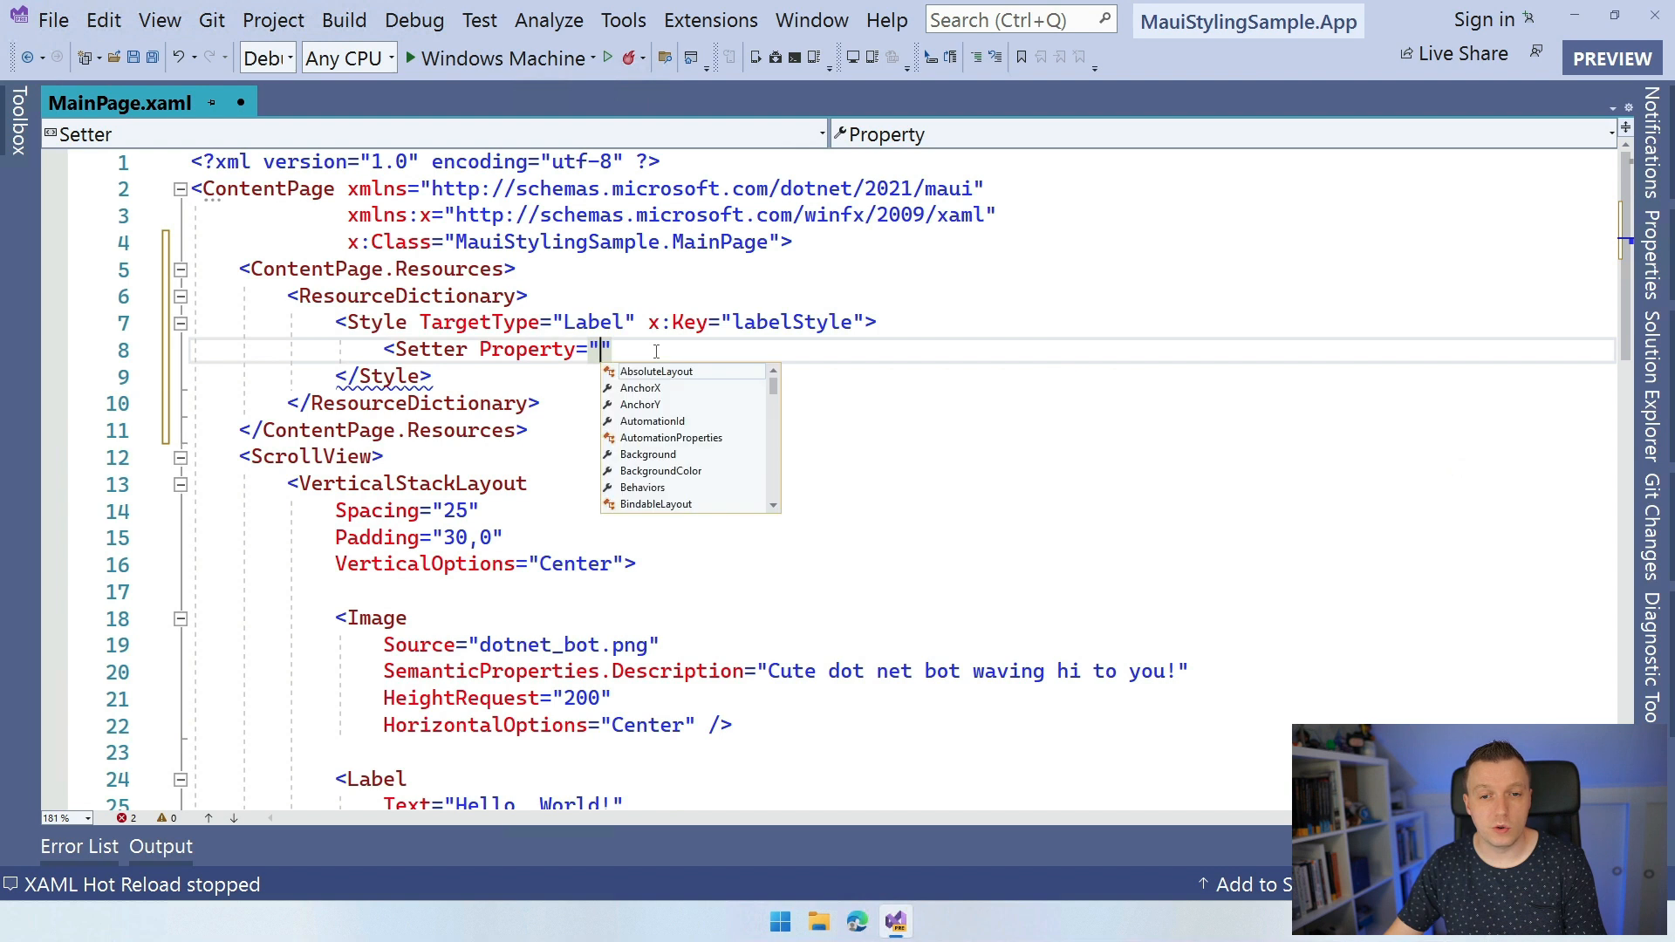
mouse_move(795, 466)
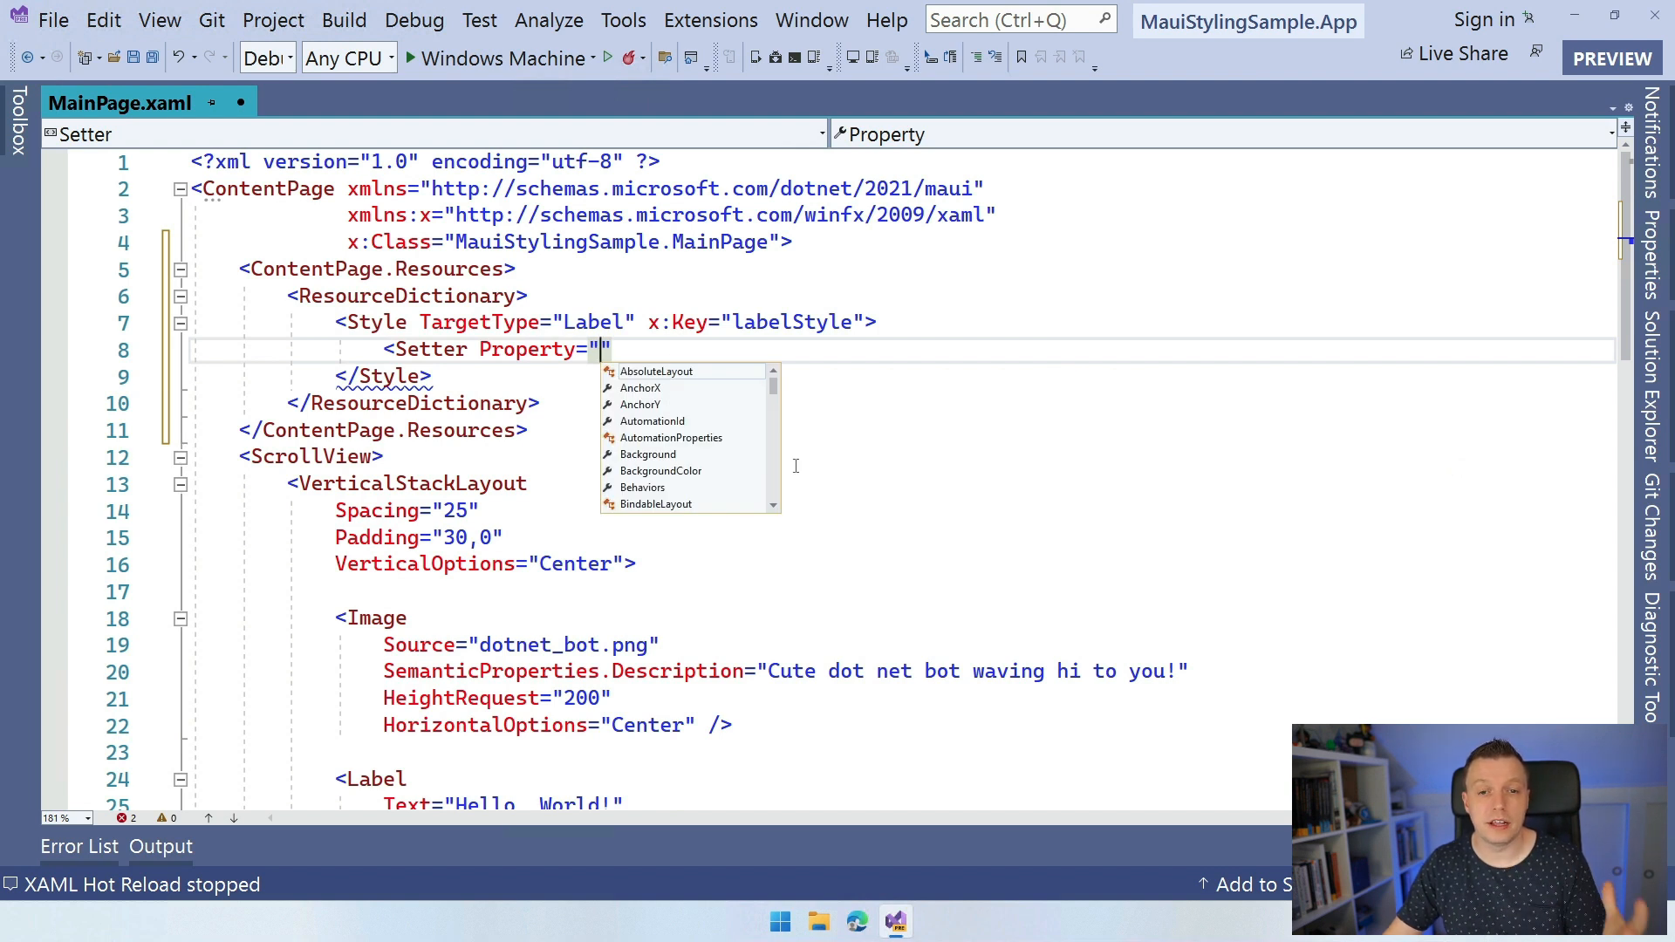
text(TextColor)
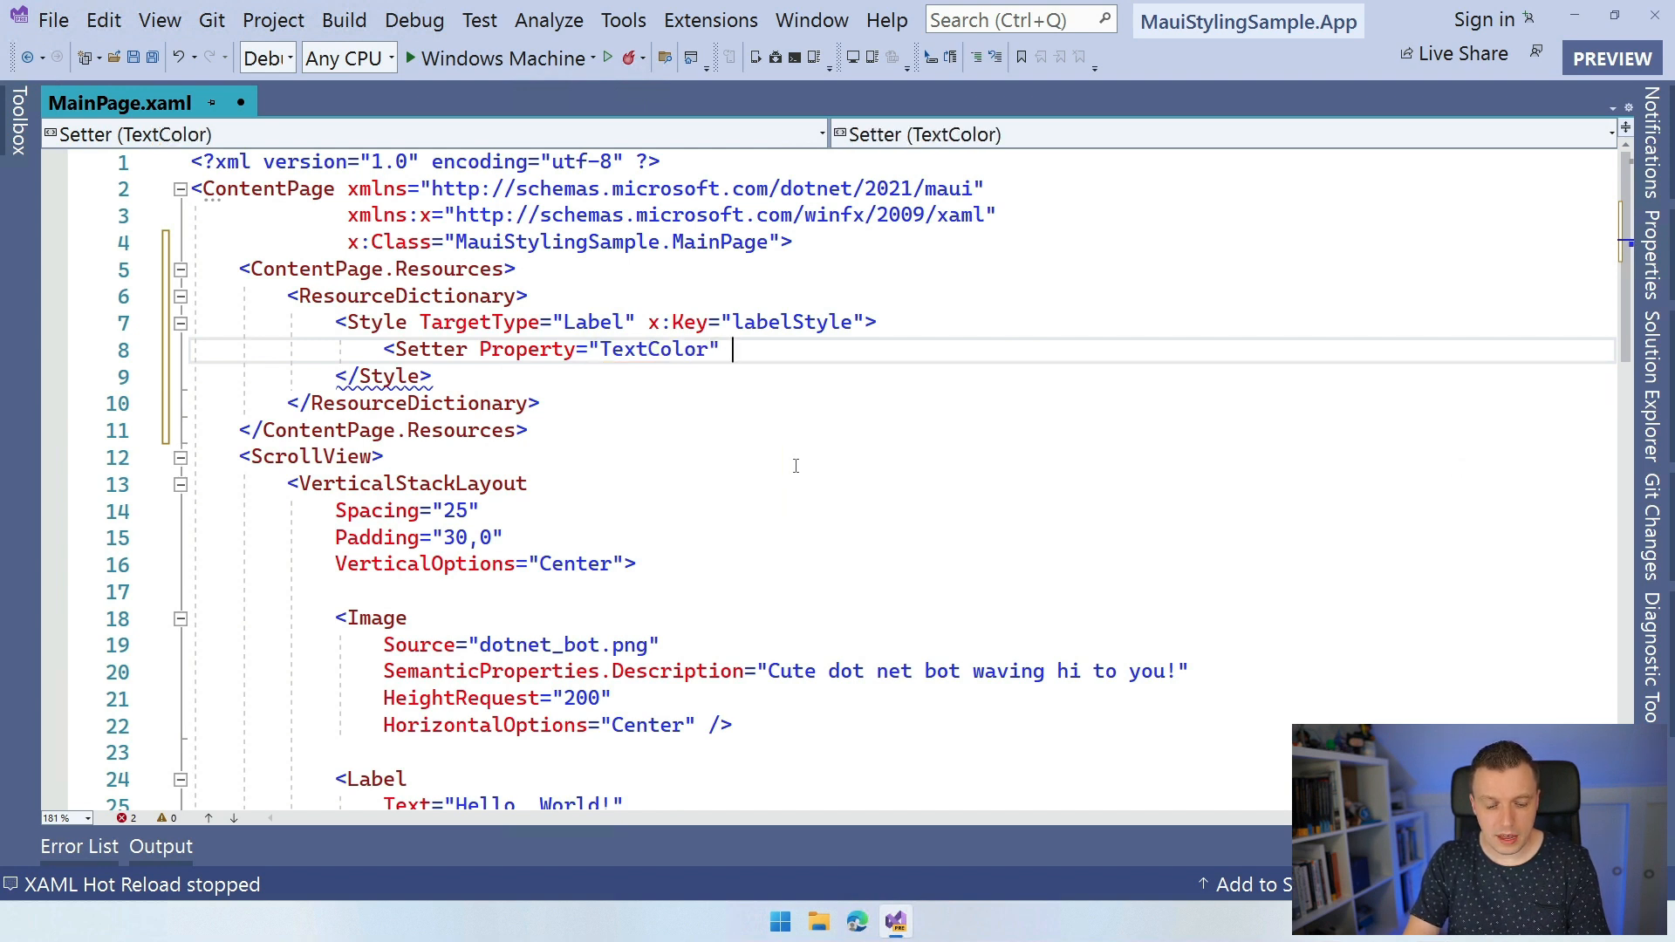
text(Value="")
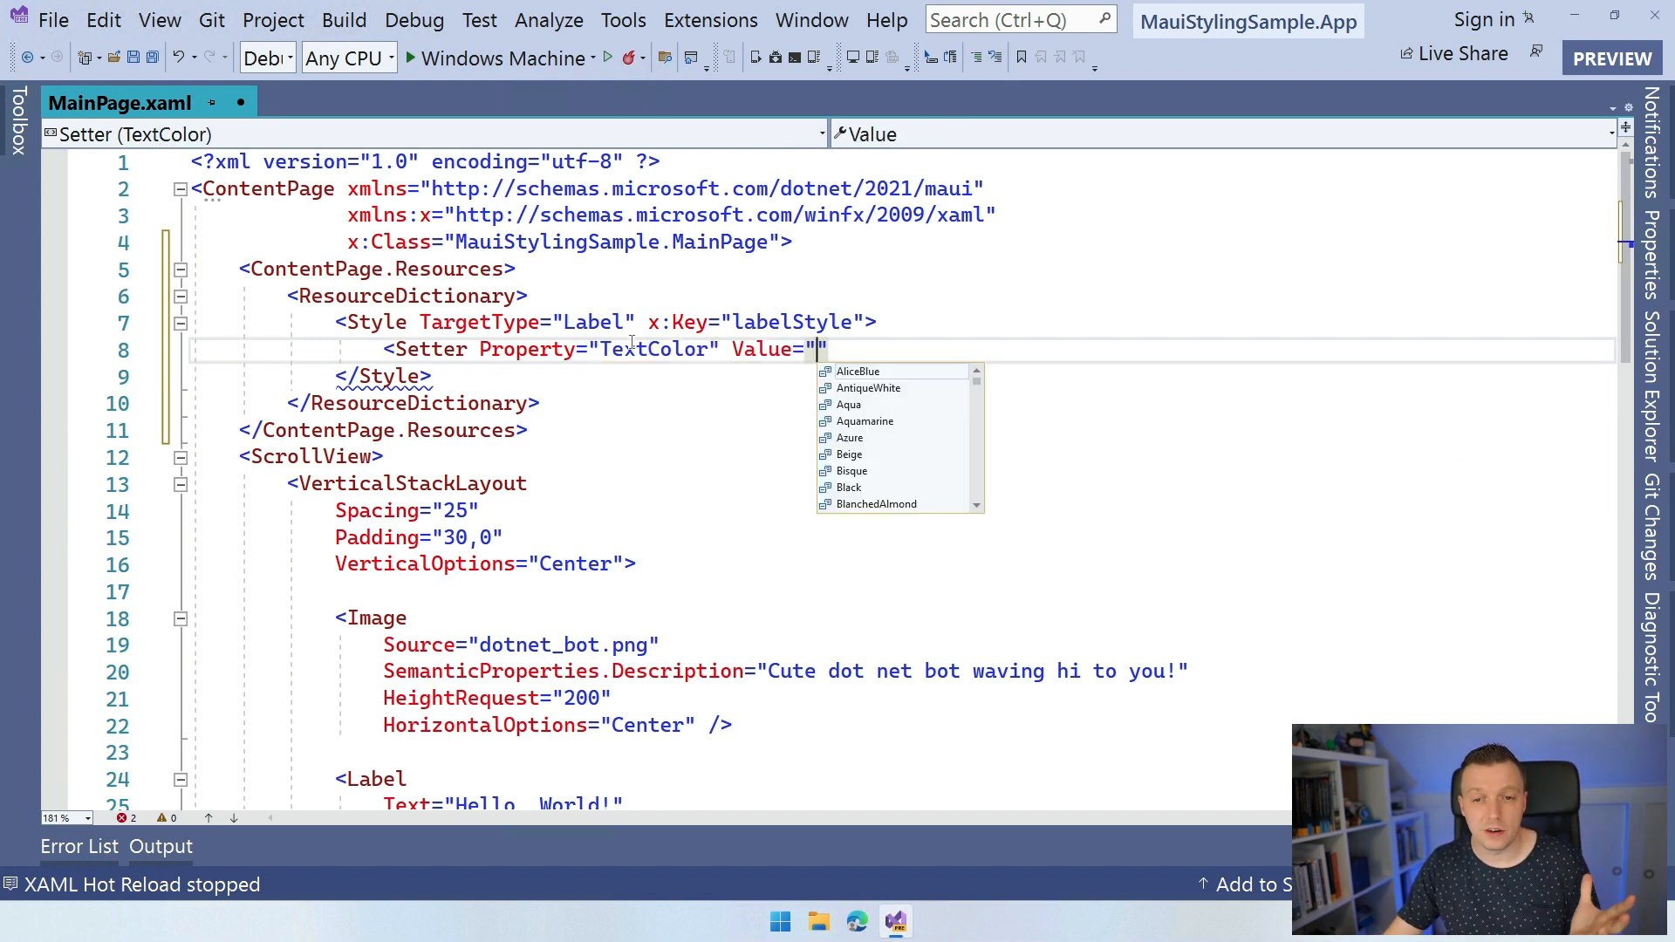
mouse_move(872, 404)
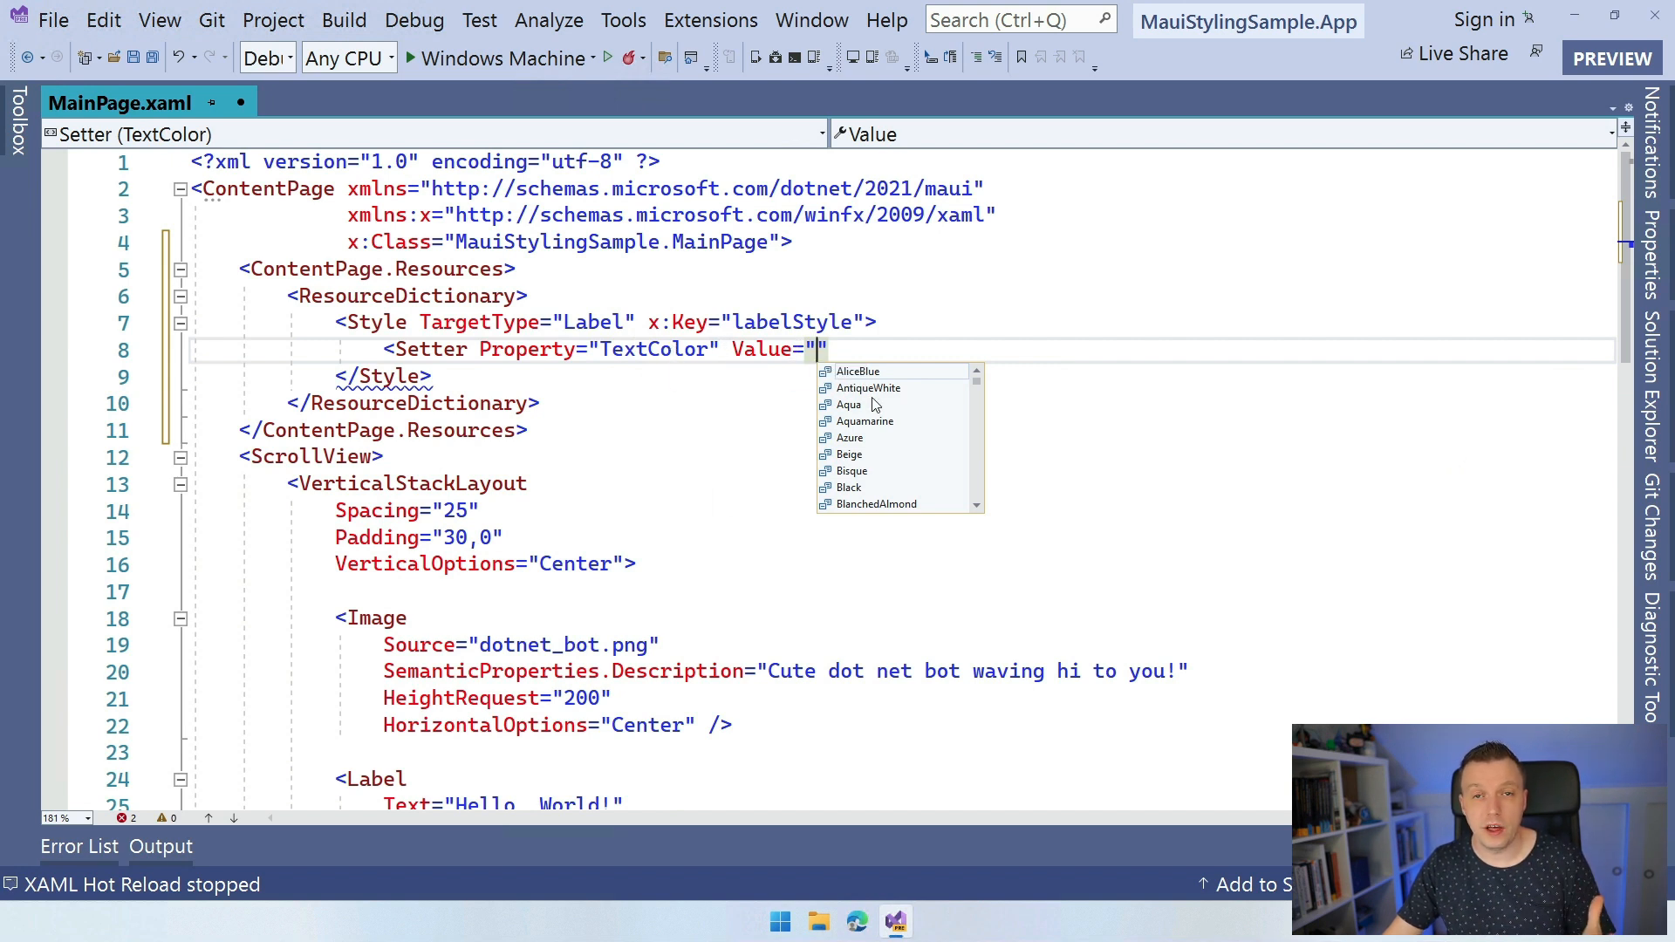
mouse_move(1066, 353)
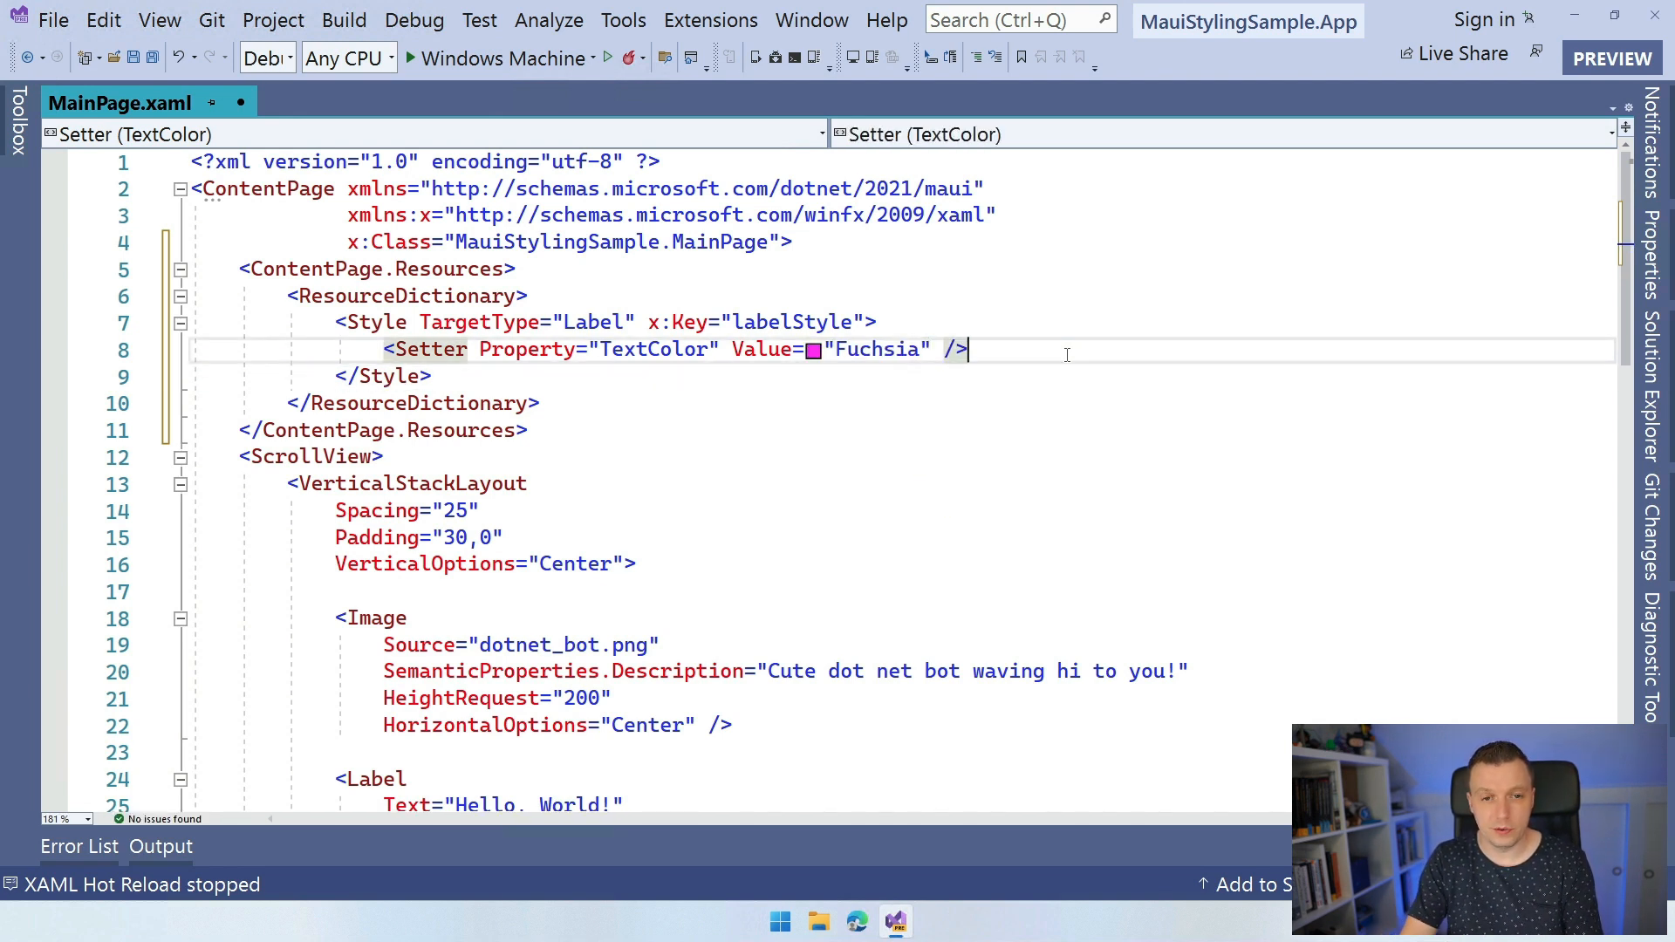
Add a second Setter giving the style a FontSize of 32.
text(<Setter)
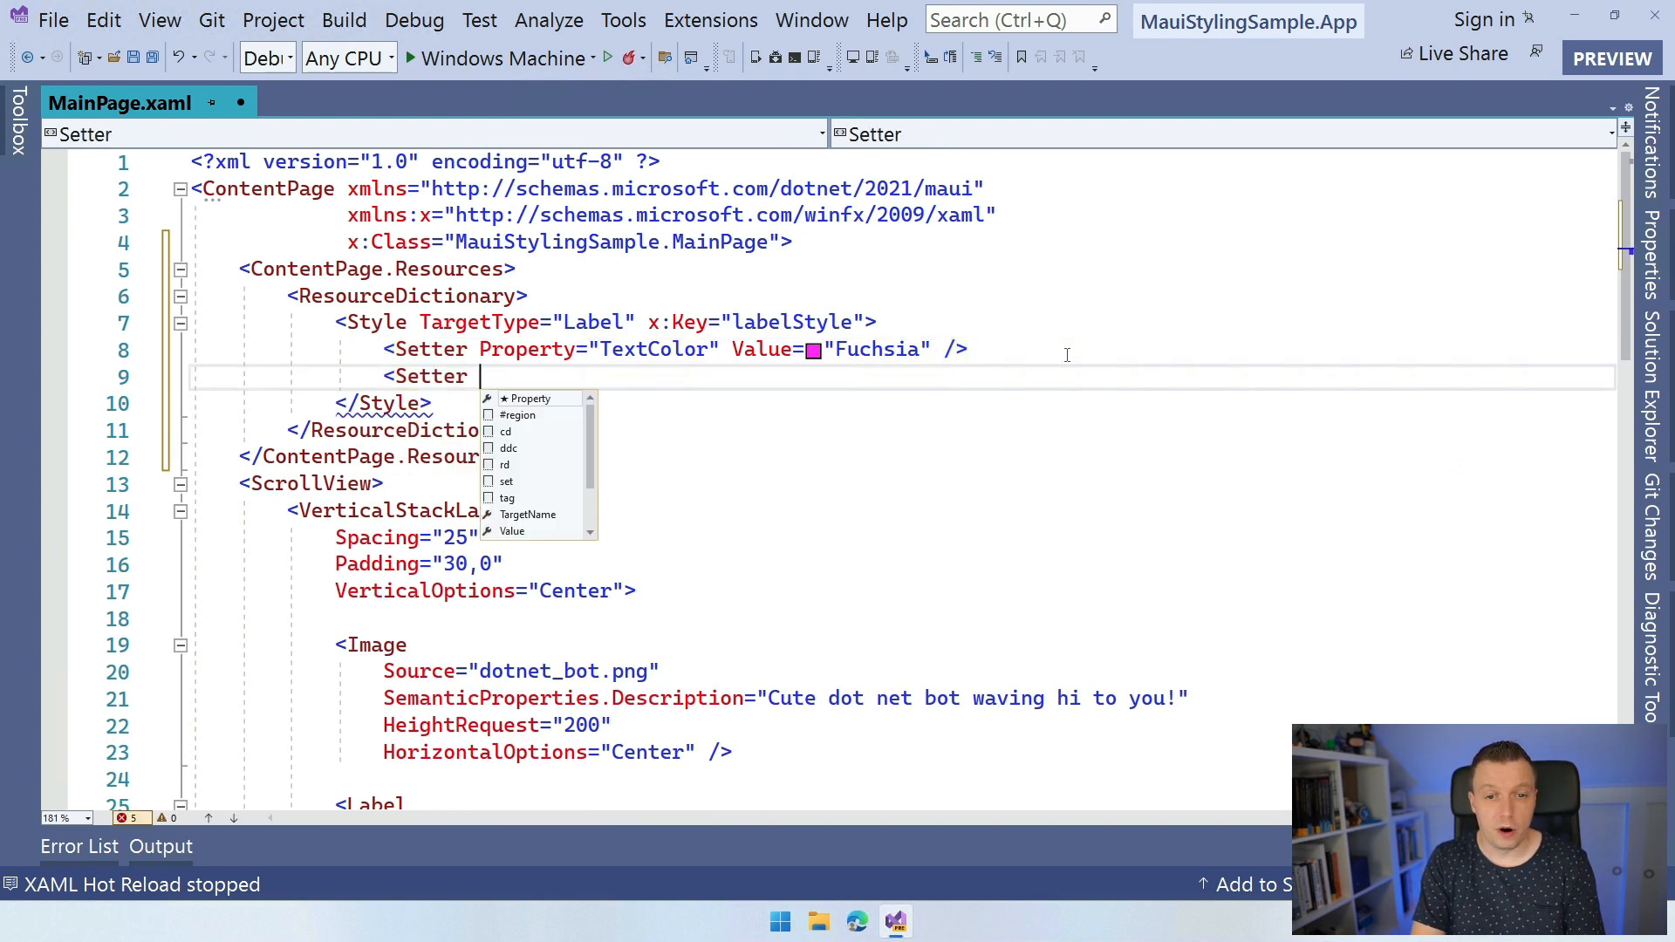
text(Property="FontSize" Value=")
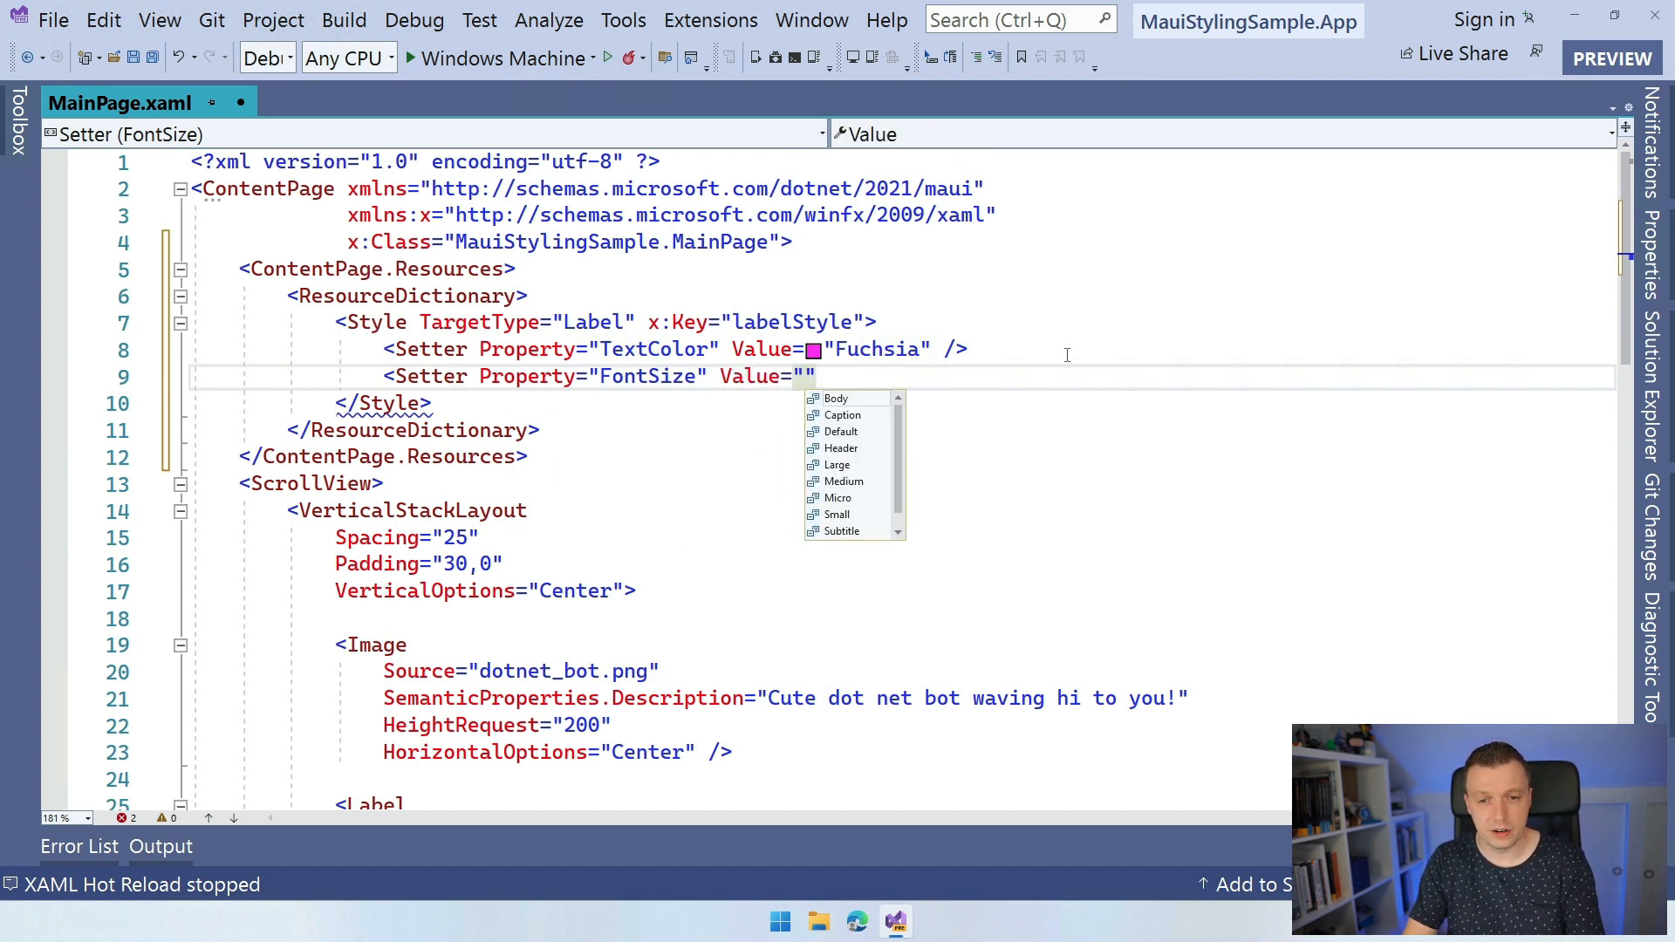
text(32"/>)
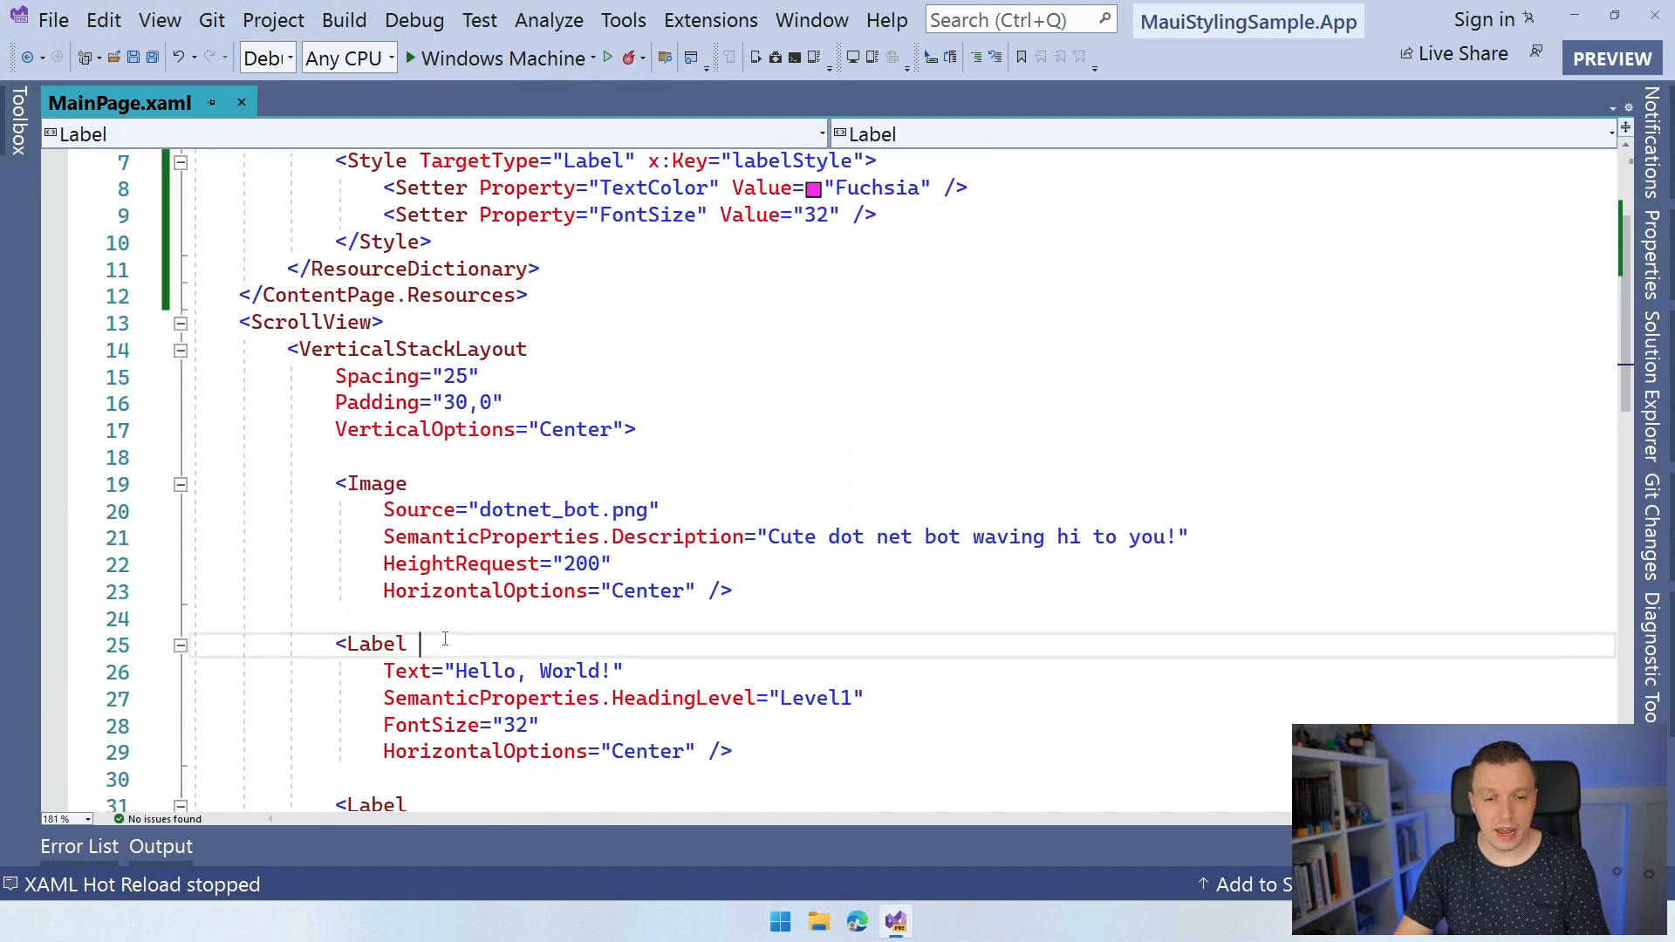
Set the Hello, World! label's Style to {StaticResource labelStyle}.
text(Style="{)
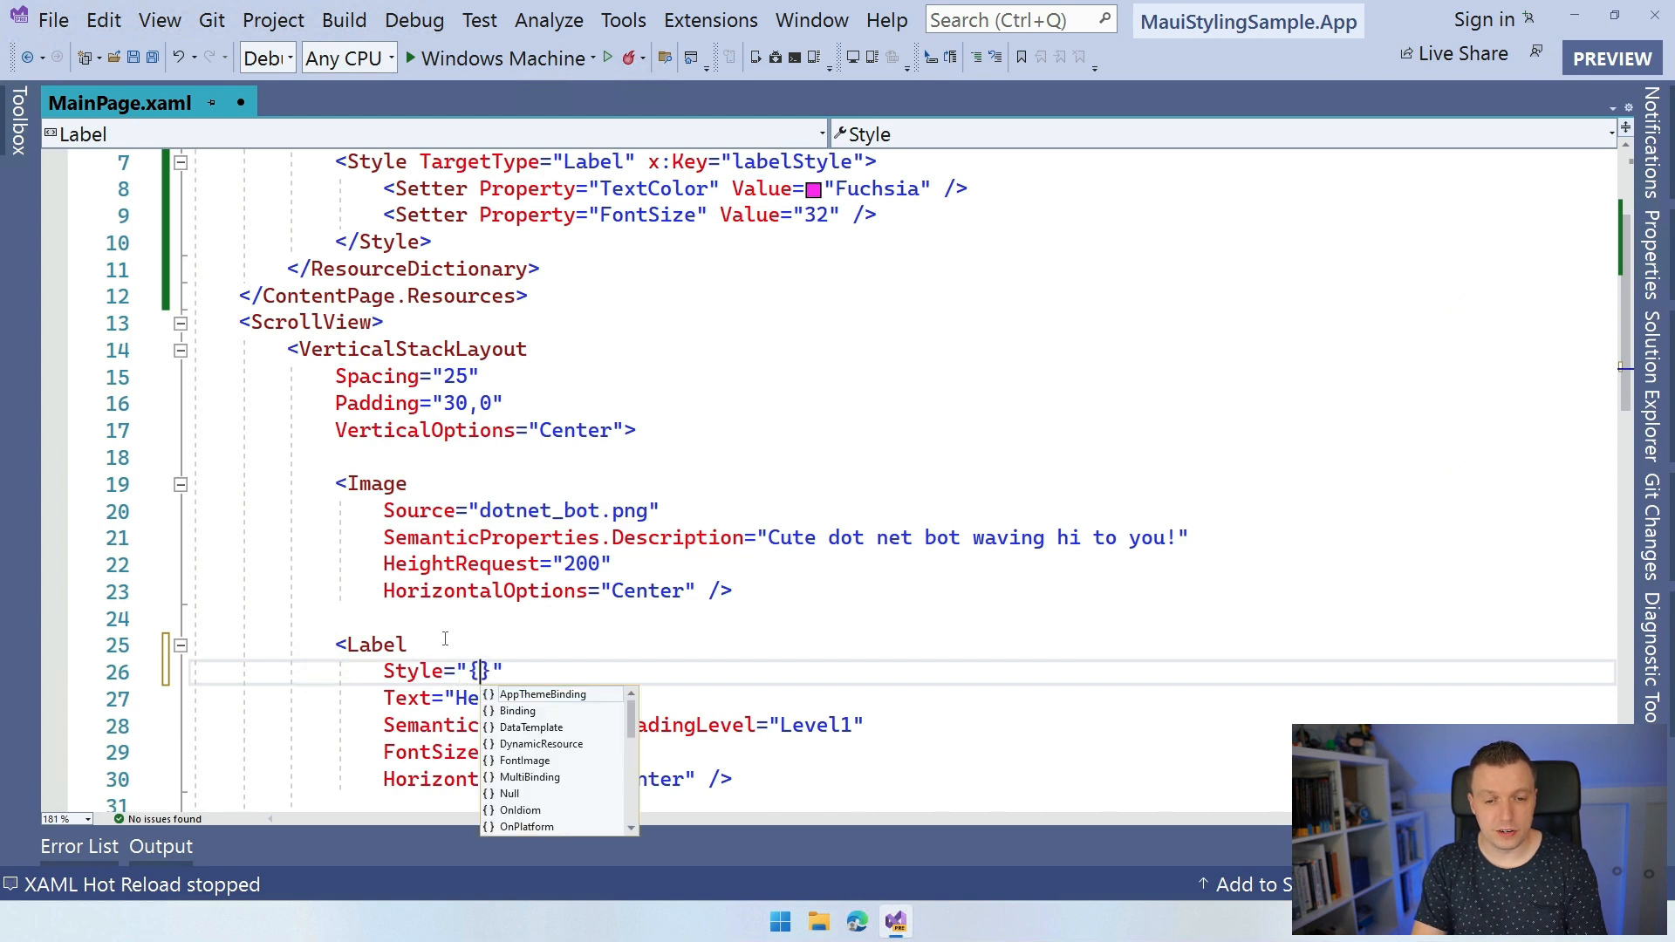
text(StaticResource labelStyle)
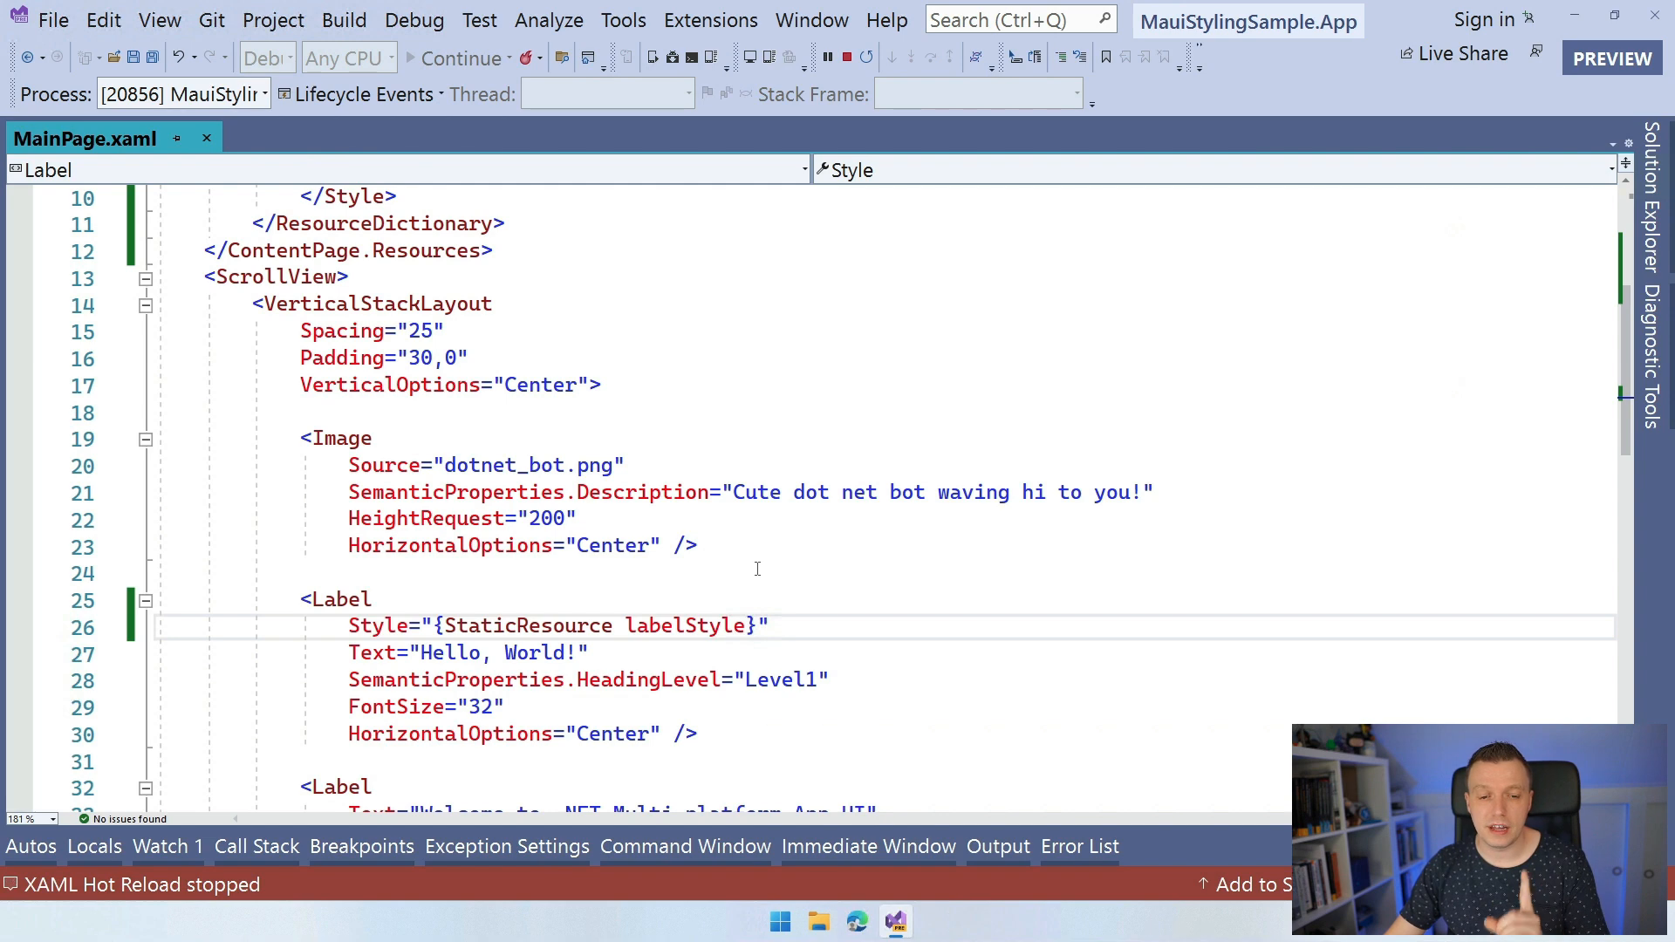
Review the style setters and label attributes, then bring up the live app preview showing Hello, World! in fuchsia.
scroll(down, 3)
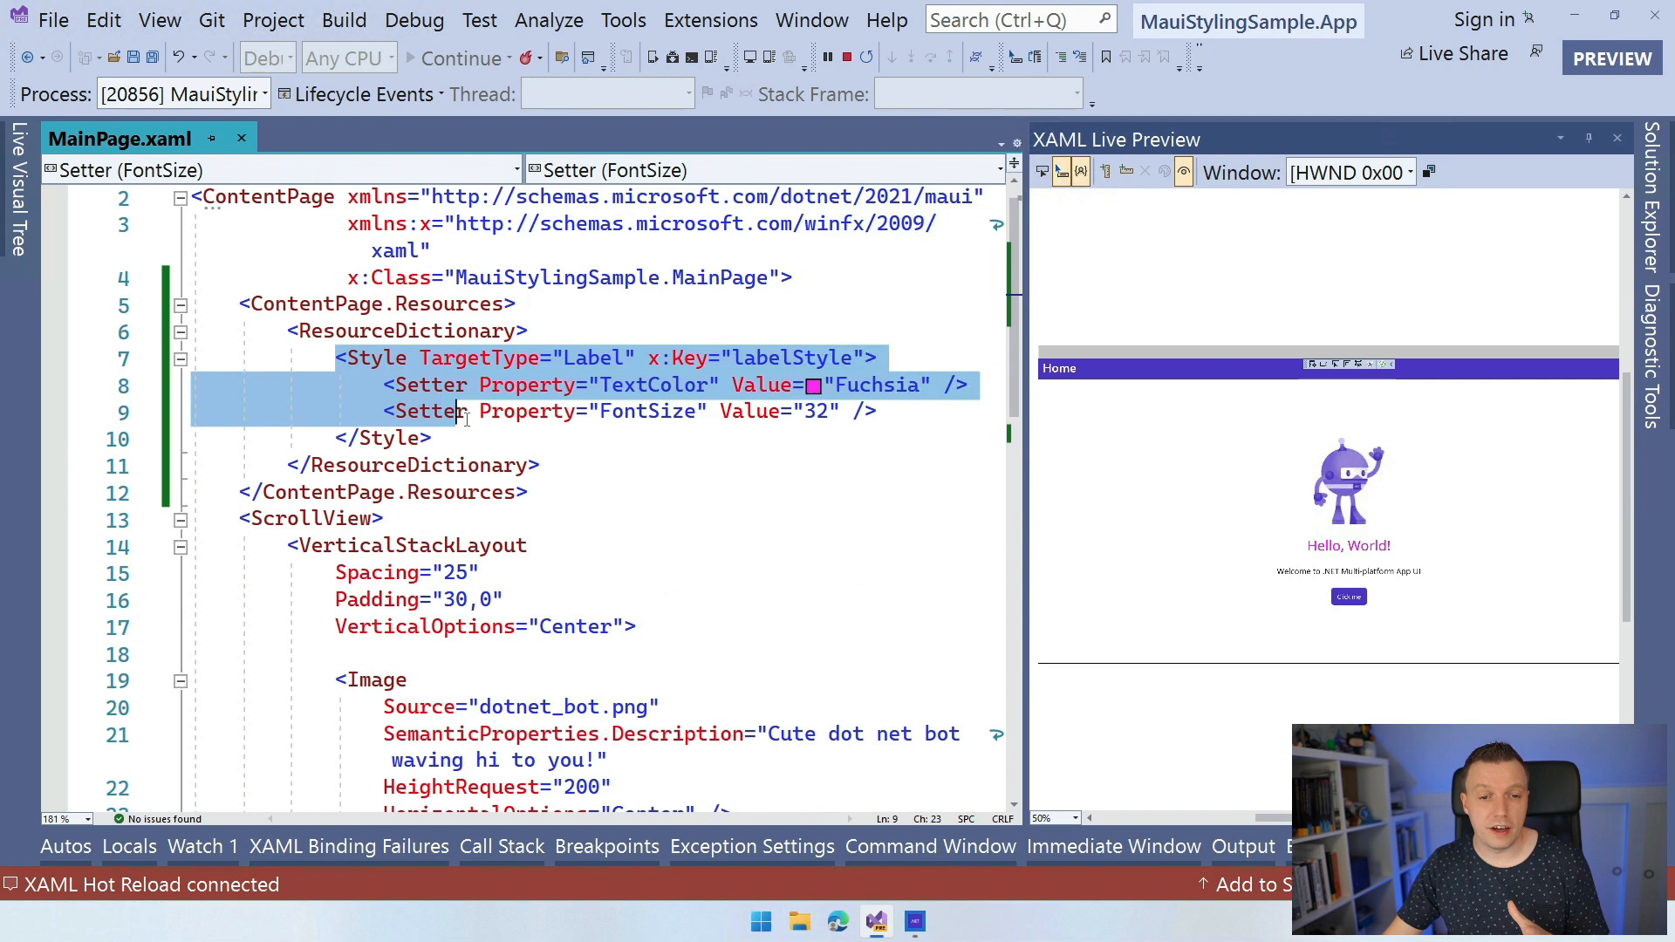
scroll(down, 3)
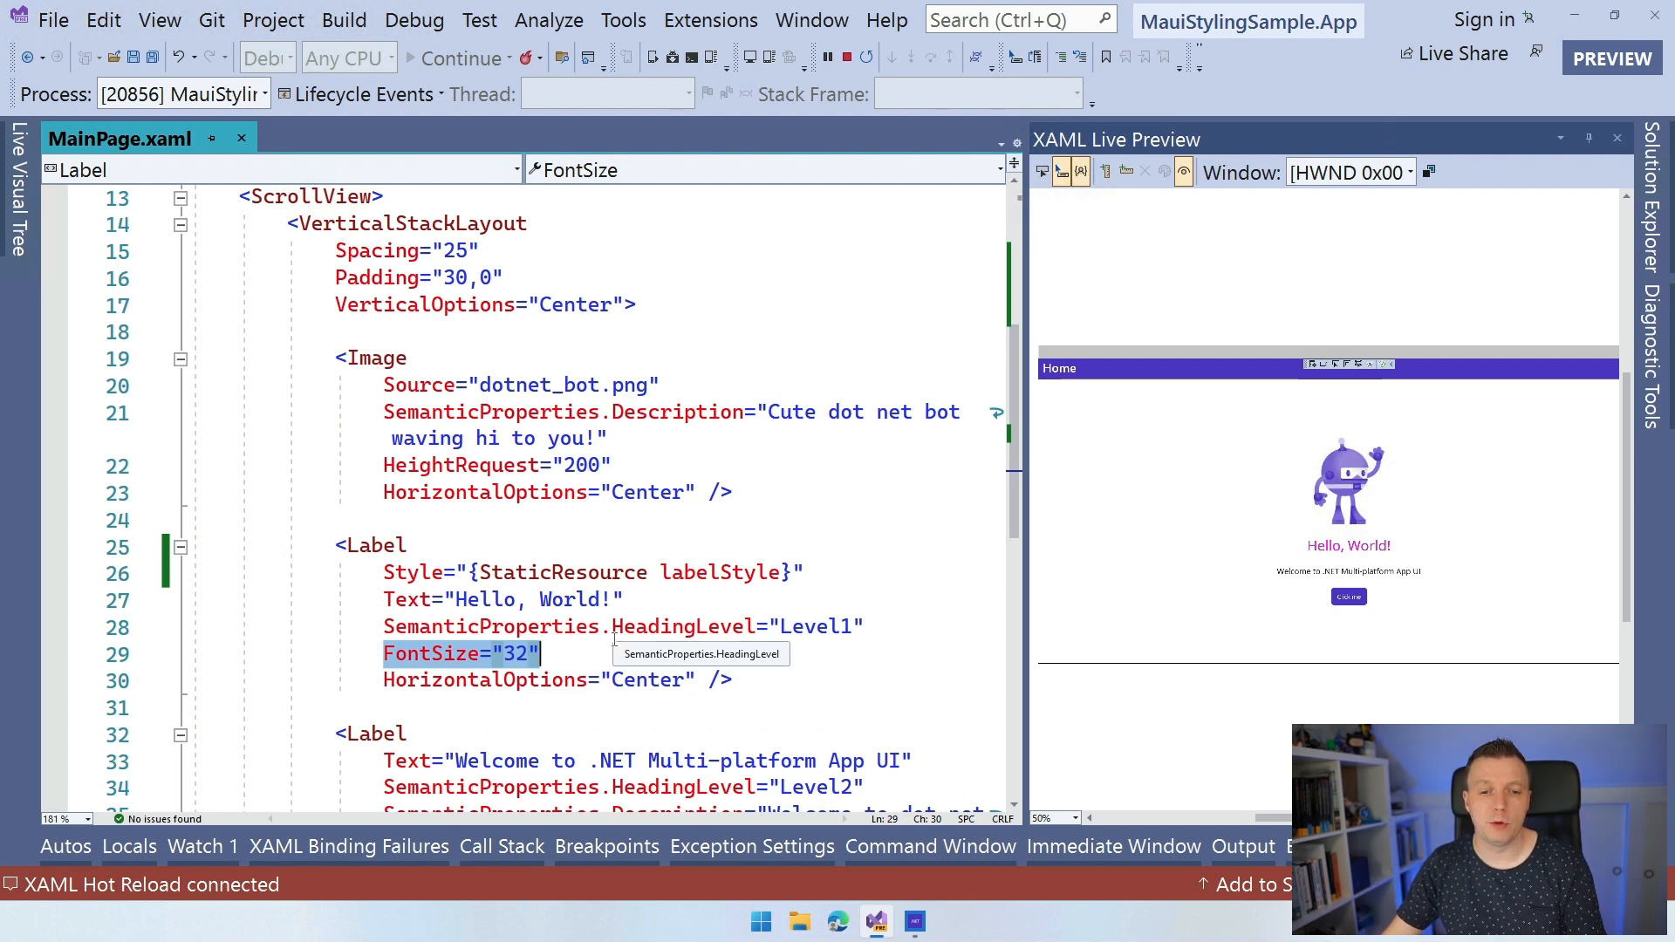
scroll(up, 3)
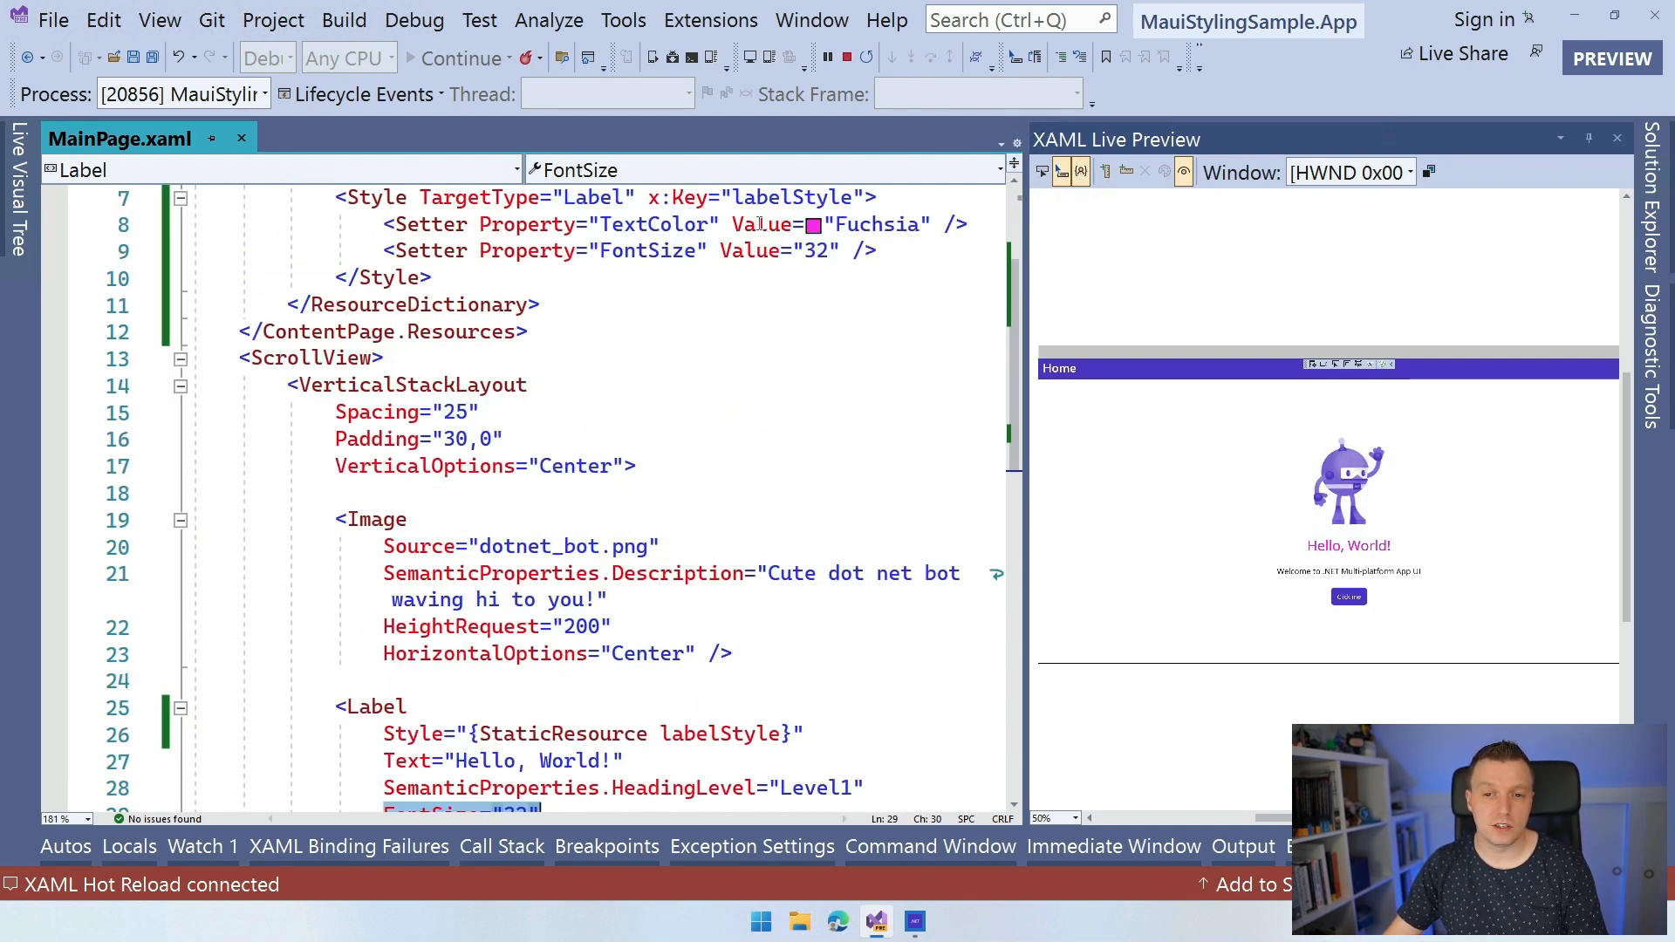
scroll(down, 3)
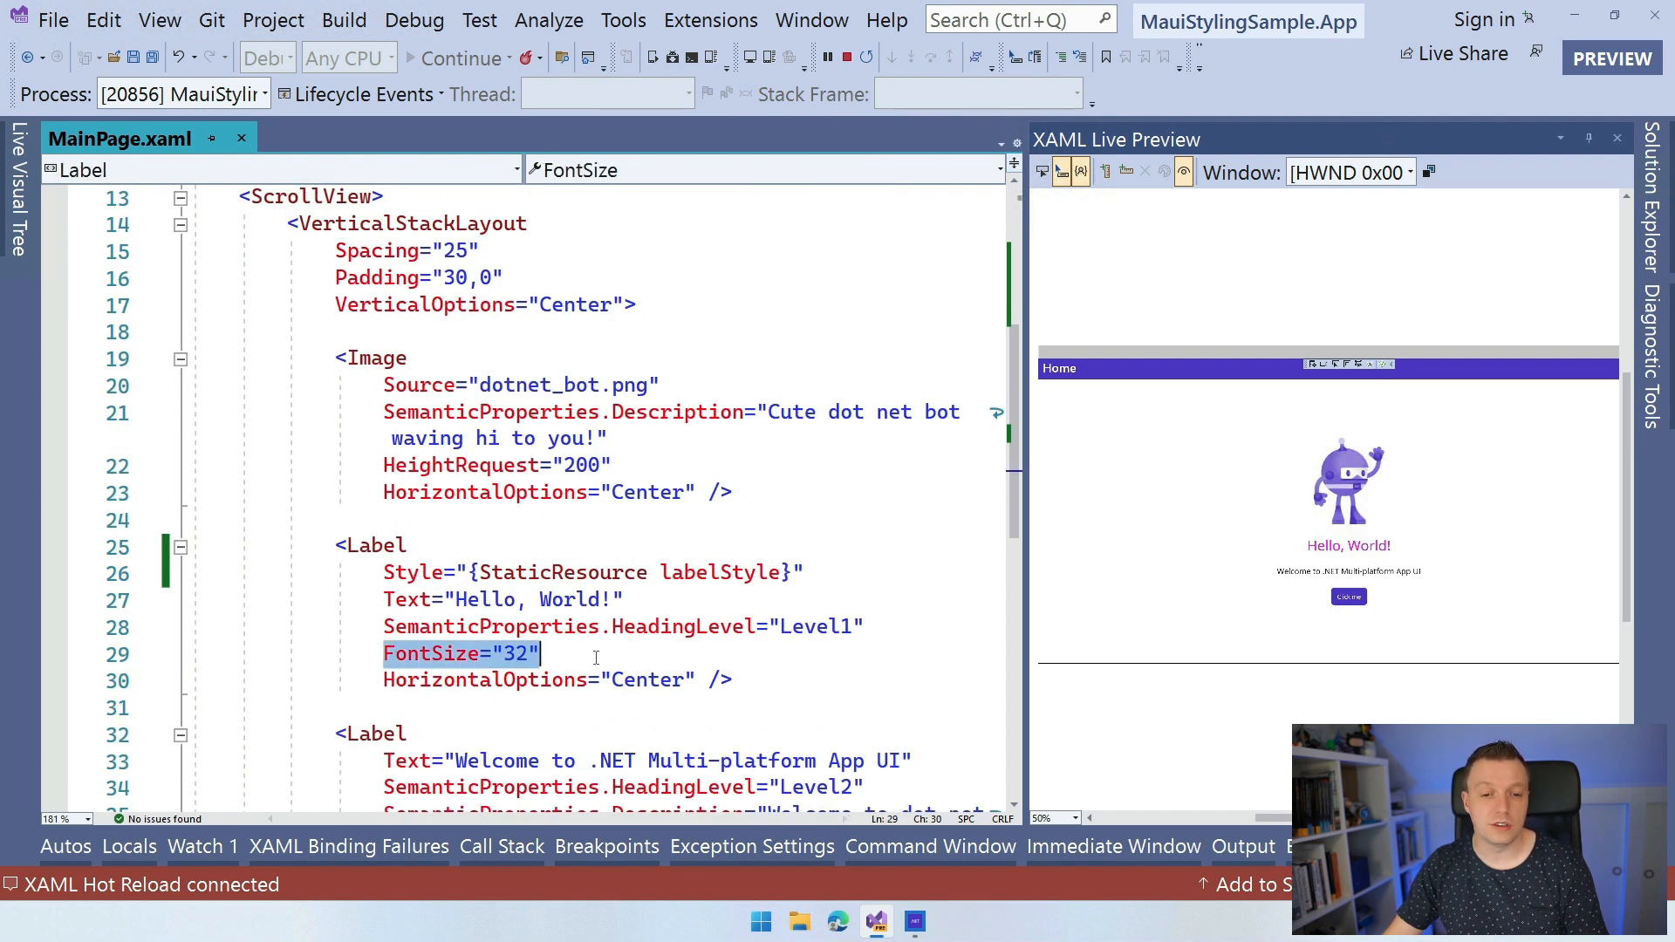
click(614, 653)
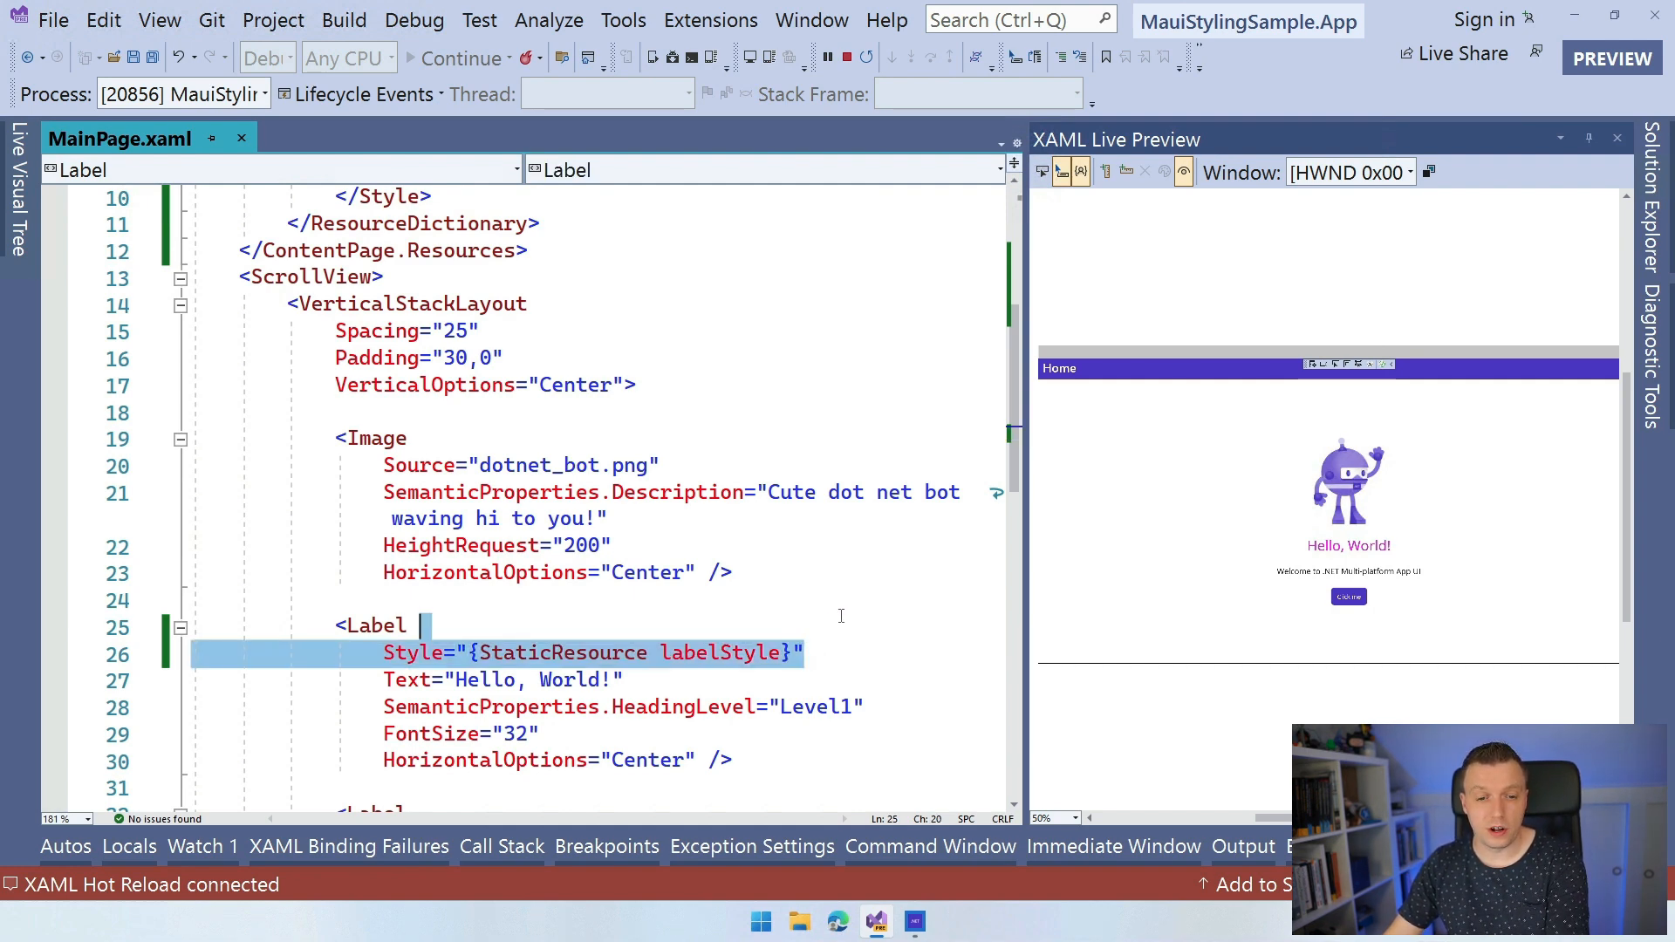
Remove the label's Style attribute and the x:Key so the Label style applies implicitly.
scroll(up, 3)
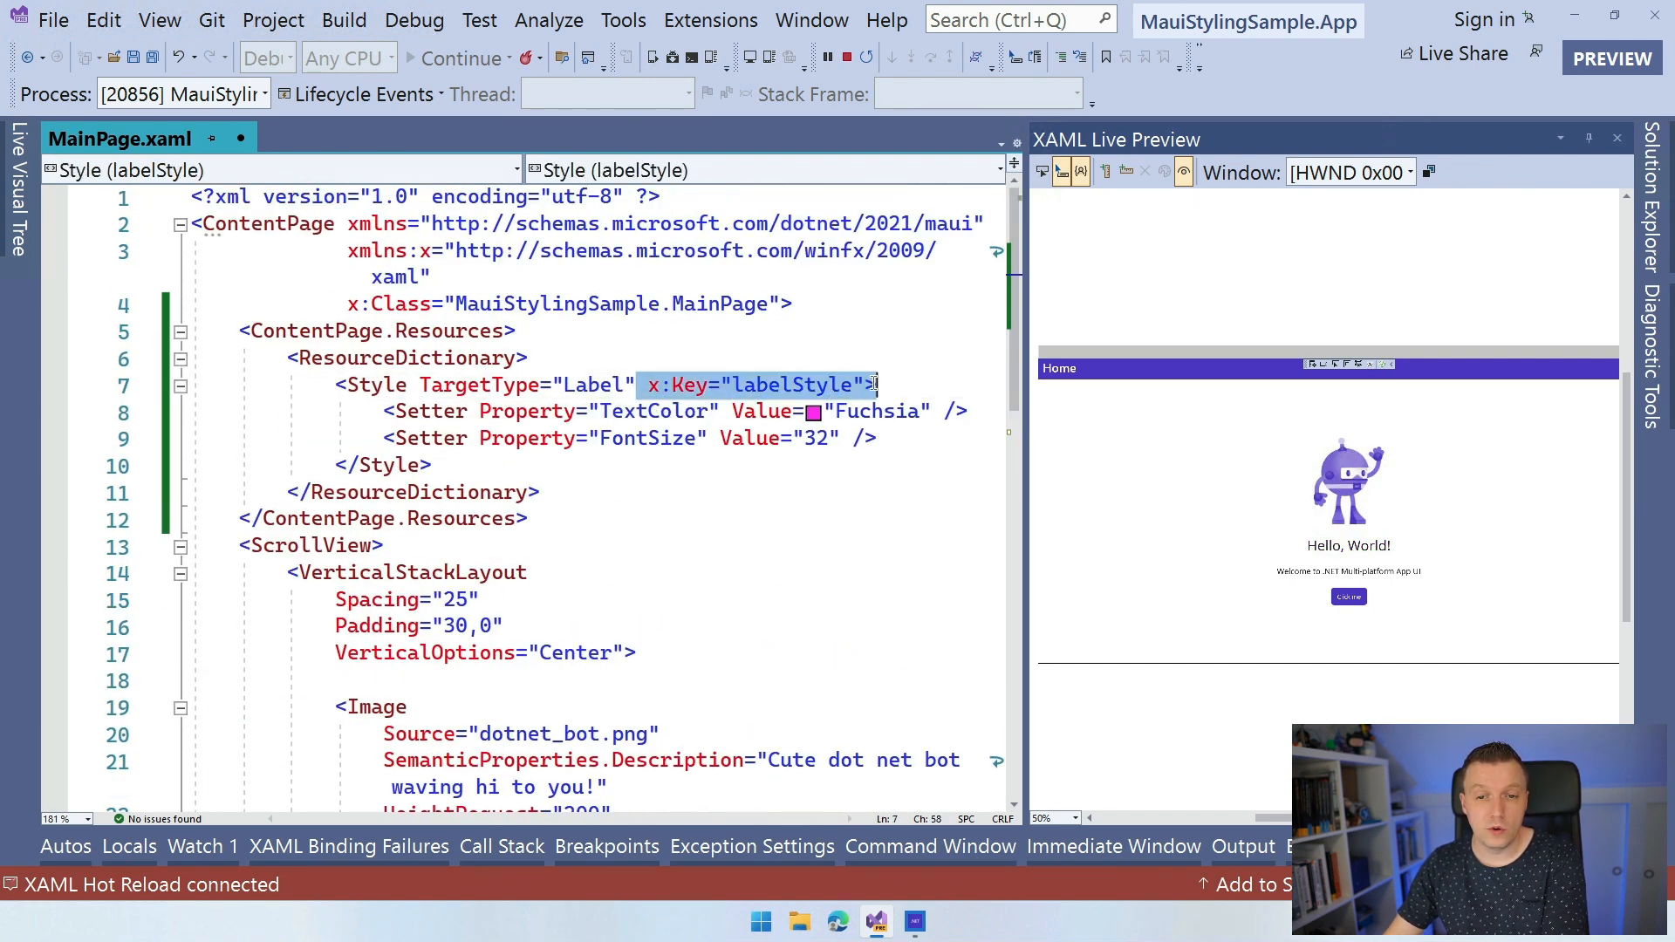
key(Delete)
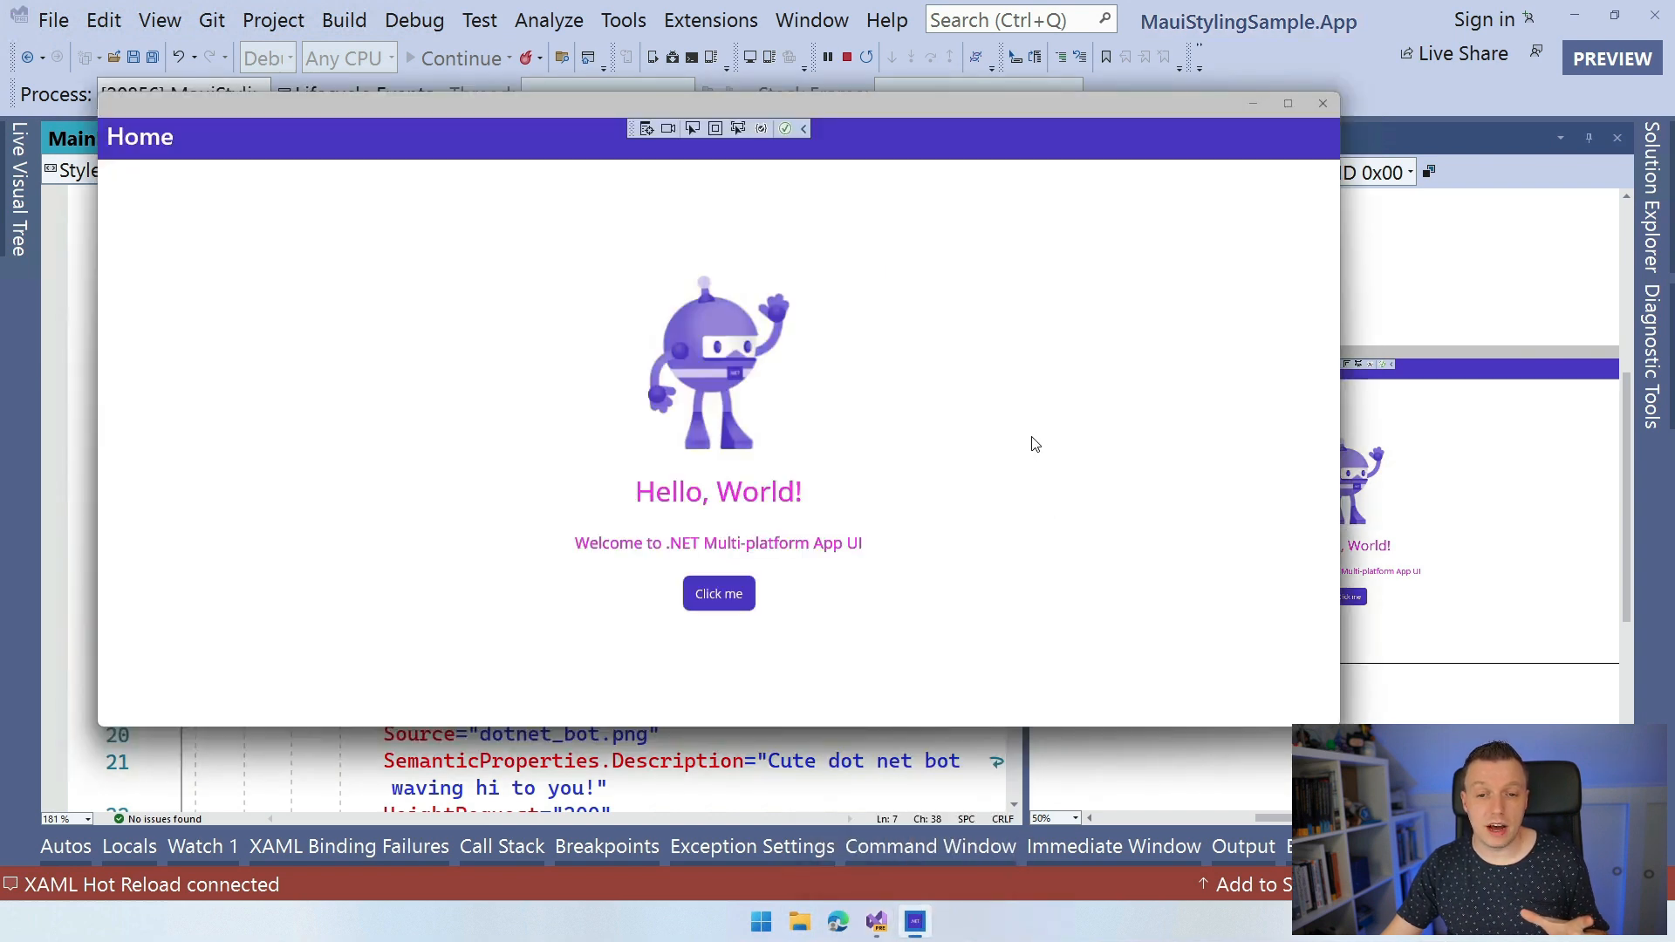
mouse_move(849, 465)
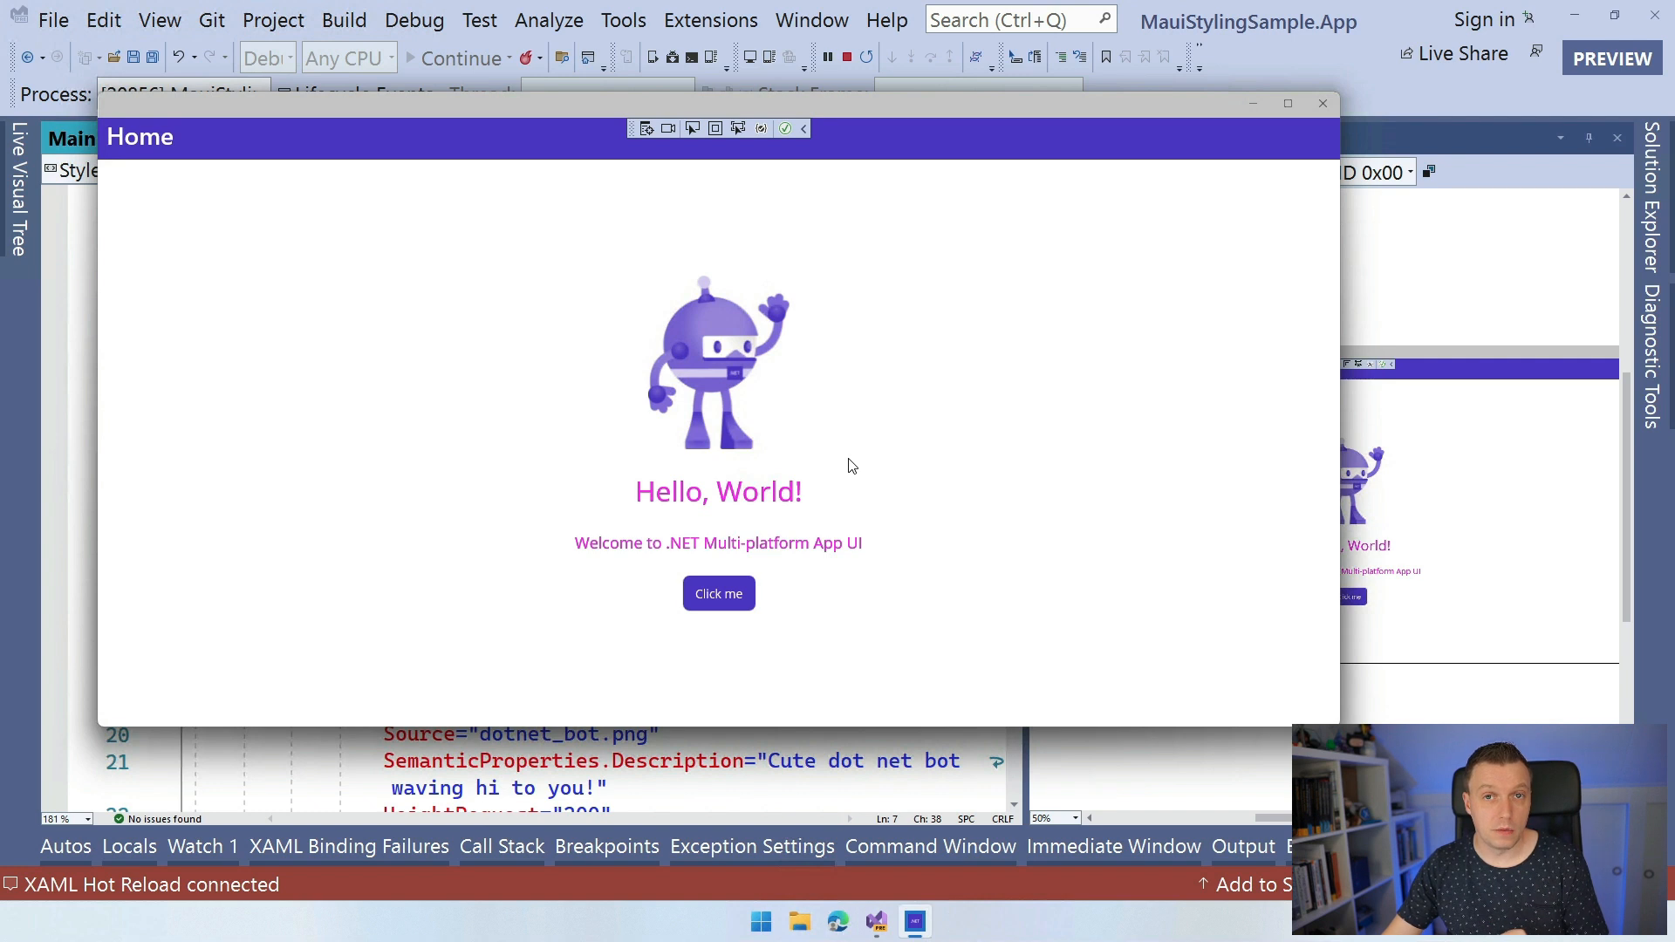
mouse_move(866, 417)
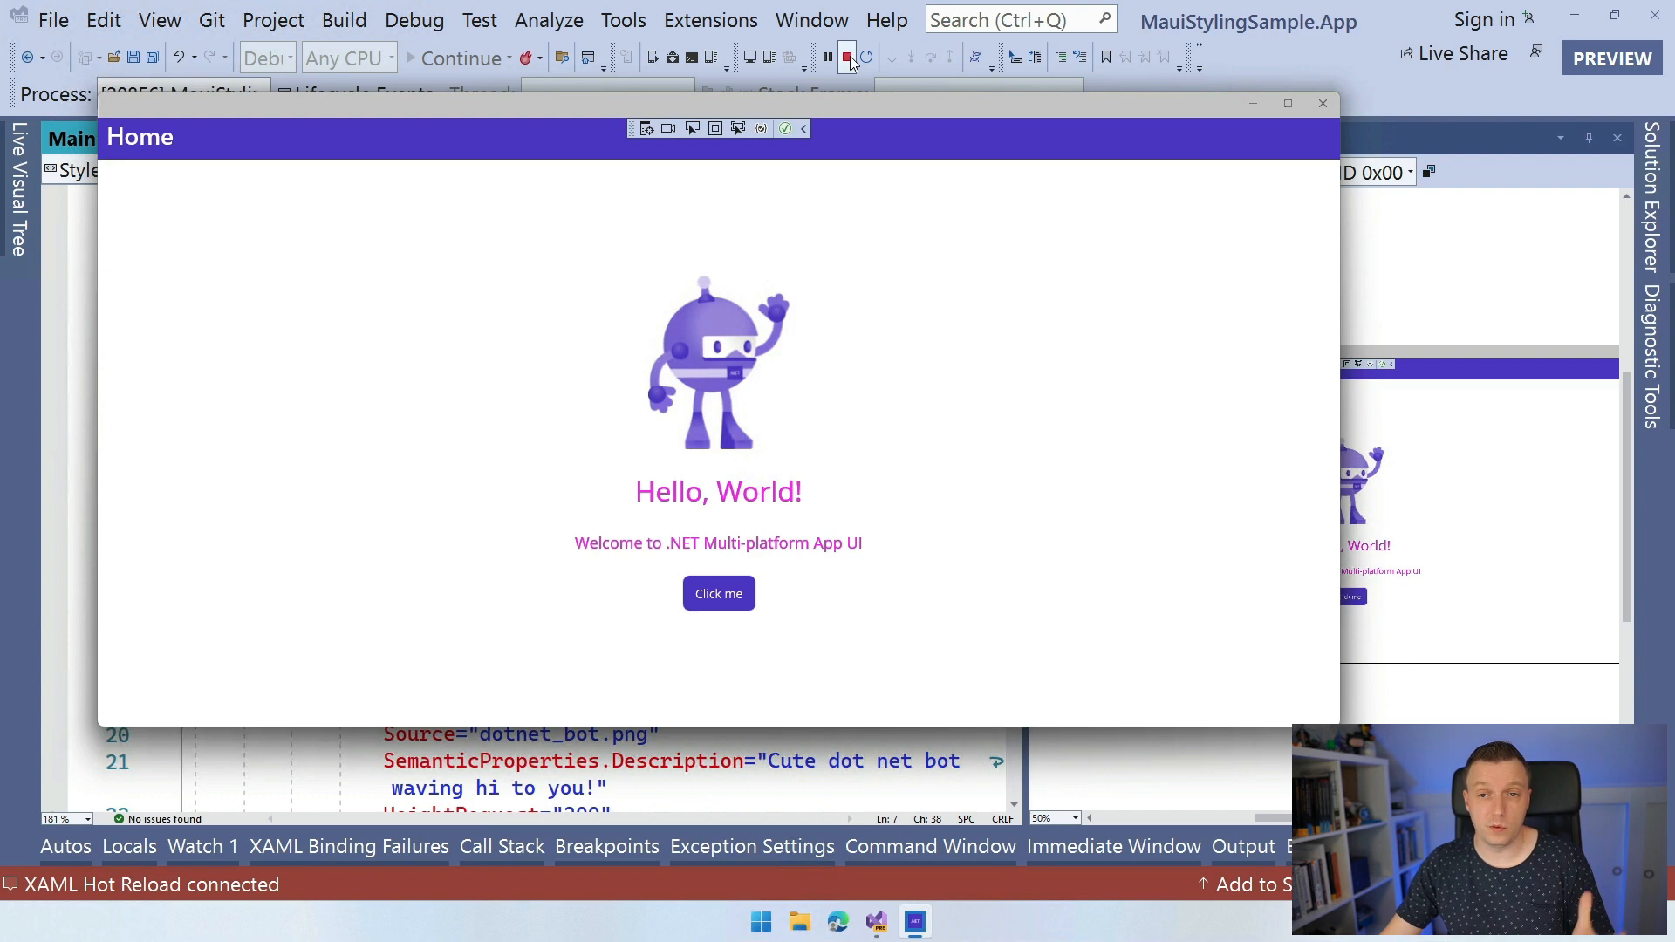
Stop debugging after confirming both labels render in fuchsia.
click(847, 57)
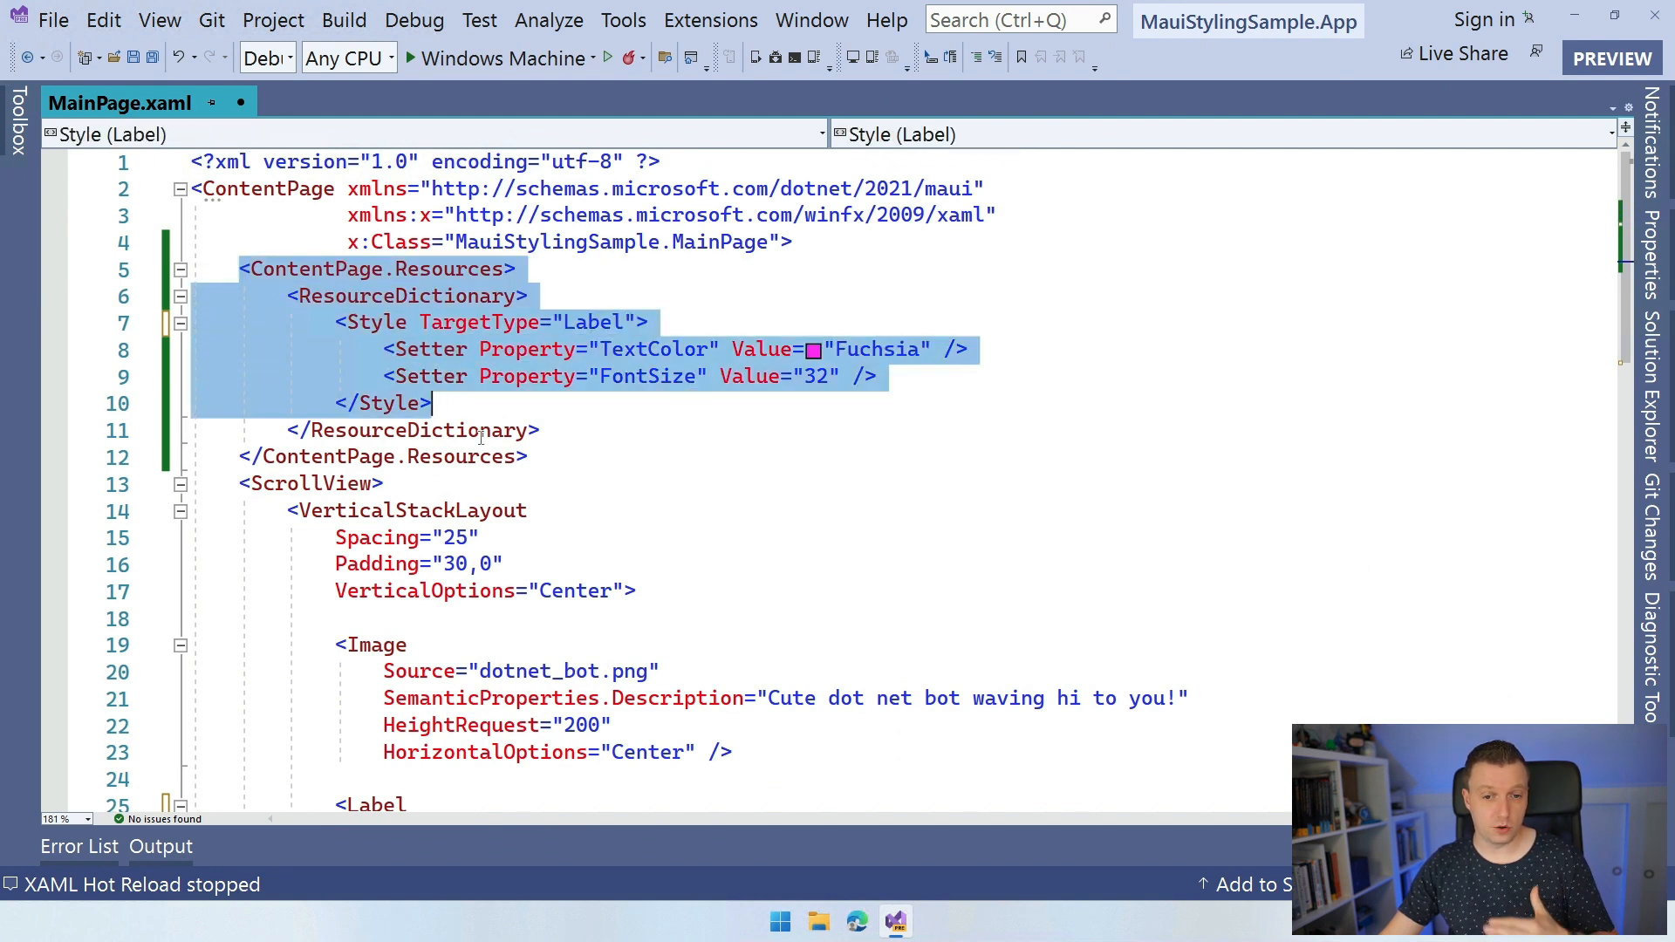
Cut the Label style block out of MainPage.xaml, leaving the resource dictionary empty.
click(585, 429)
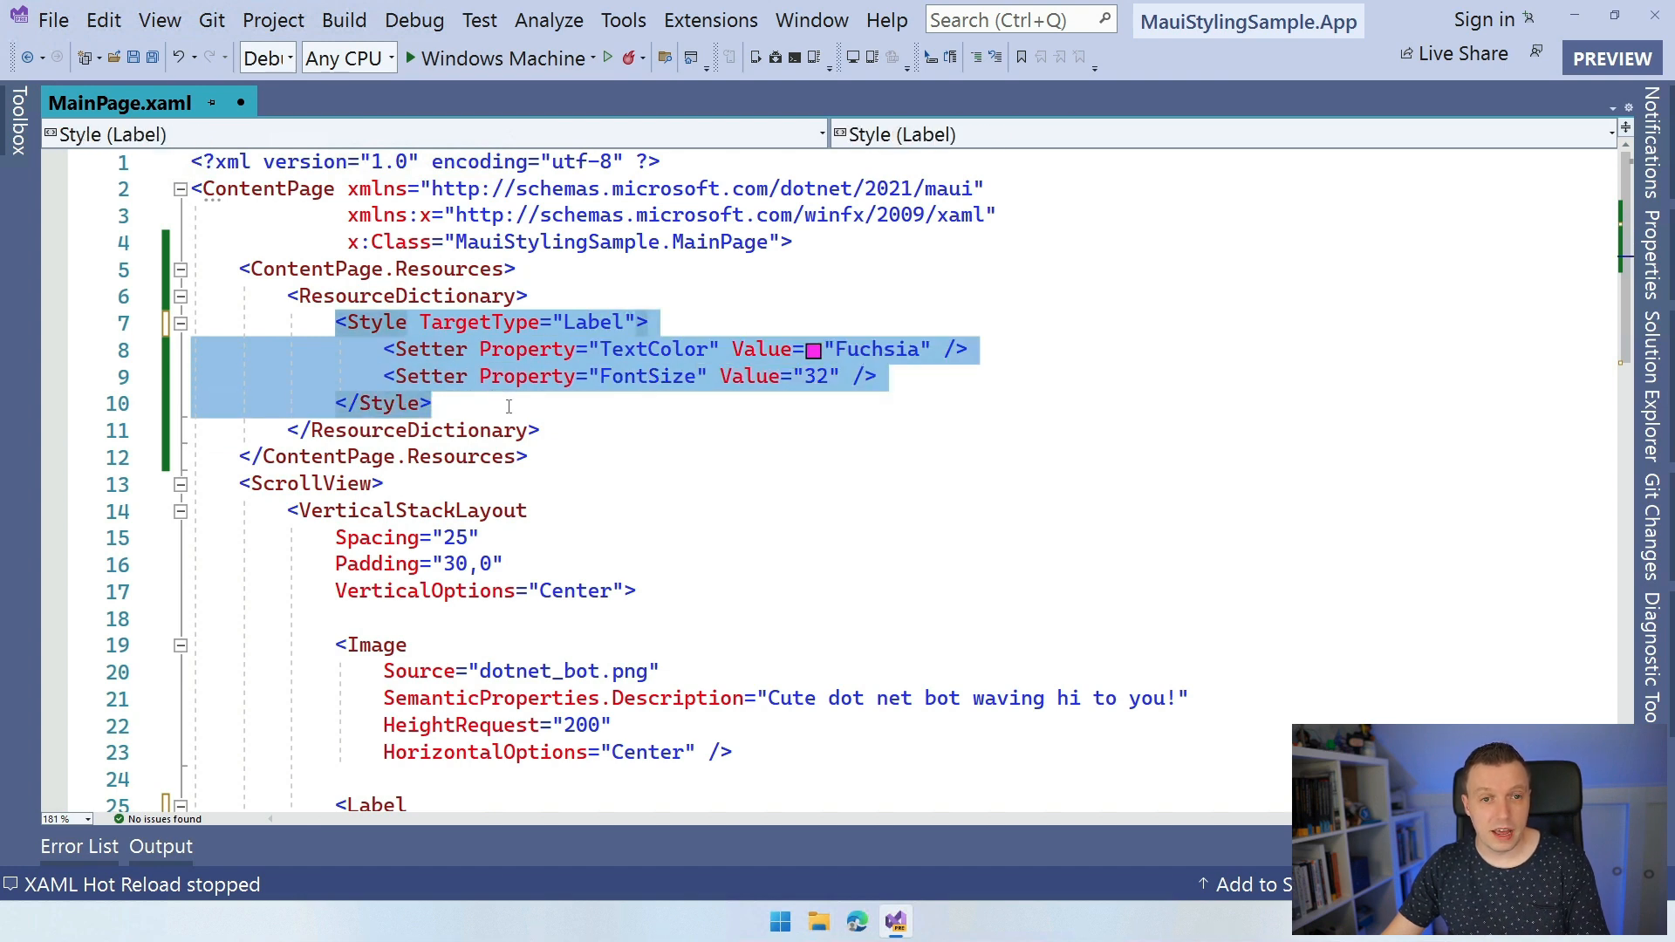
key(Delete)
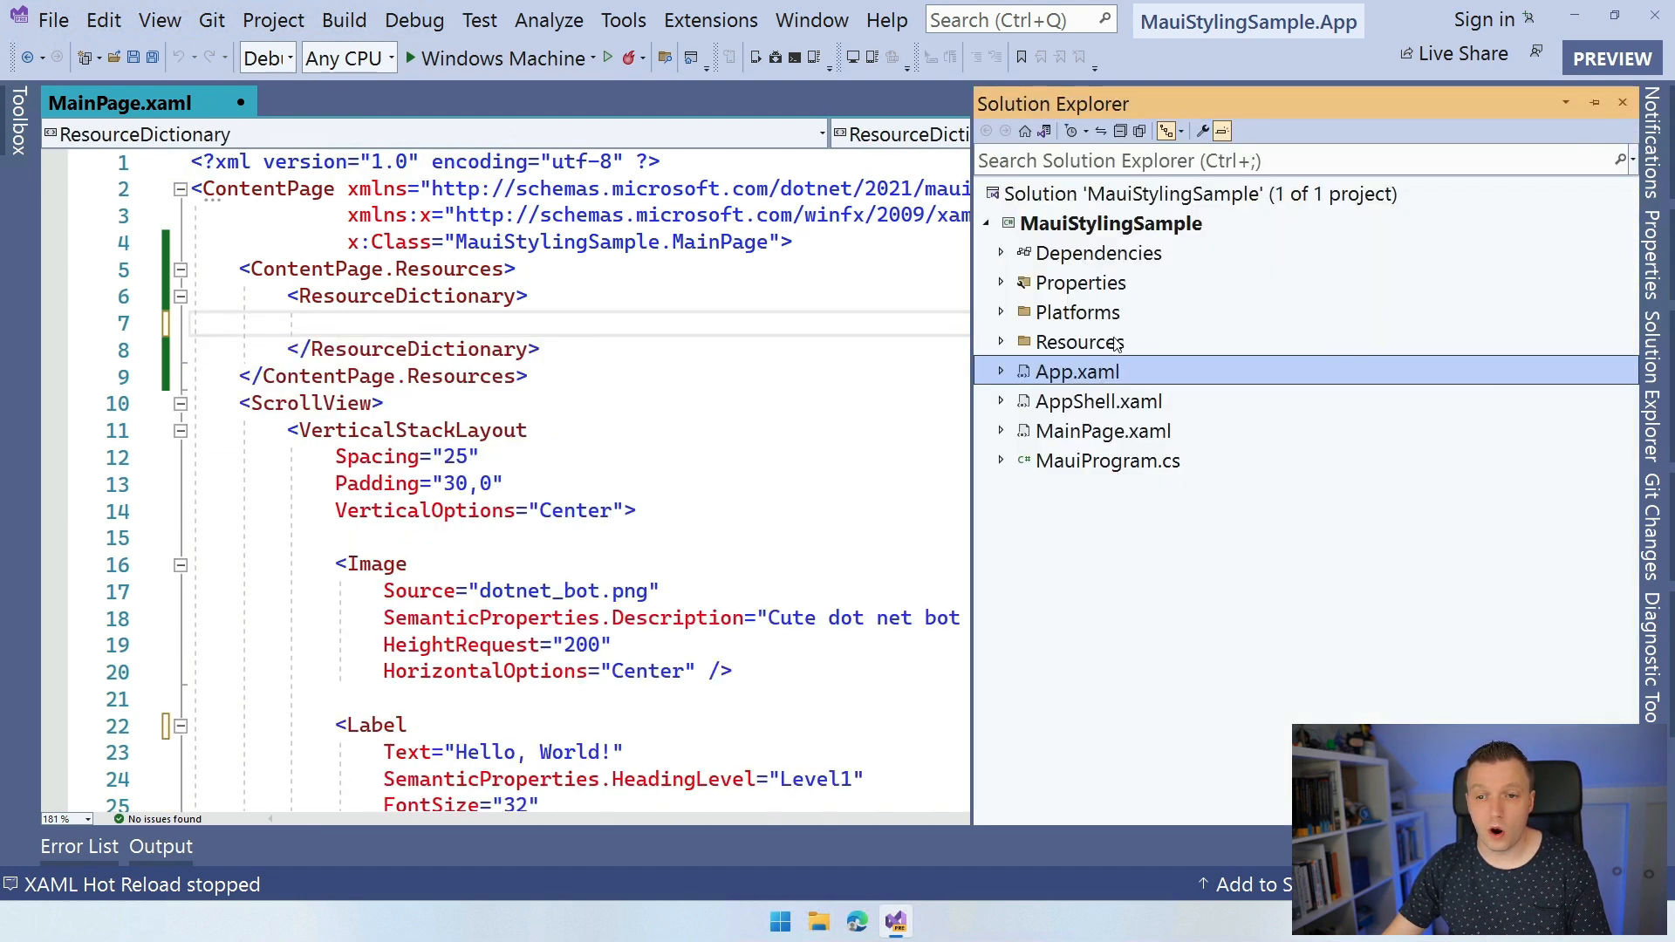
Open App.xaml and place the insertion point among its merged dictionaries.
double_click(1076, 370)
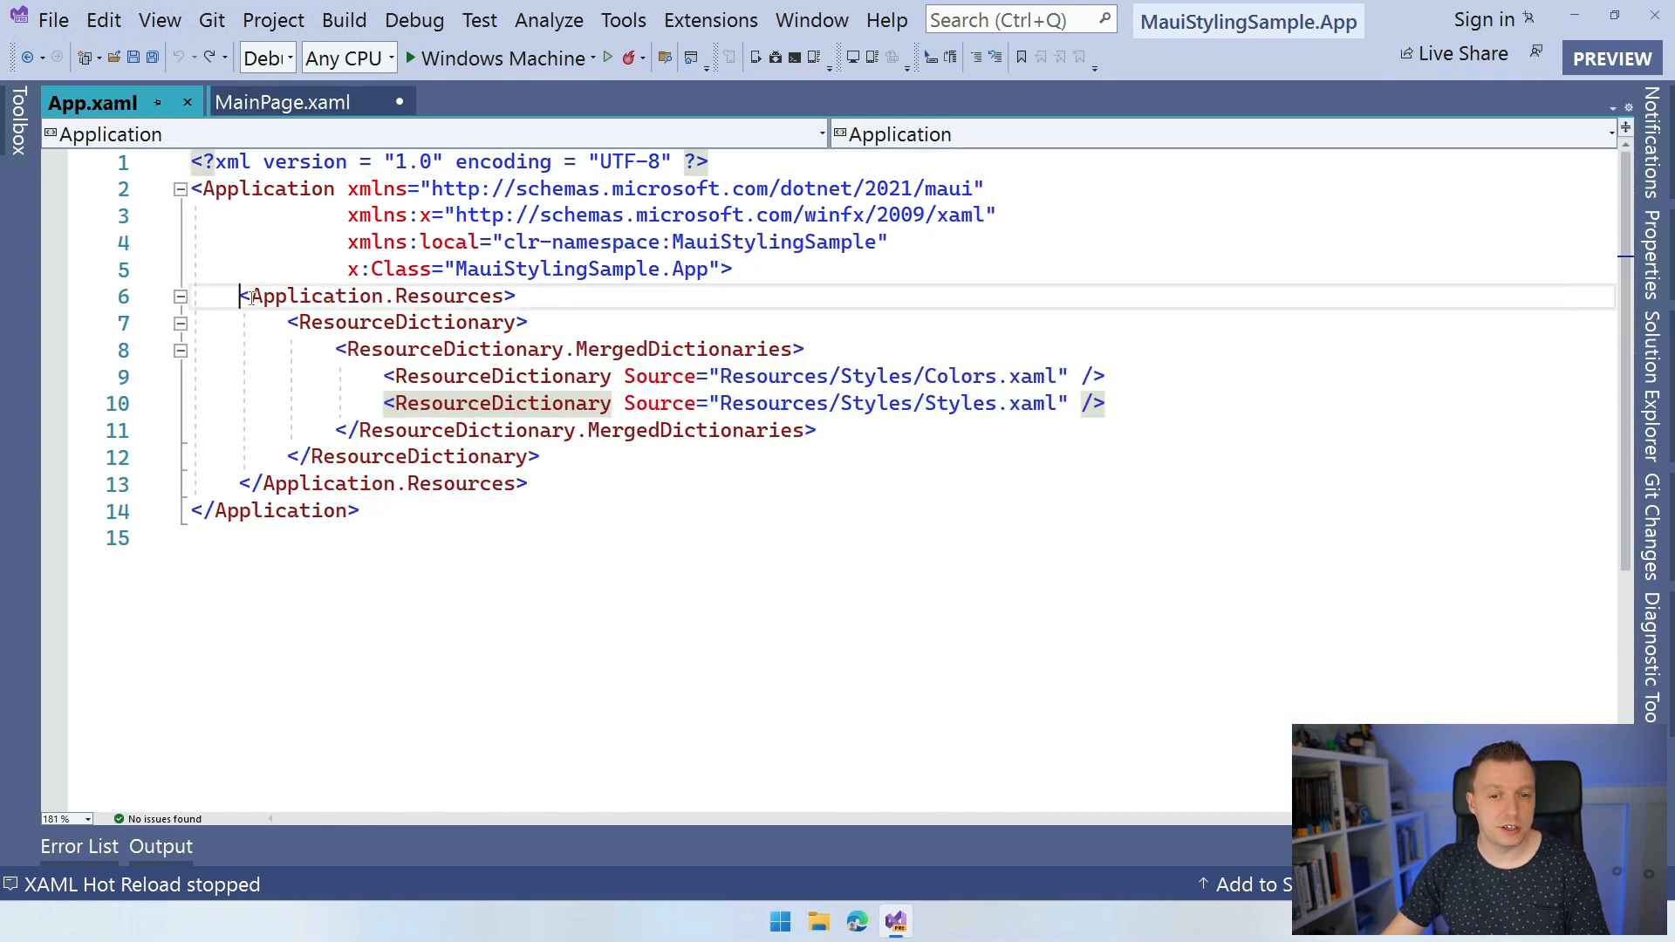
click(406, 321)
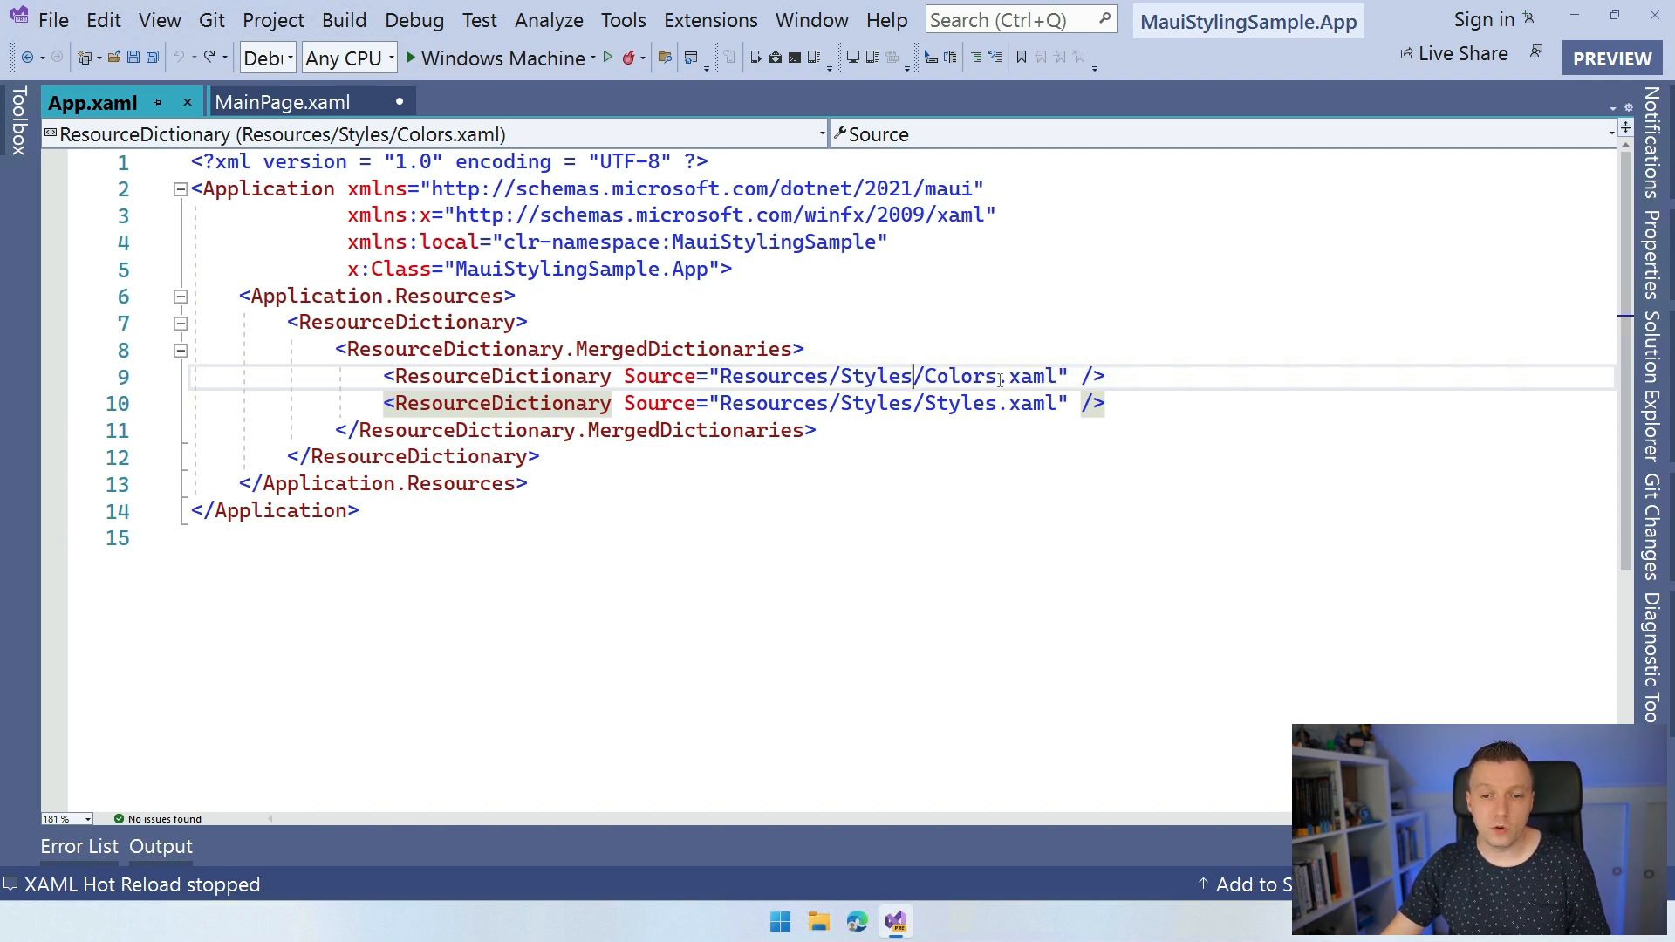
Insert a <ResourceDictionary> after the Styles.xaml entry and paste the Fuchsia size-32 Label style inside.
key(Return)
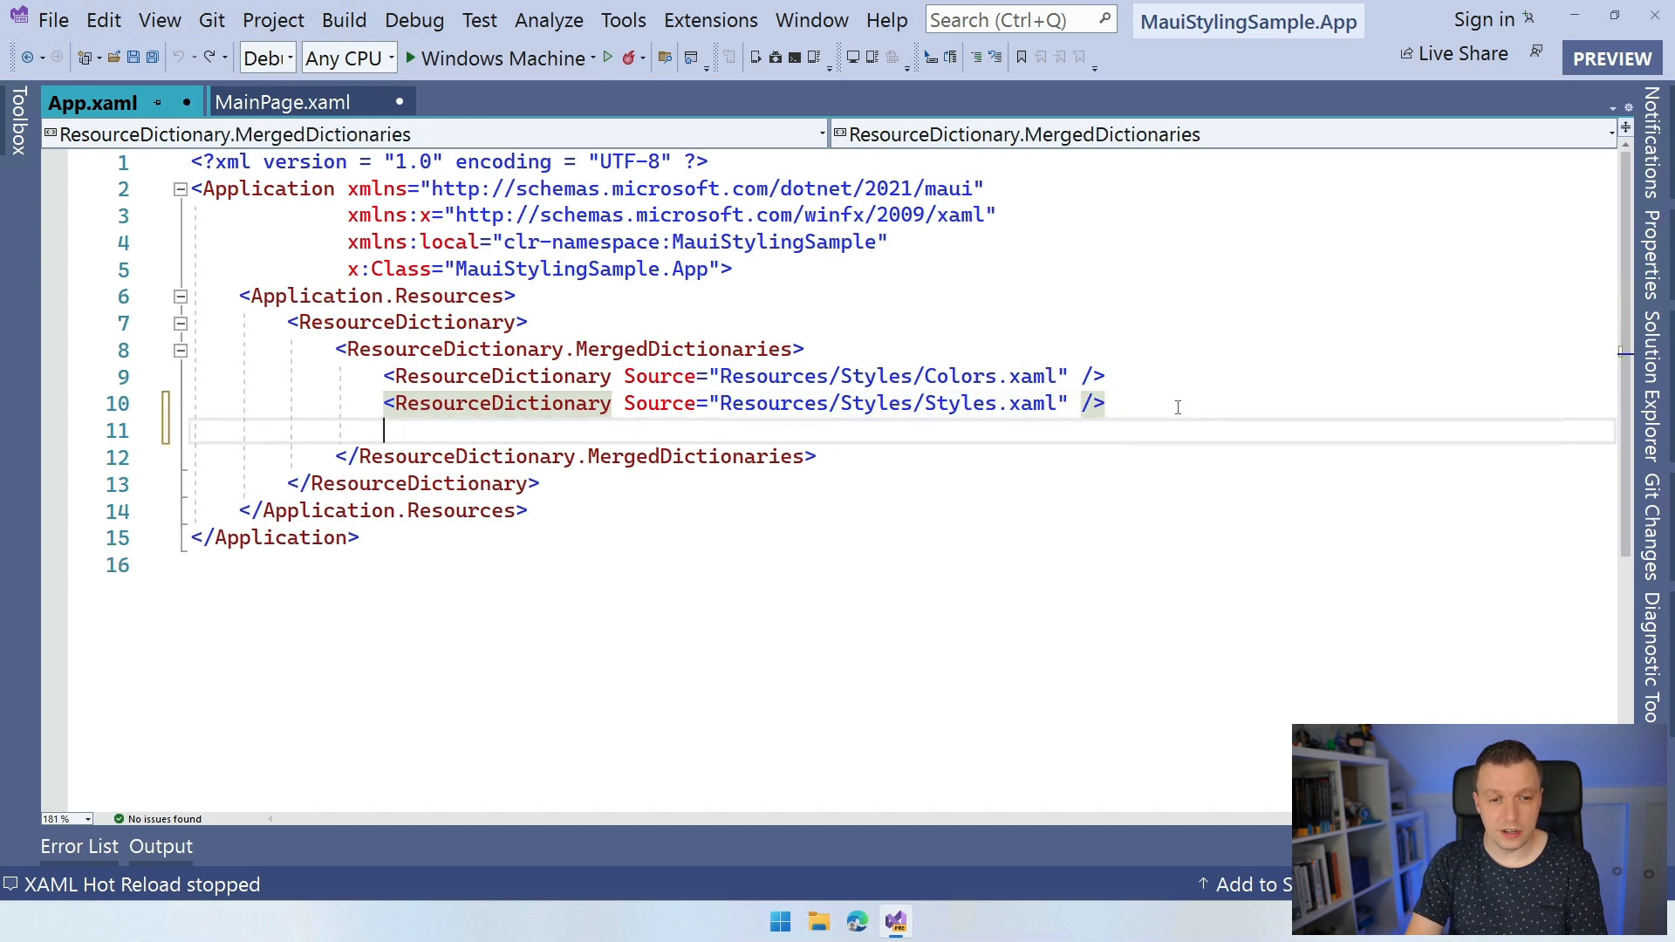
text(<ResourceDictionary>)
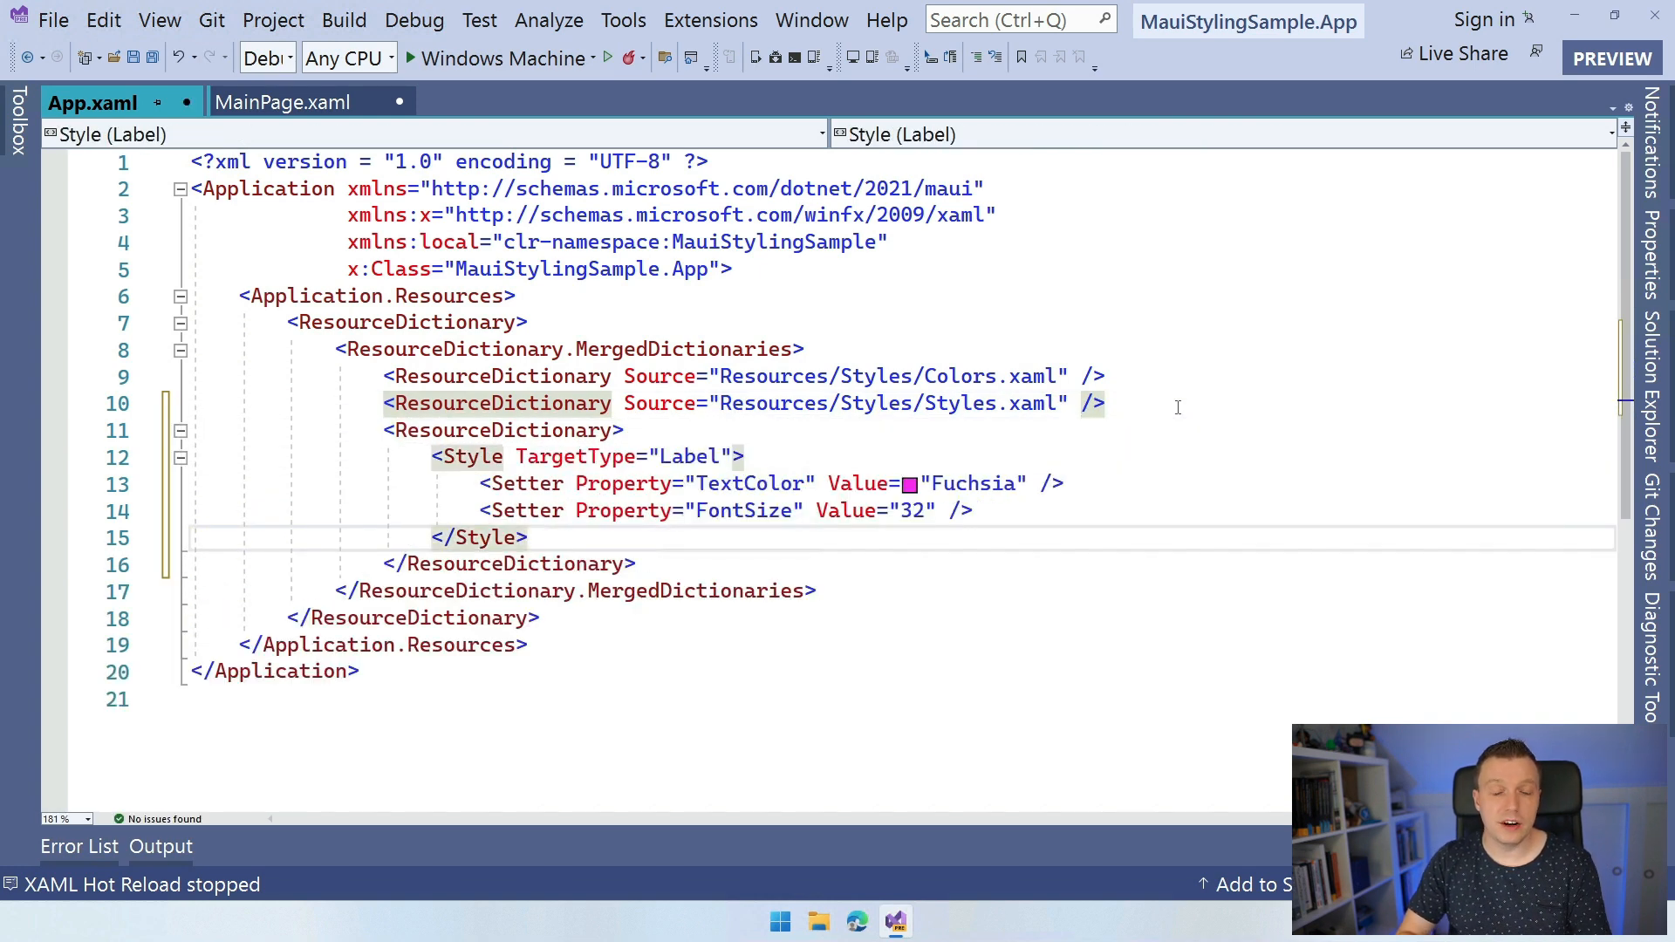
key(ctrl+s)
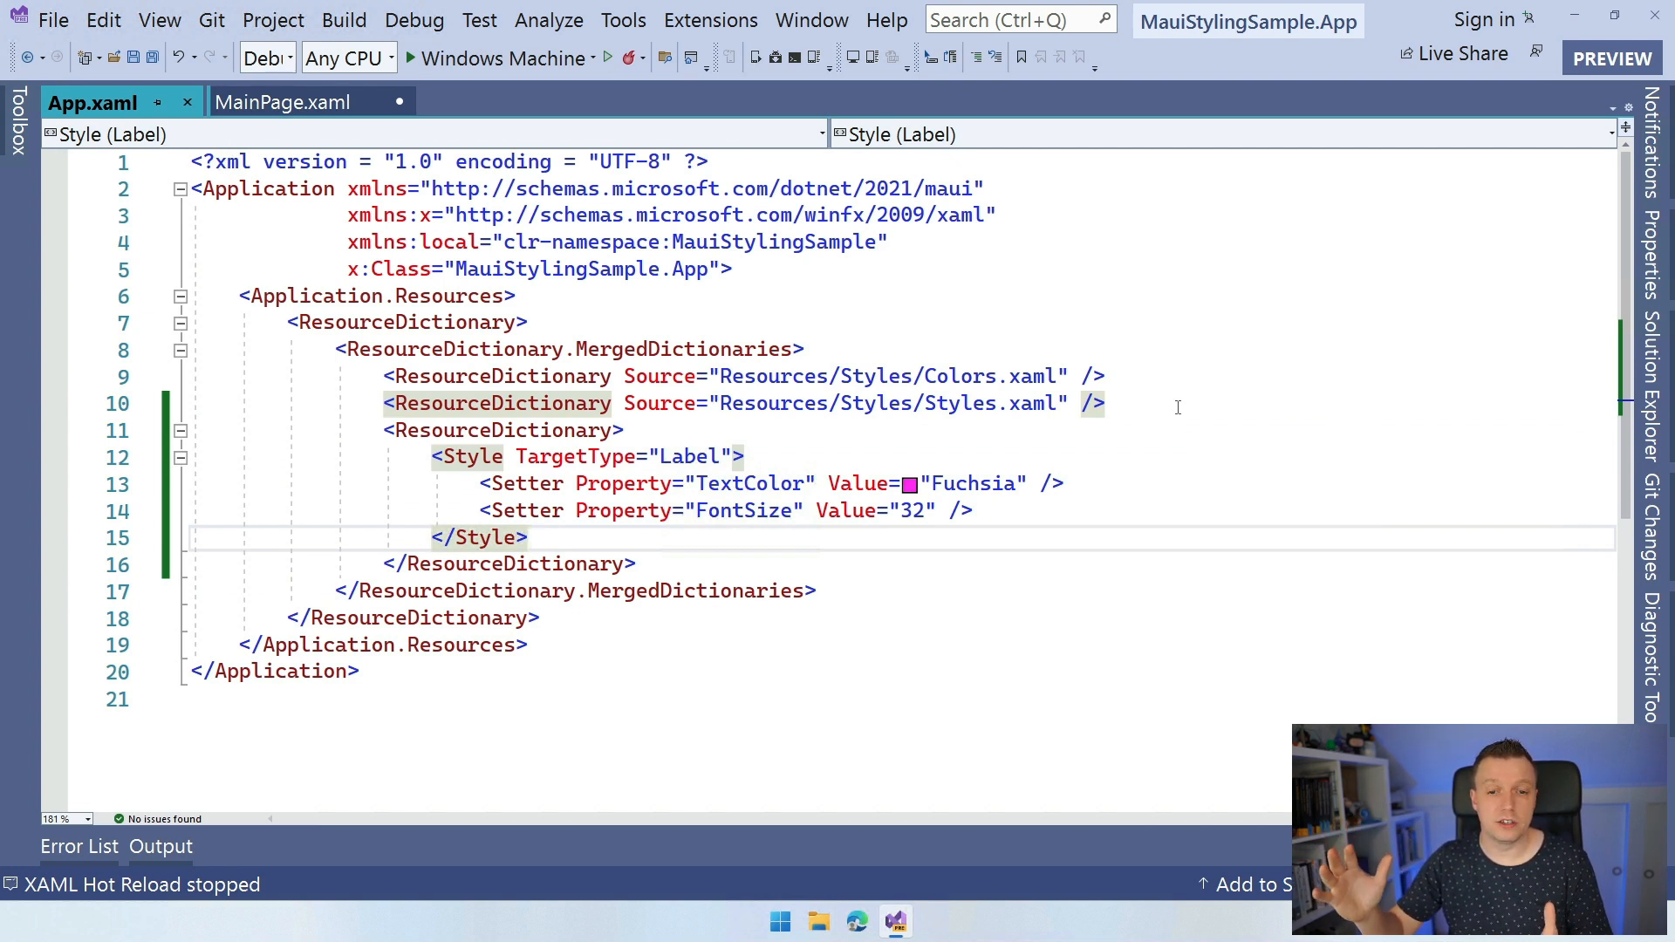
click(527, 537)
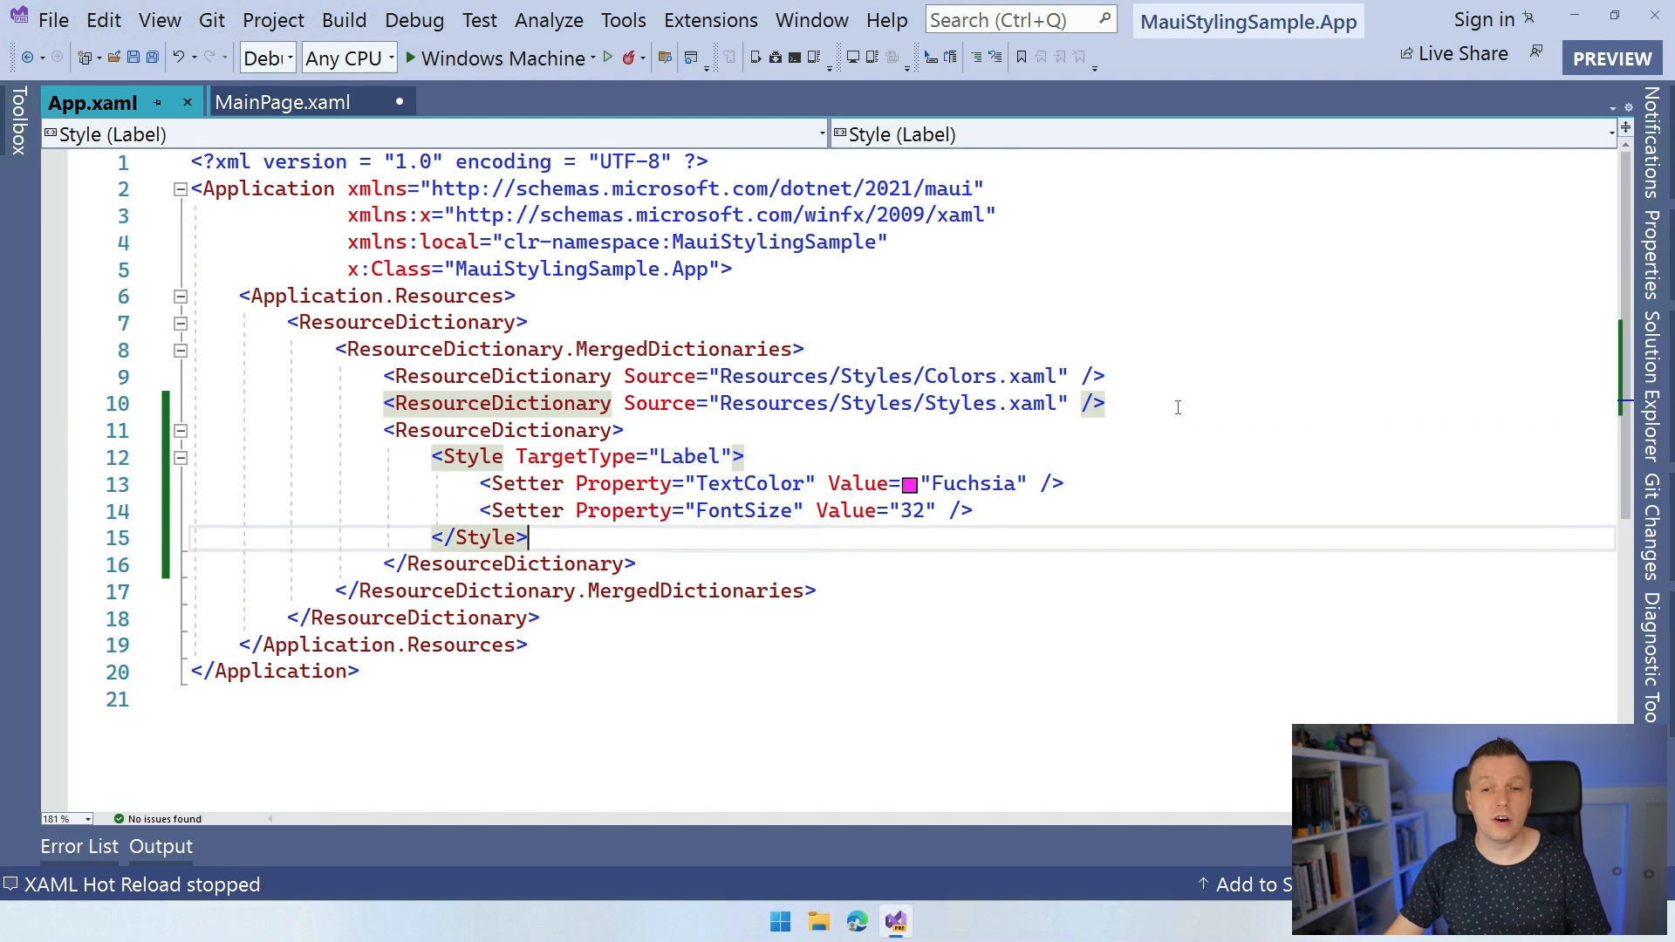
mouse_move(596, 499)
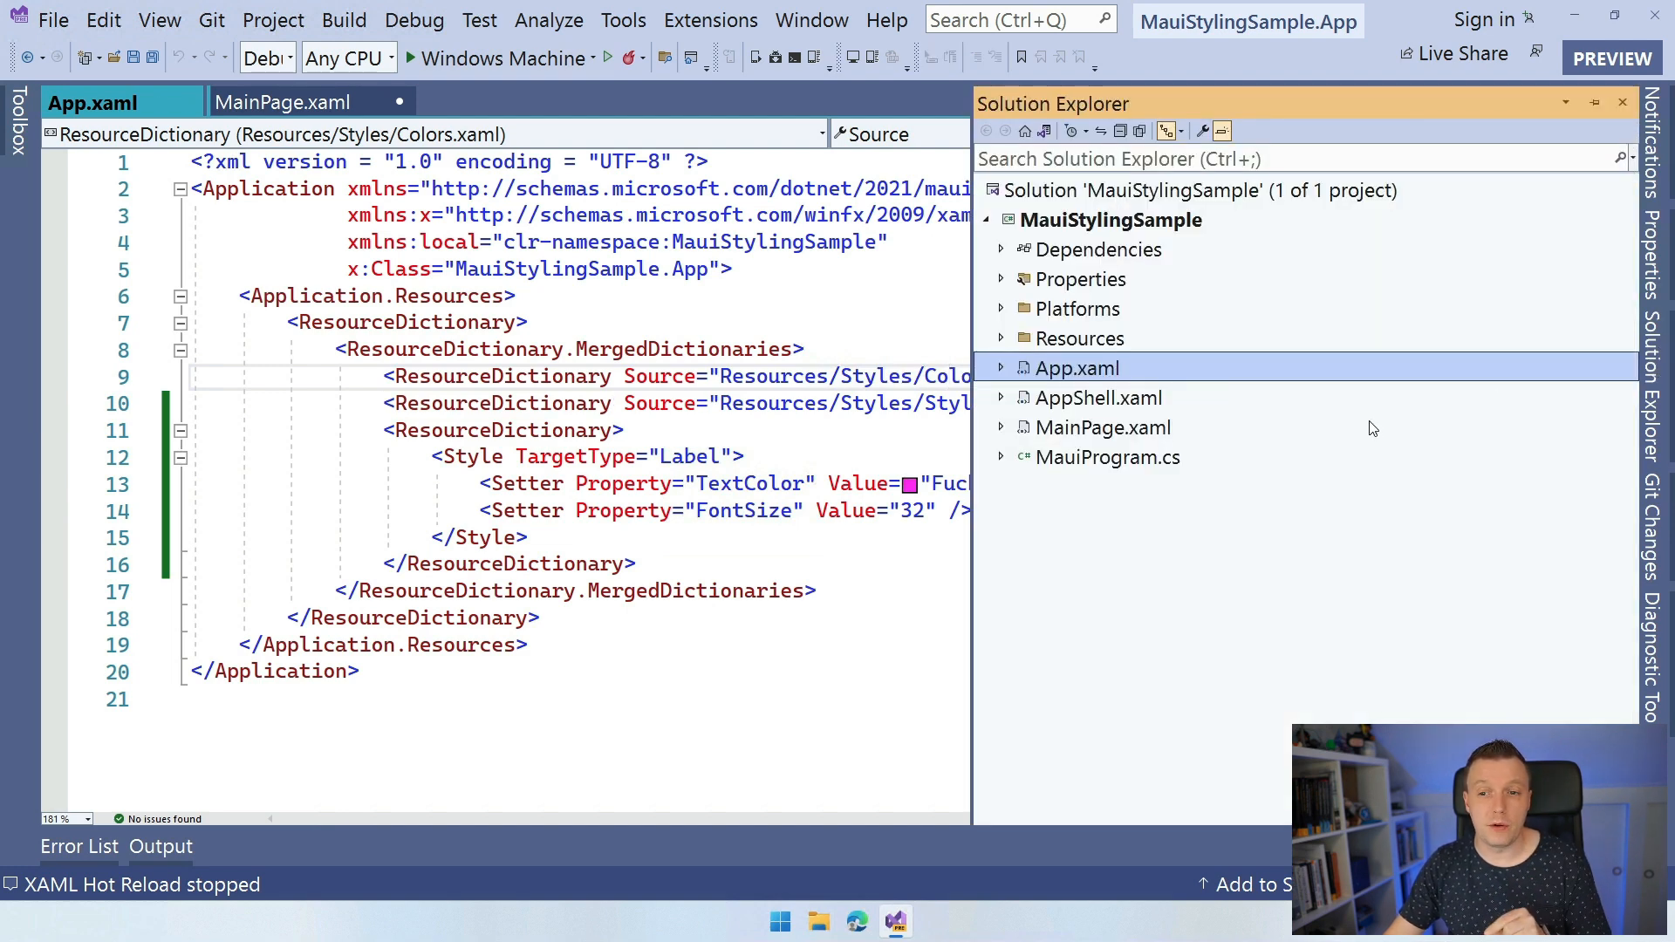
mouse_move(1036, 361)
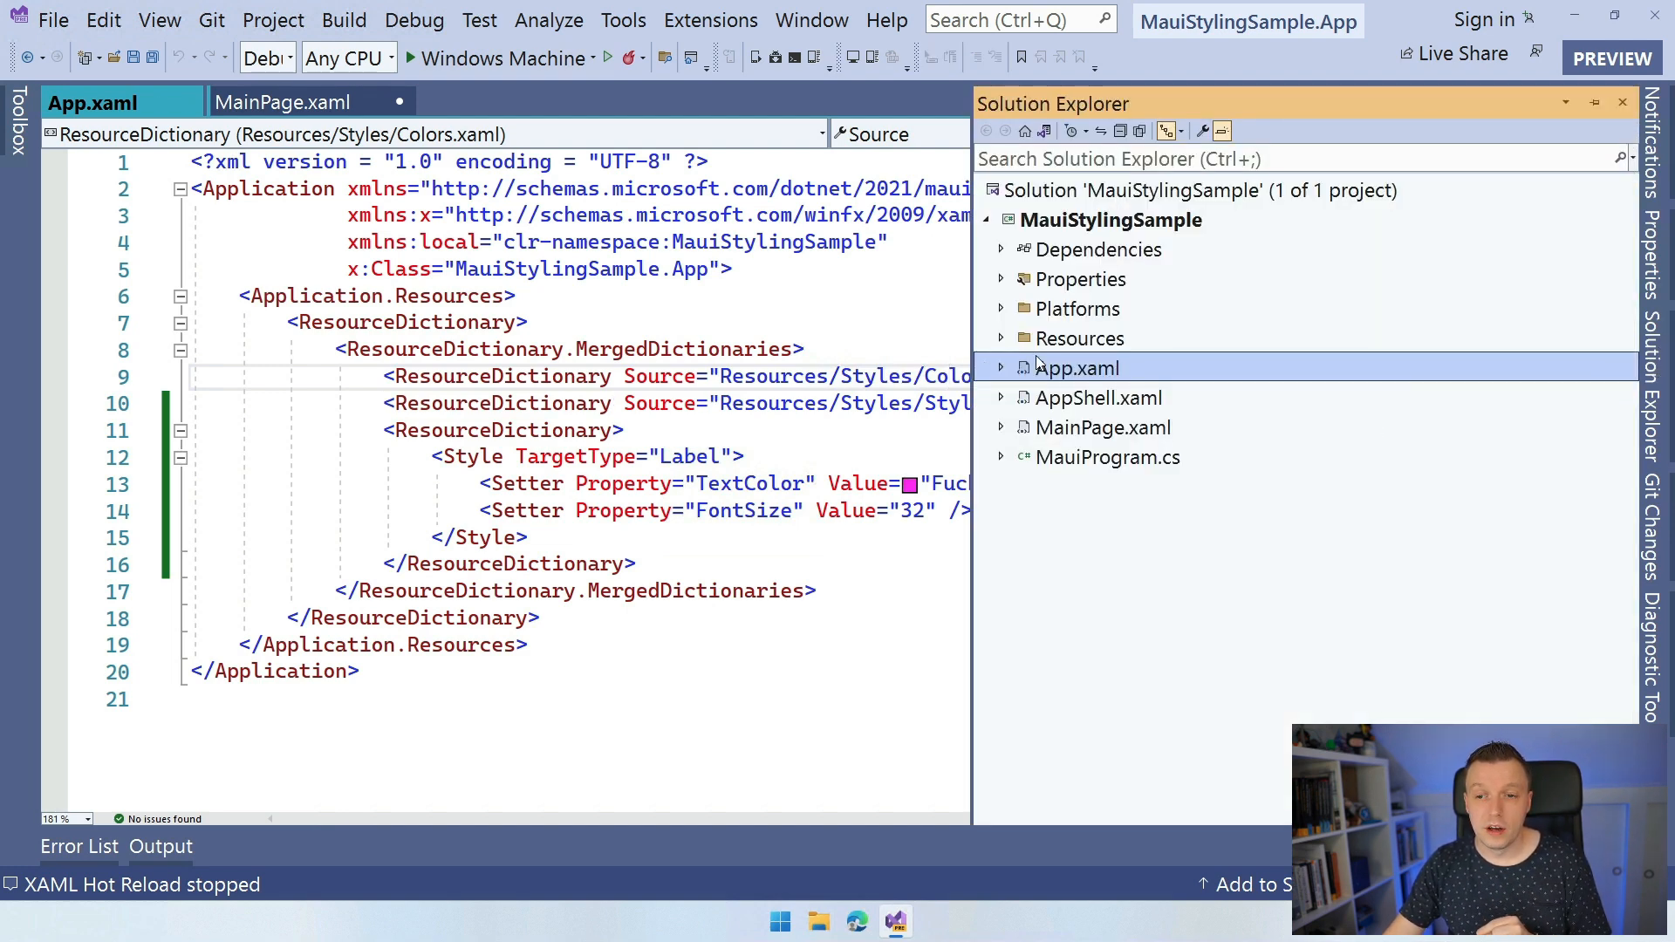
Expand the Resources folder to show Colors.xaml and Styles.xaml under Styles.
click(1000, 339)
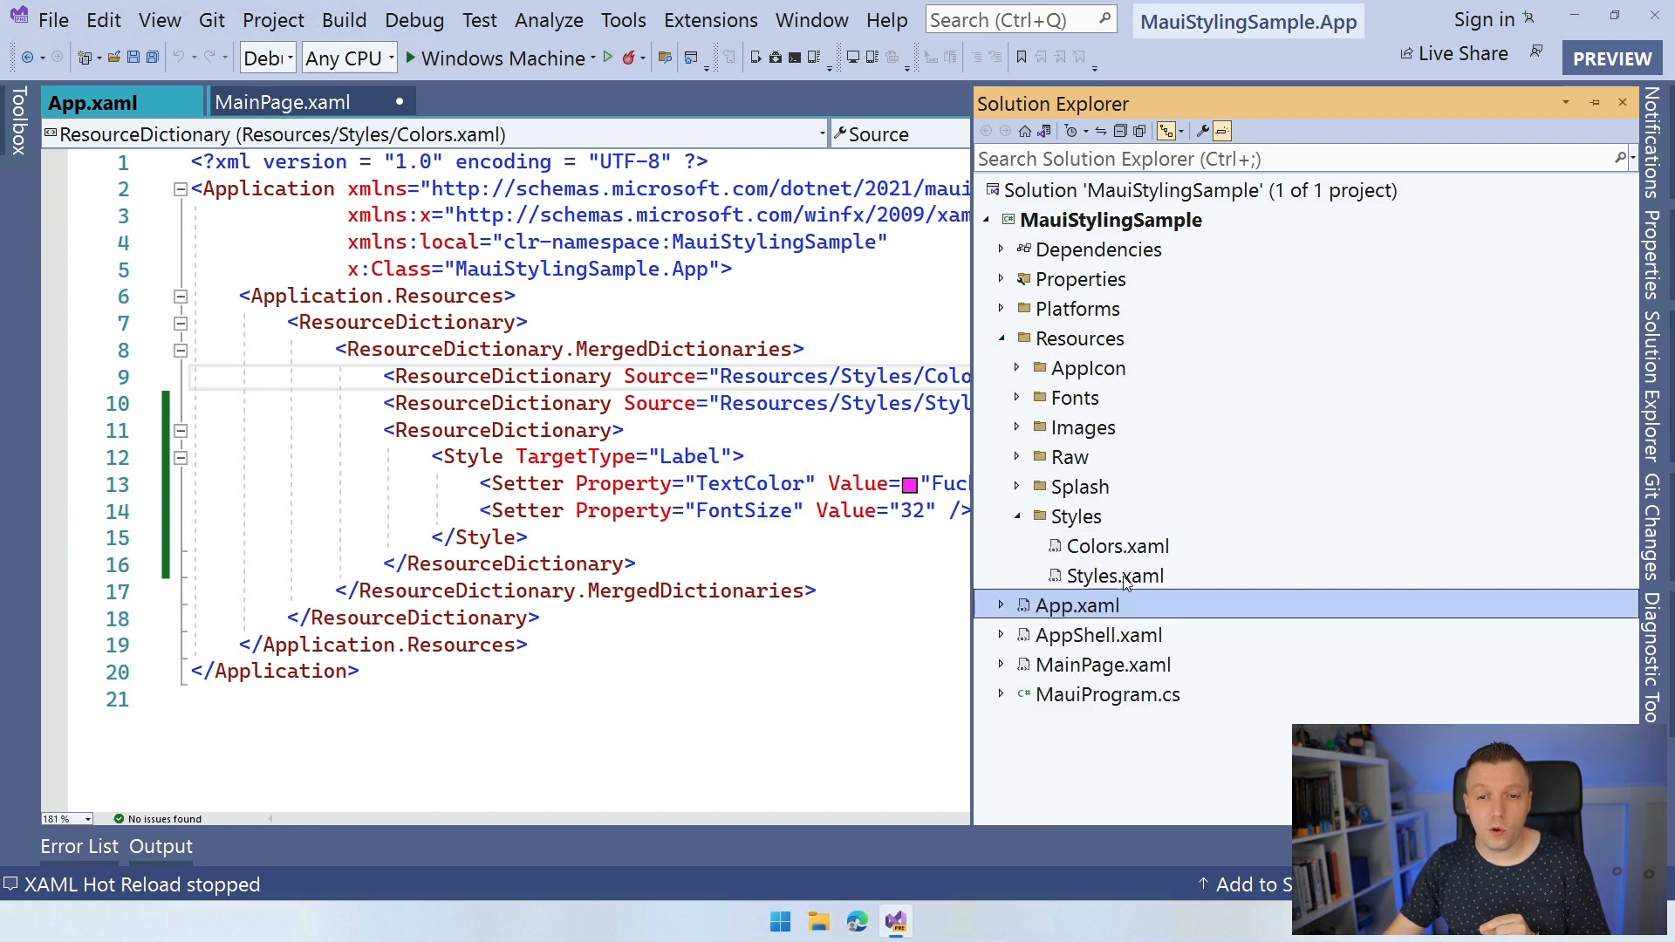
Open Styles.xaml and scroll through its ActivityIndicator, CheckBox and DatePicker styles.
double_click(1114, 575)
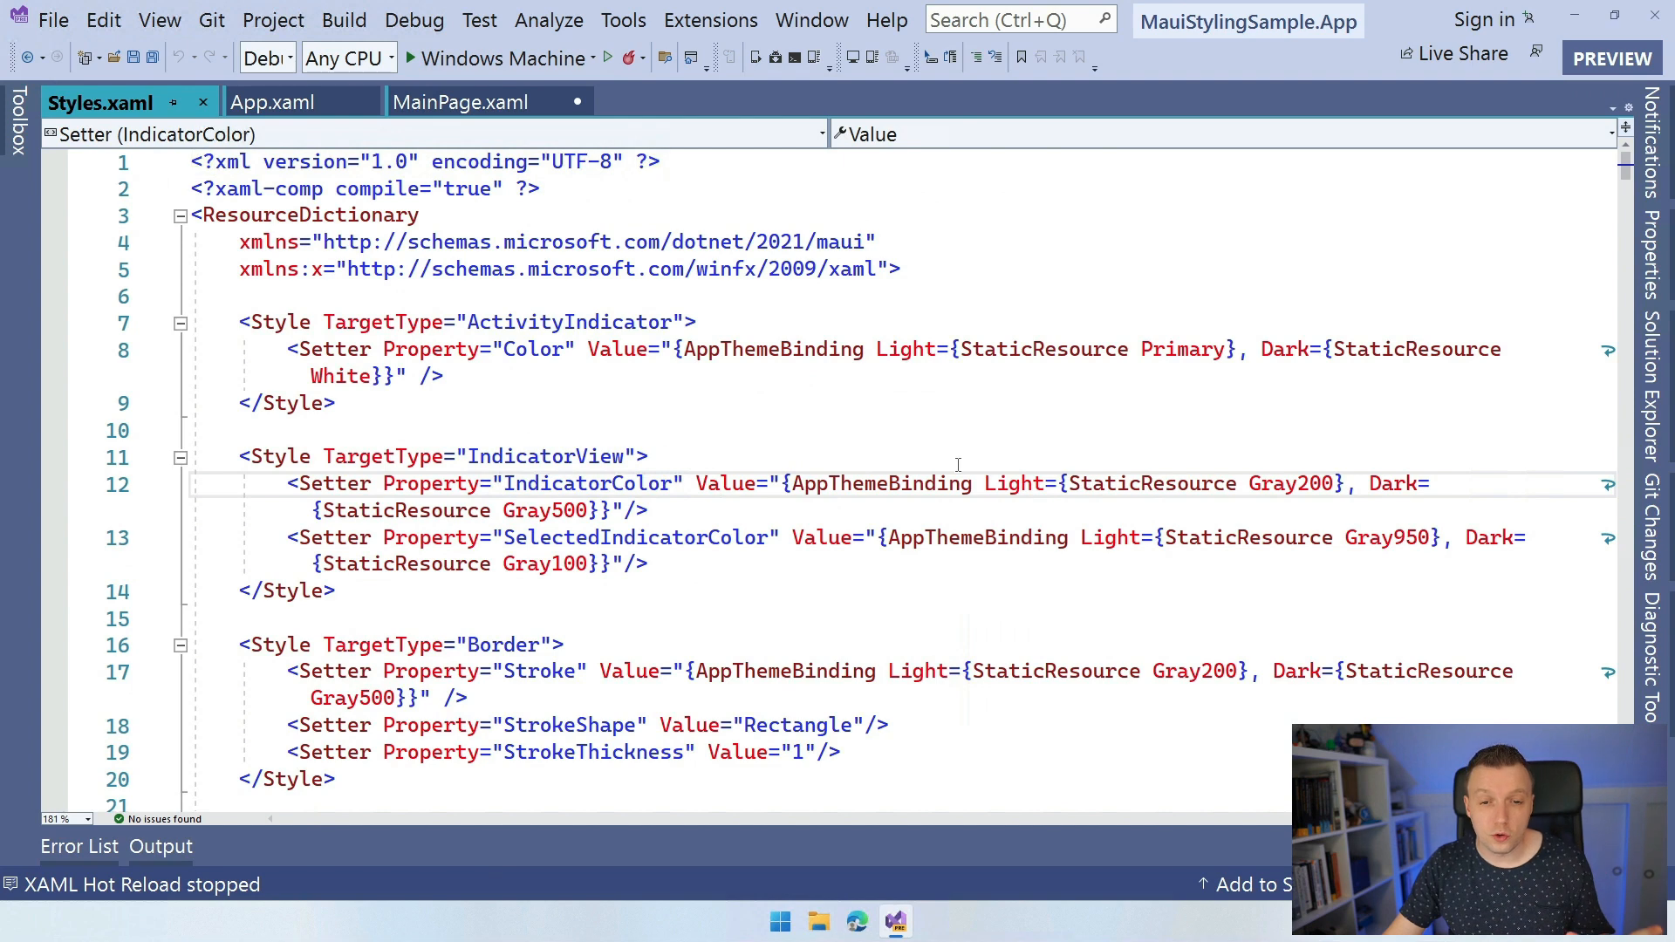
mouse_move(891, 482)
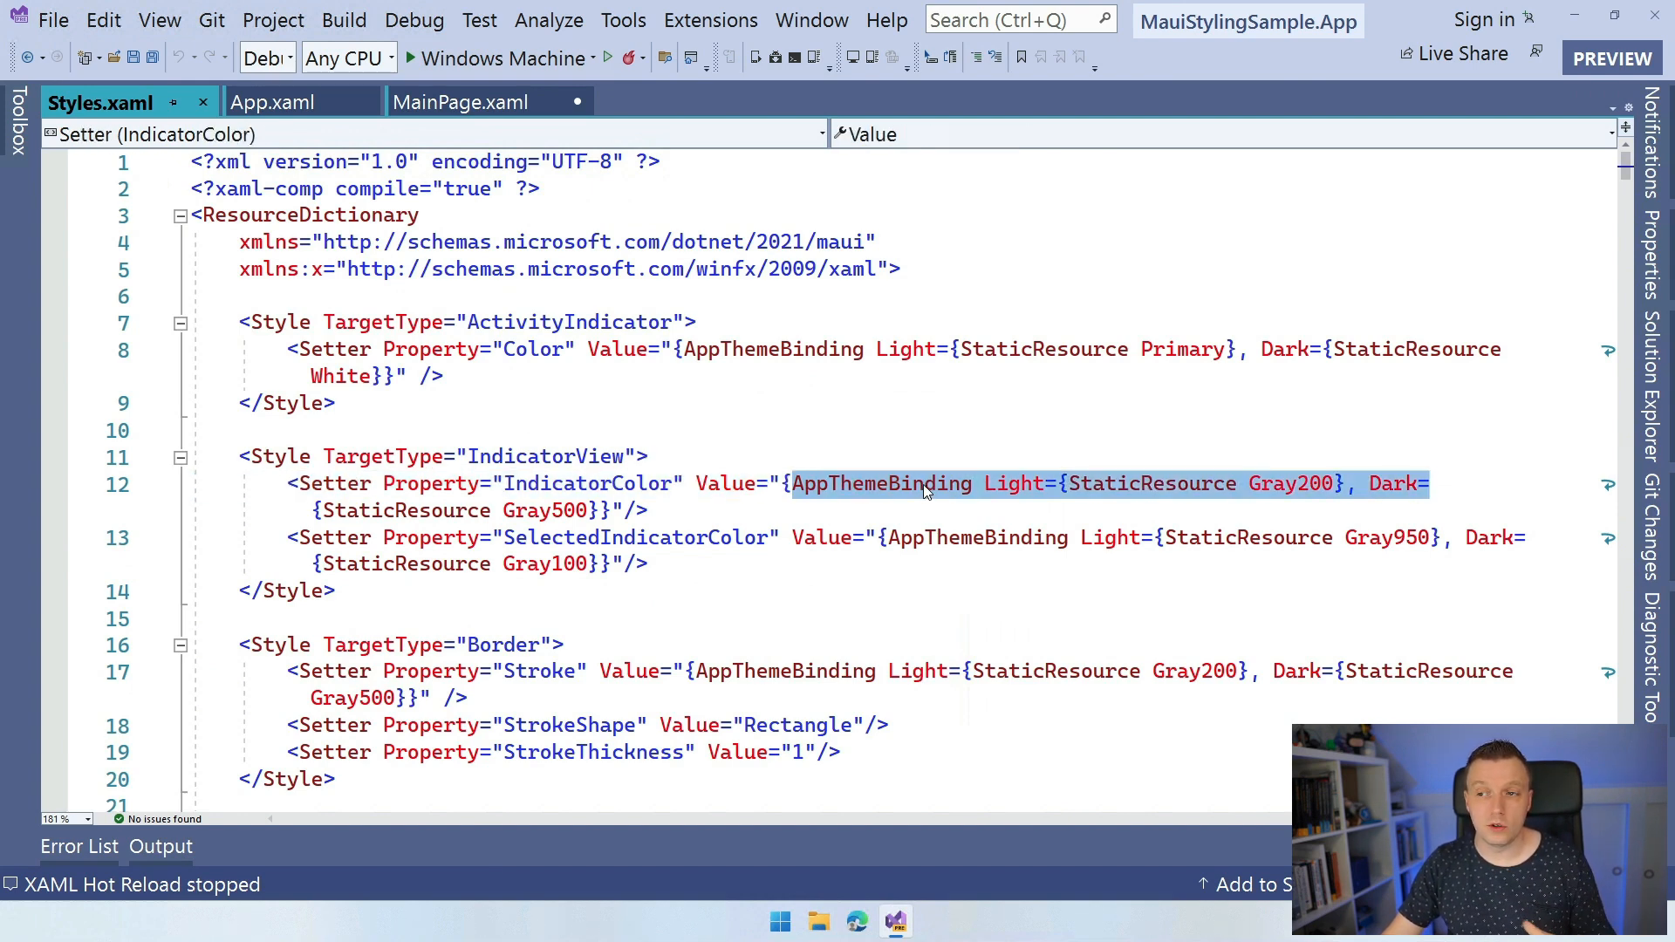
scroll(down, 3)
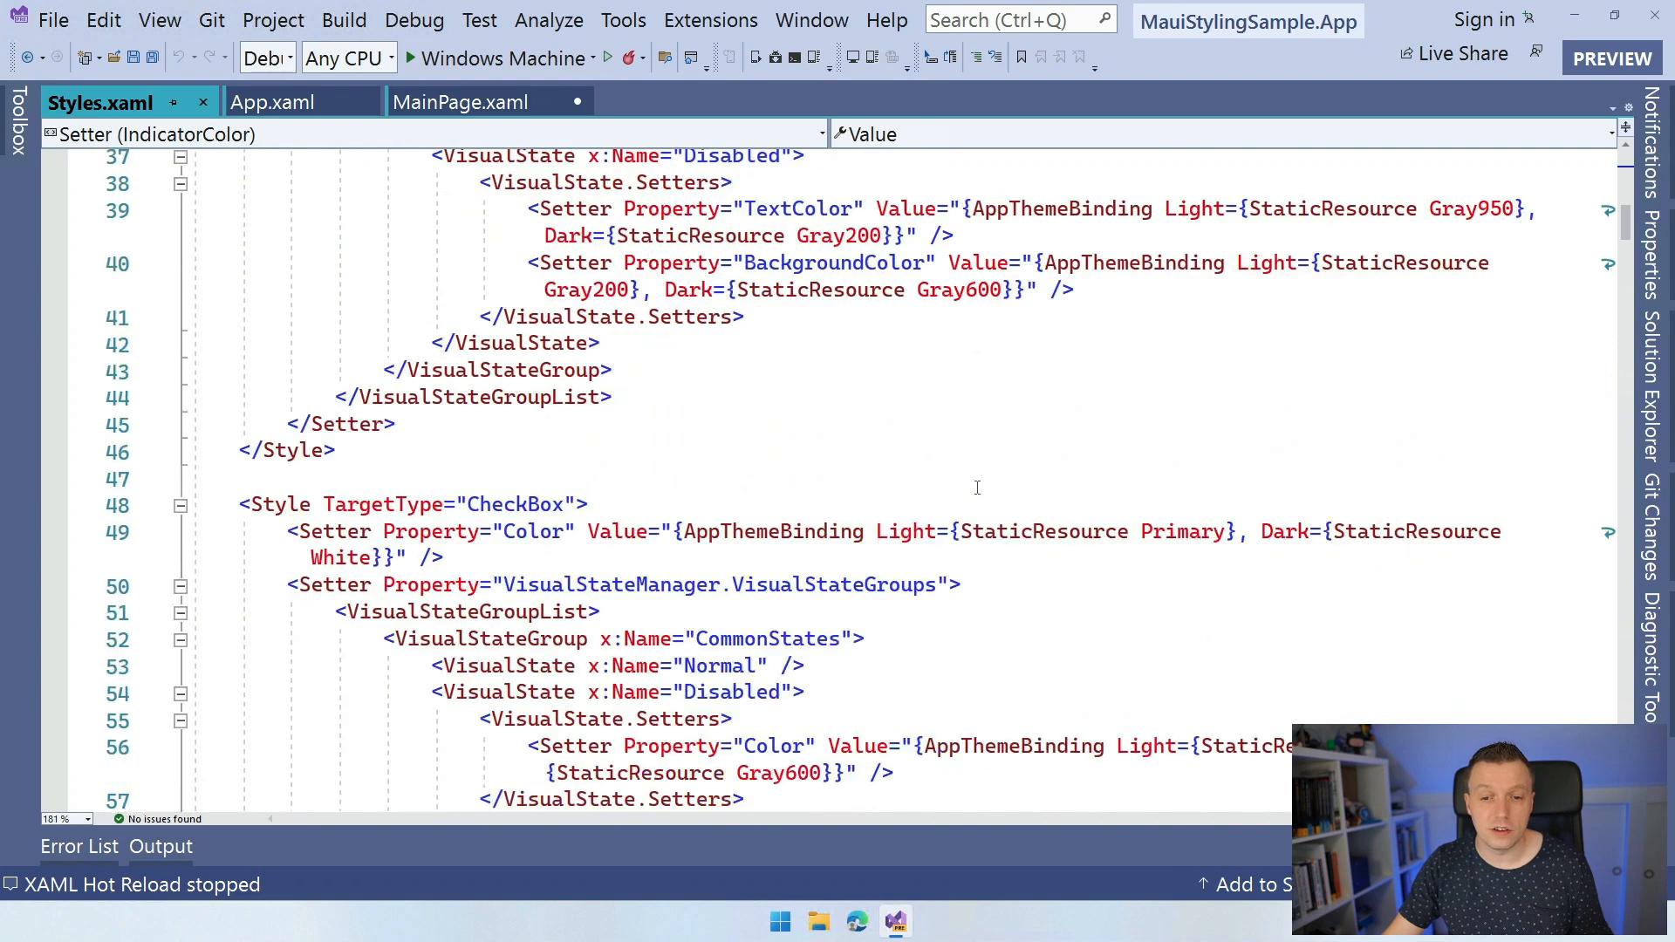
scroll(down, 3)
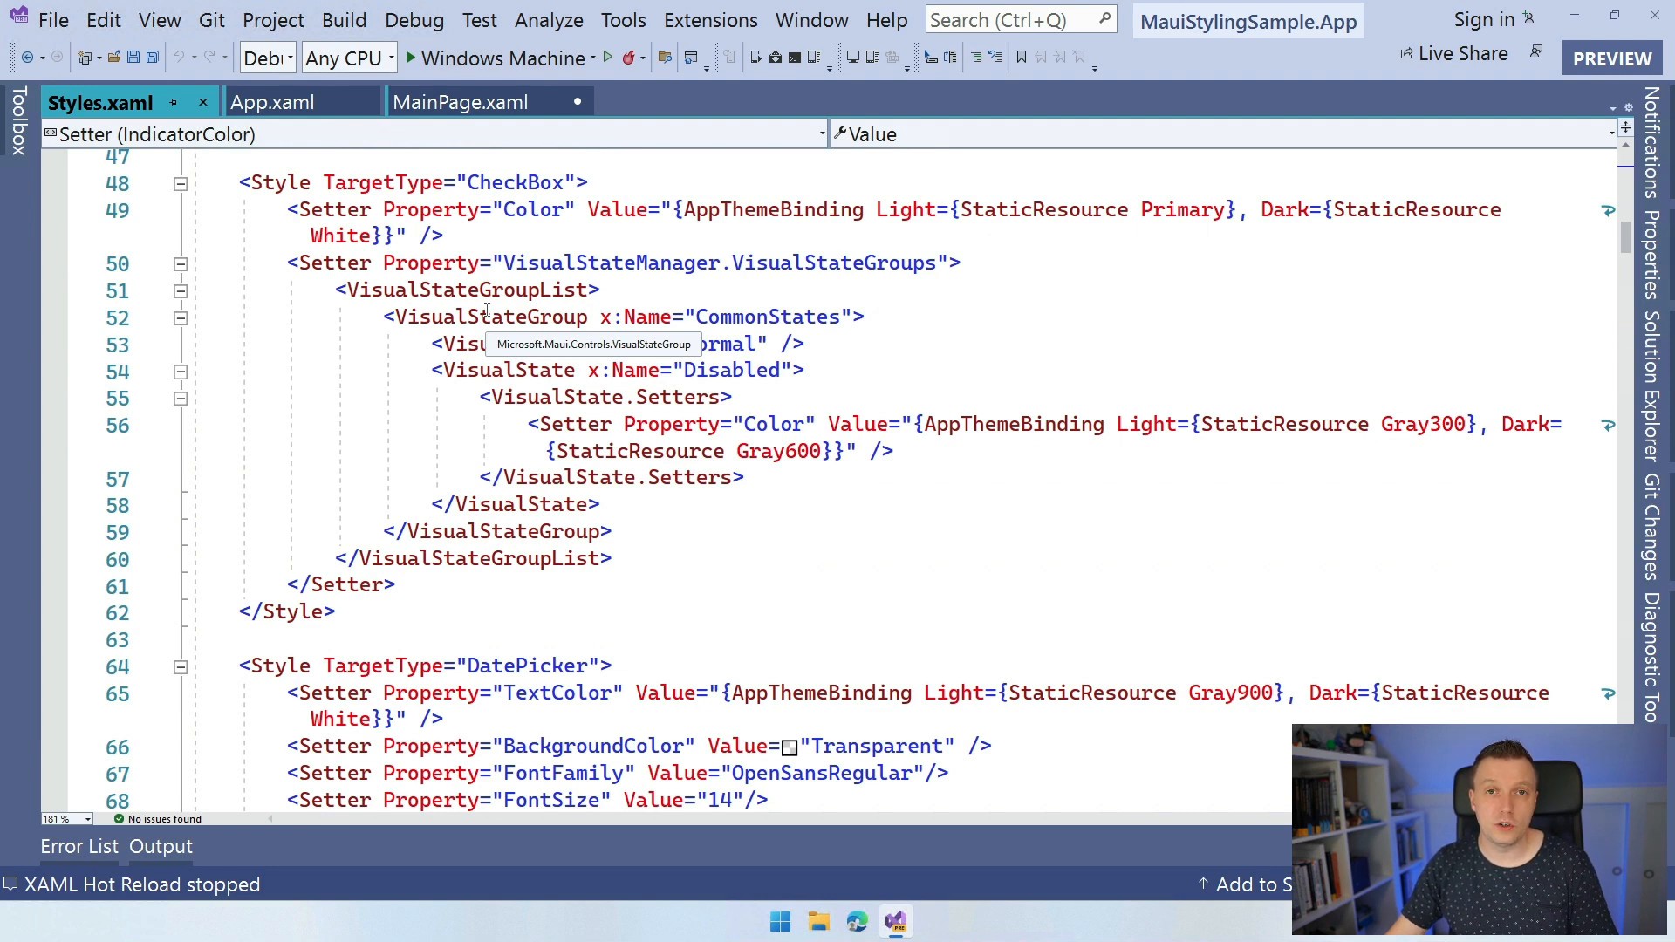
mouse_move(448, 316)
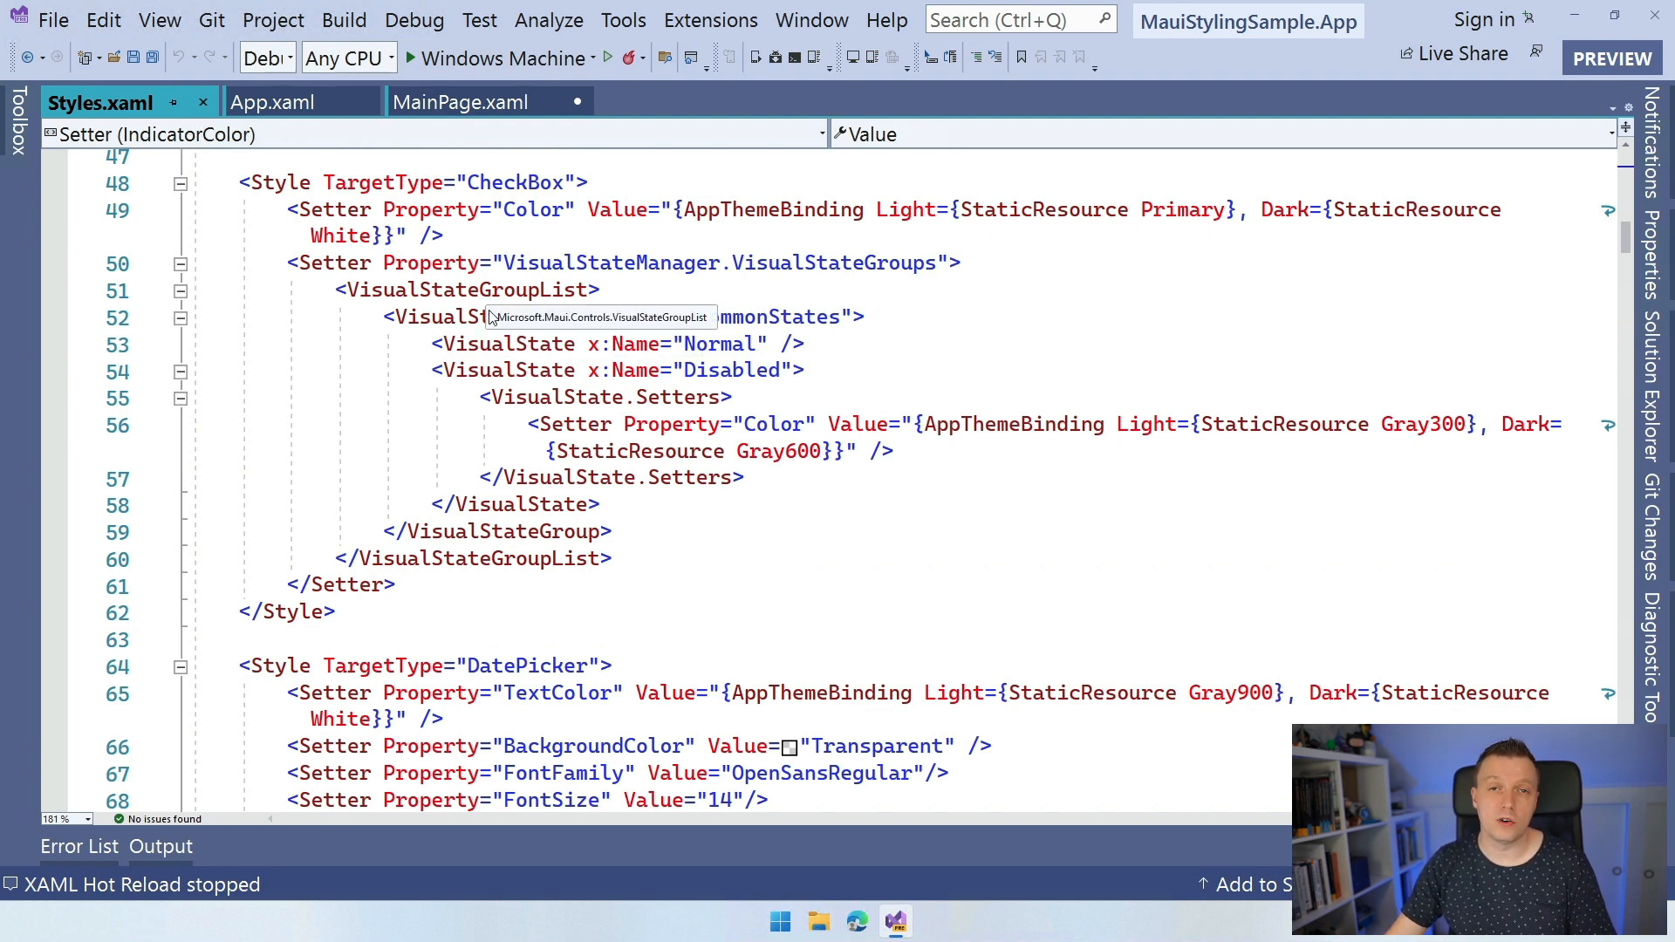